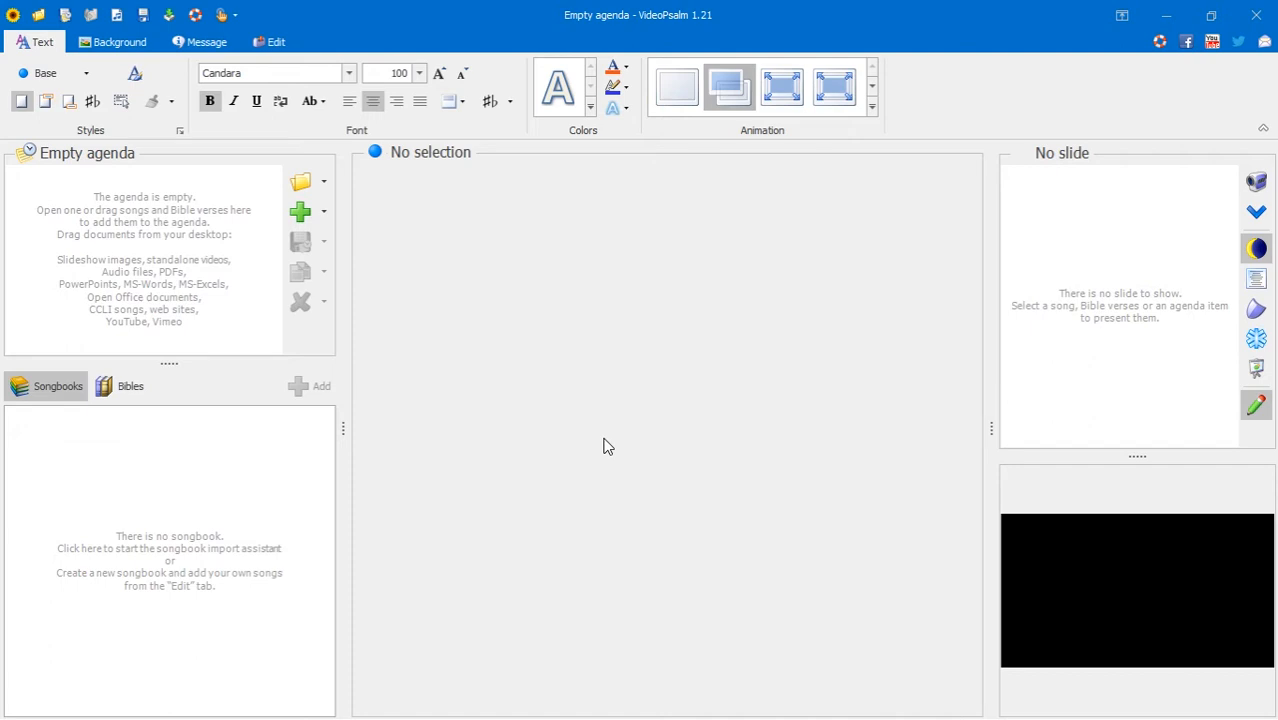
pyautogui.moveTo(336, 210)
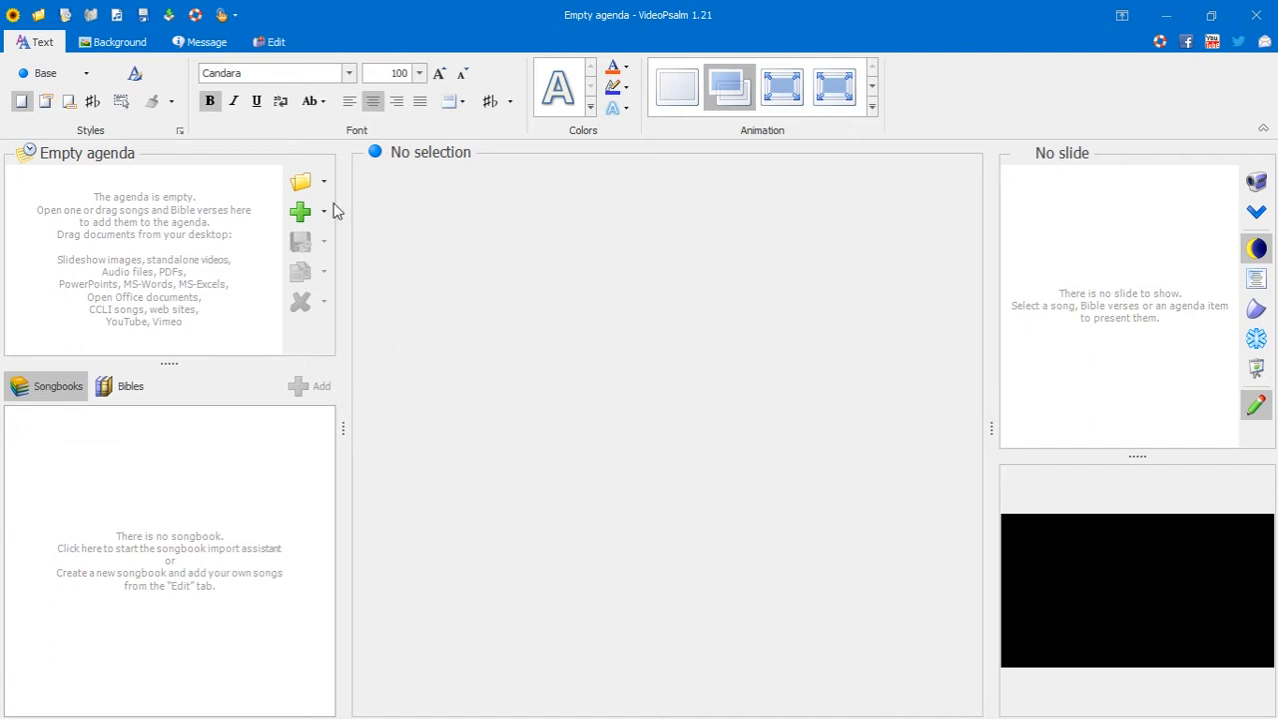
pyautogui.moveTo(472, 268)
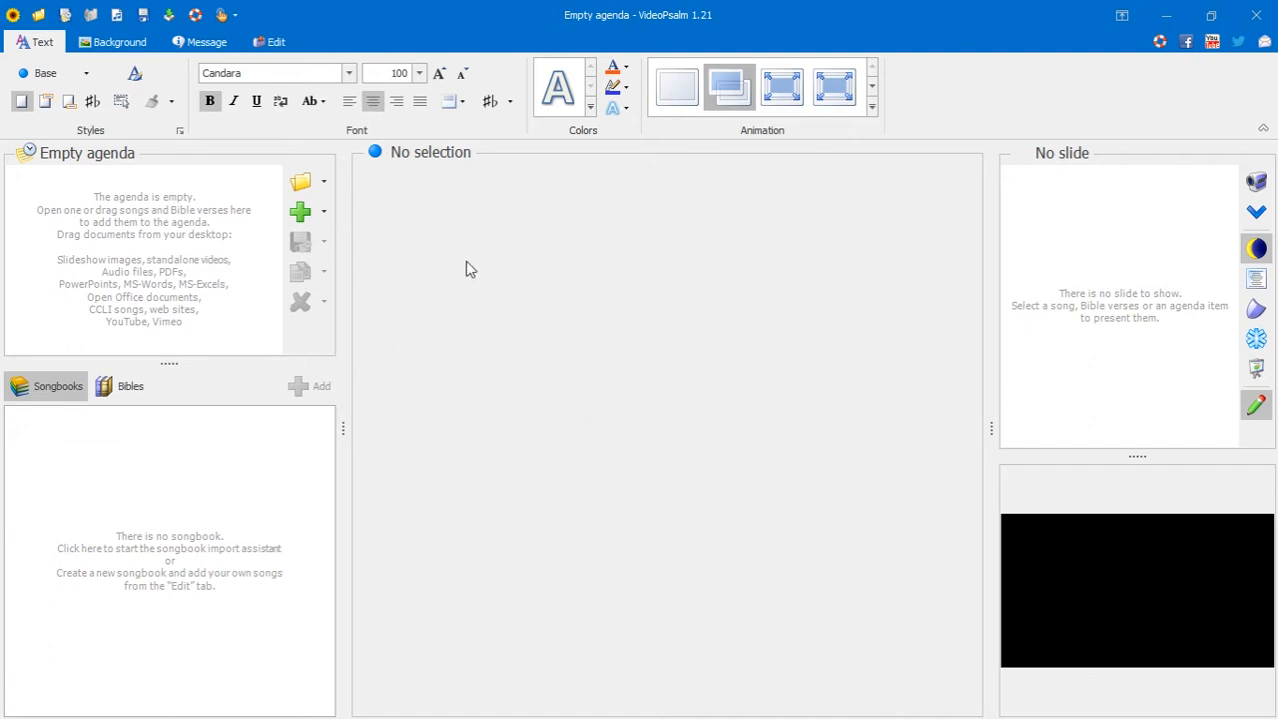
pyautogui.moveTo(446, 164)
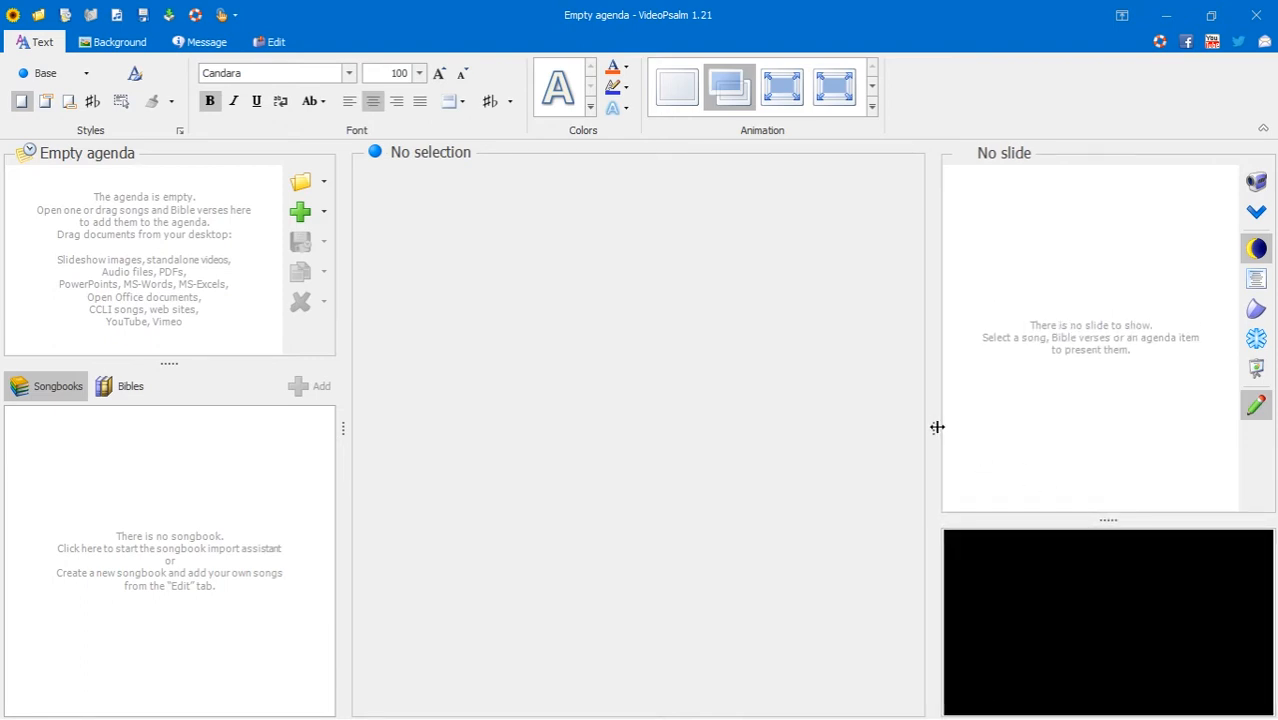
pyautogui.moveTo(848, 248)
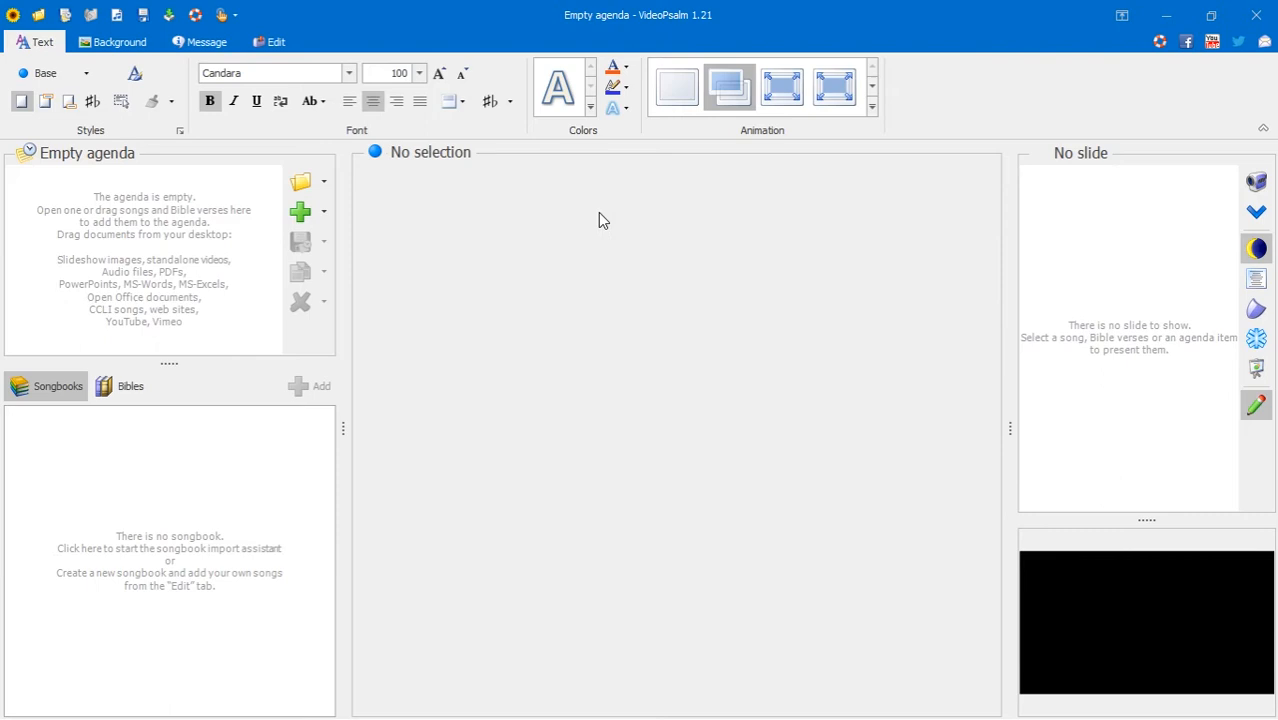
pyautogui.moveTo(346, 424)
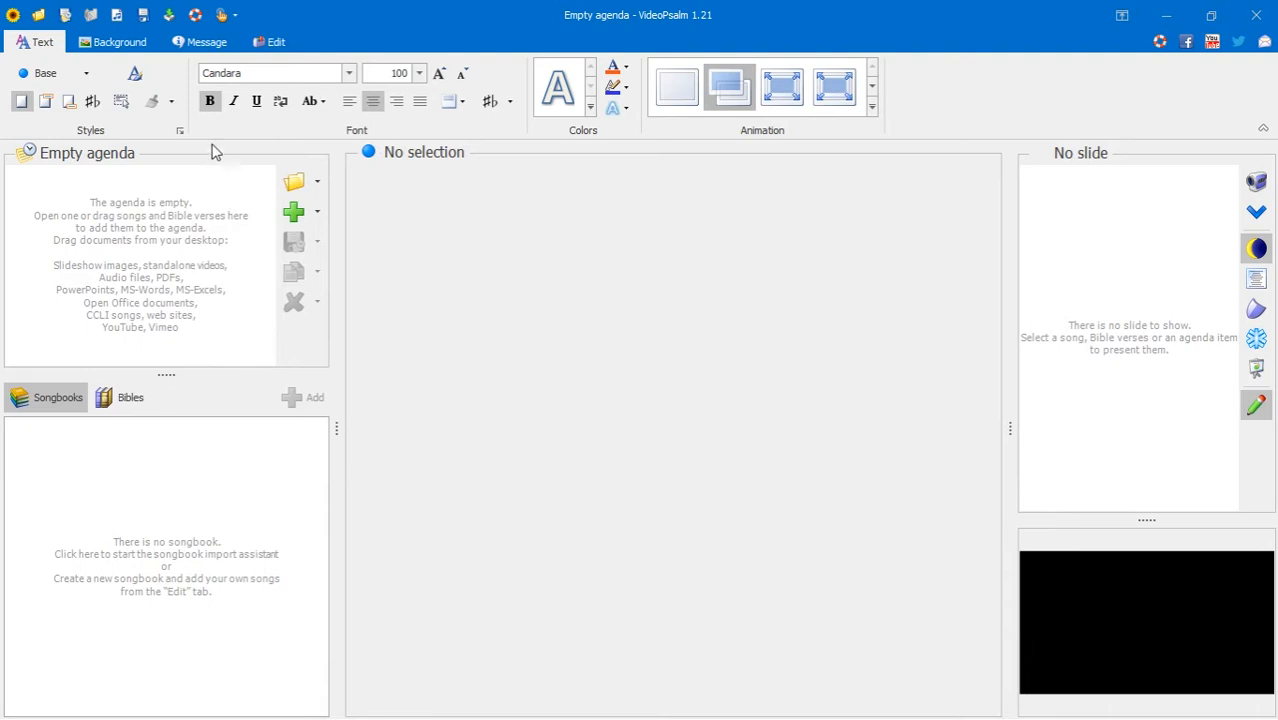
pyautogui.moveTo(292, 70)
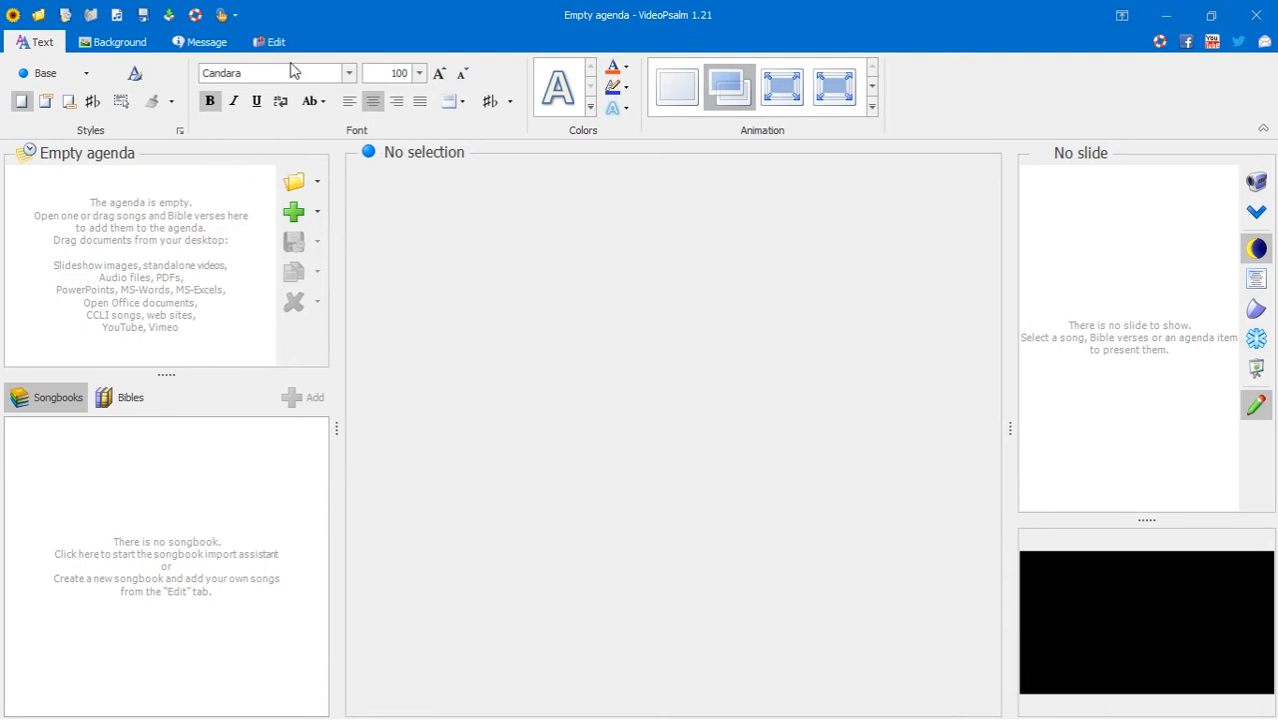
pyautogui.moveTo(296, 36)
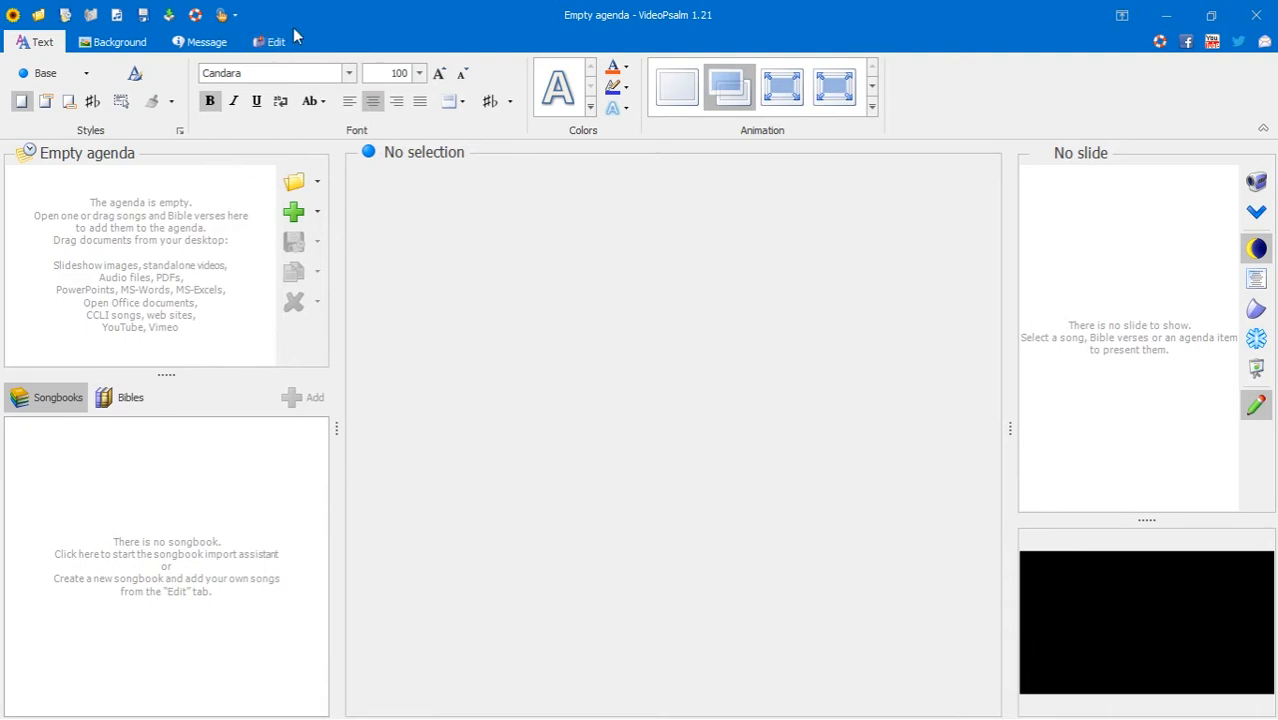
pyautogui.moveTo(268, 40)
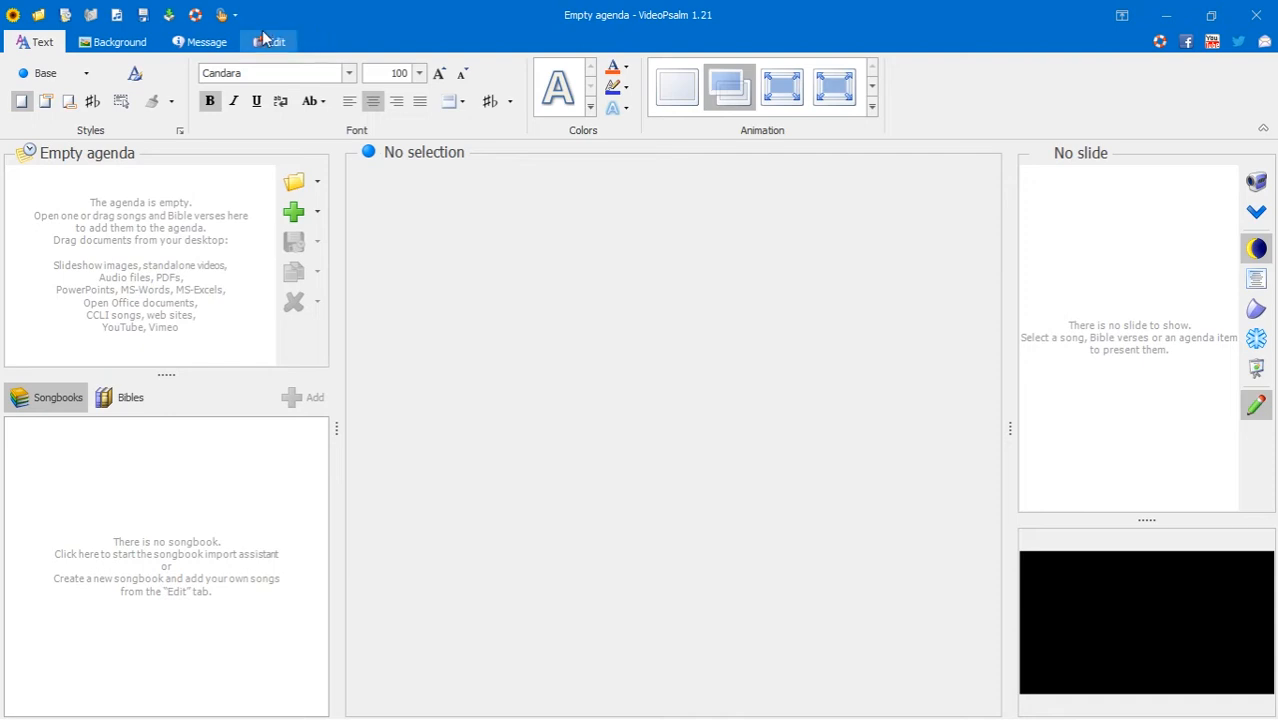
# - Show the Edit ribbon with its songbook, skin, import and backup tools
pyautogui.click(270, 40)
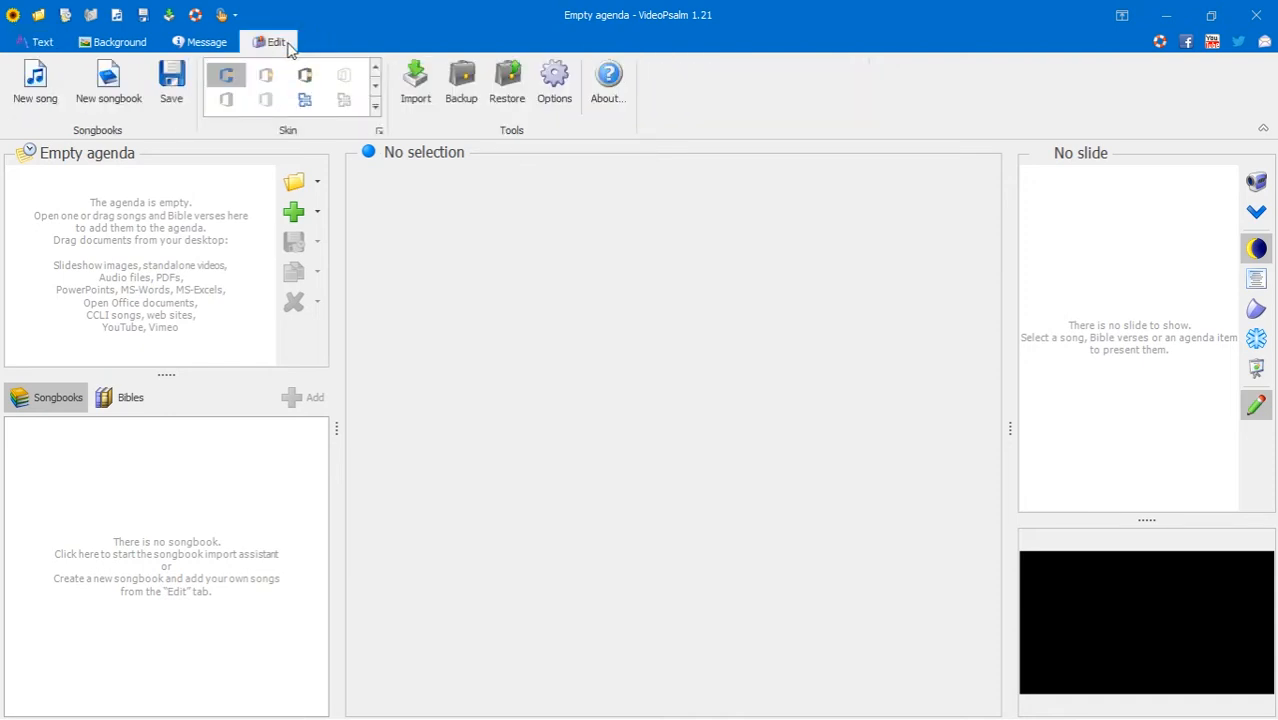
pyautogui.click(276, 40)
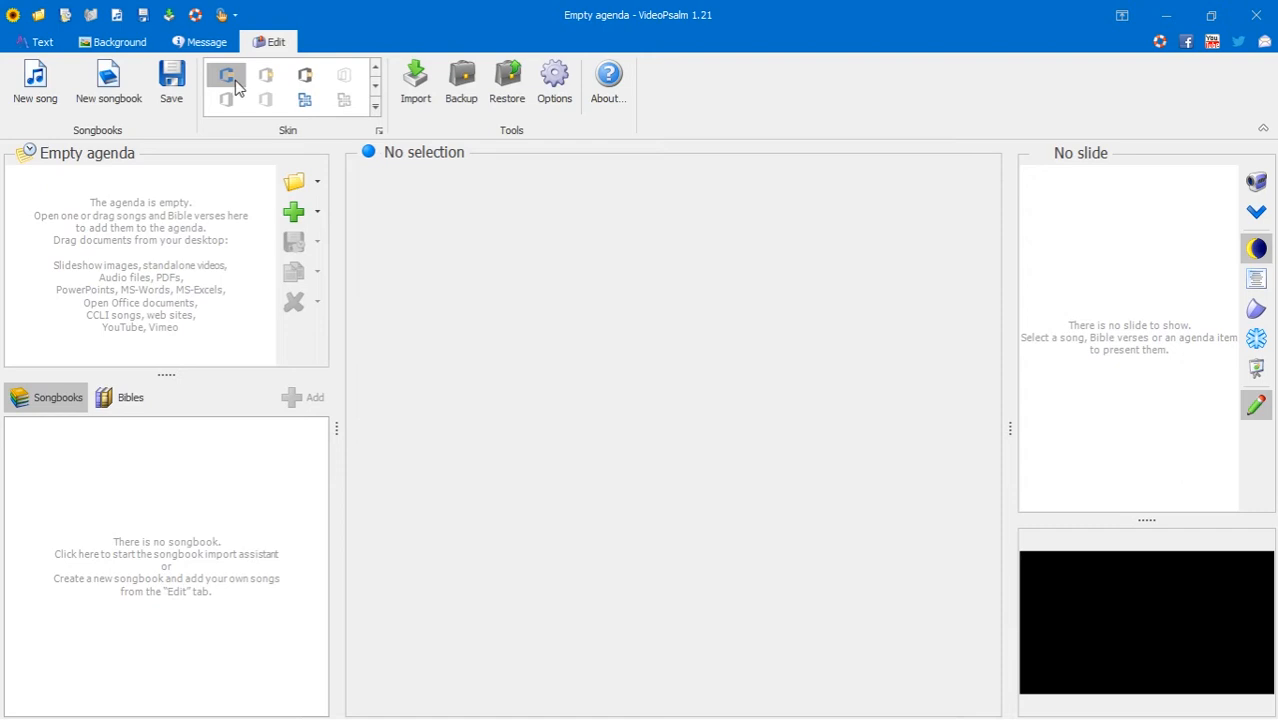
pyautogui.moveTo(344, 96)
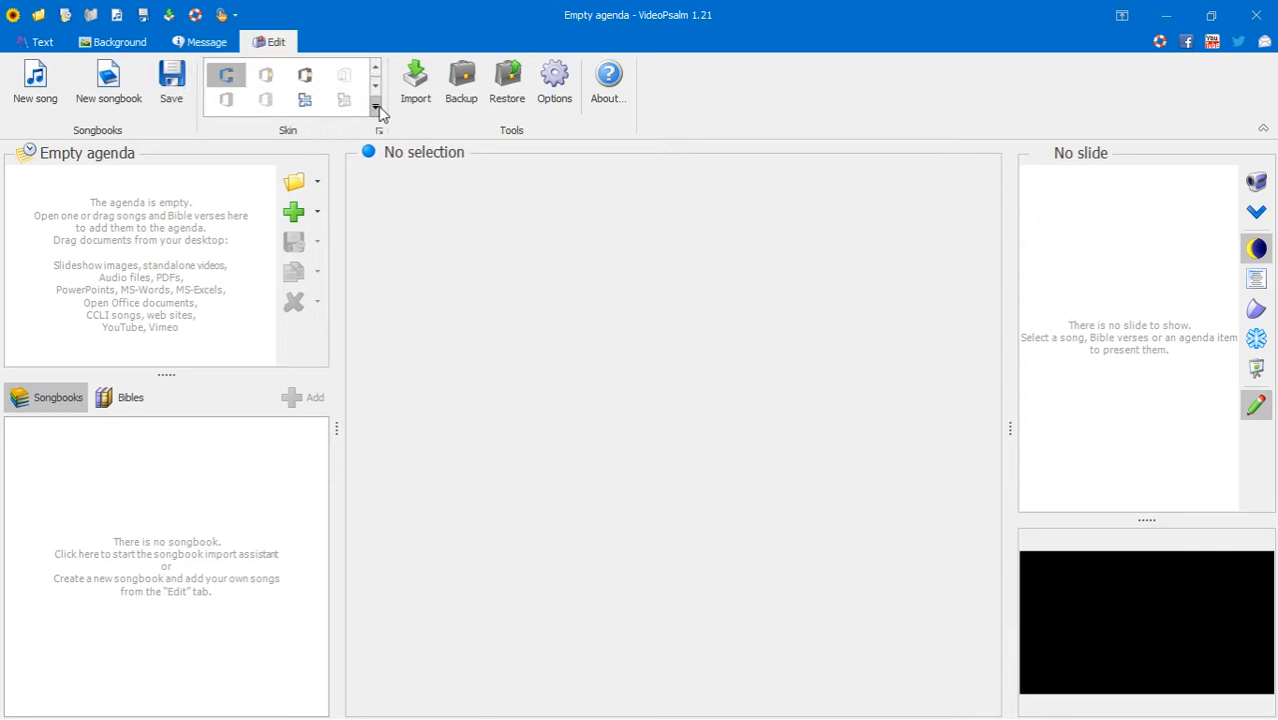
pyautogui.click(376, 108)
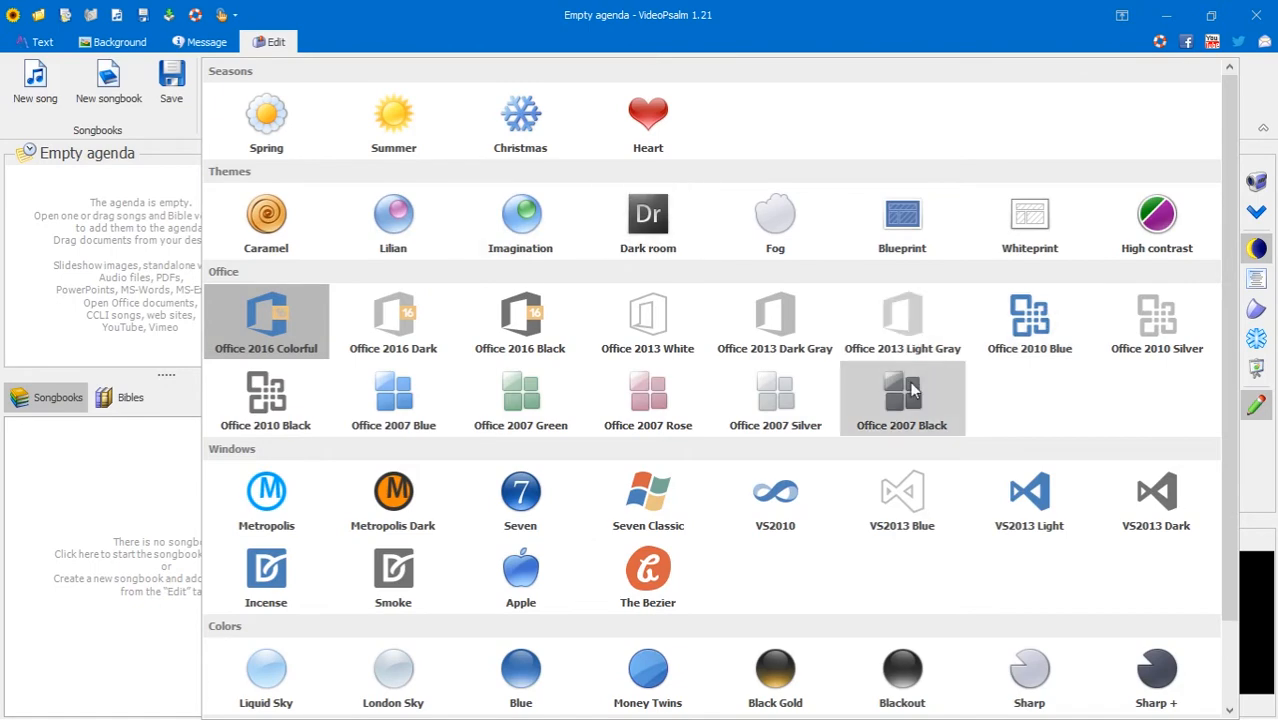
pyautogui.scroll(-3)
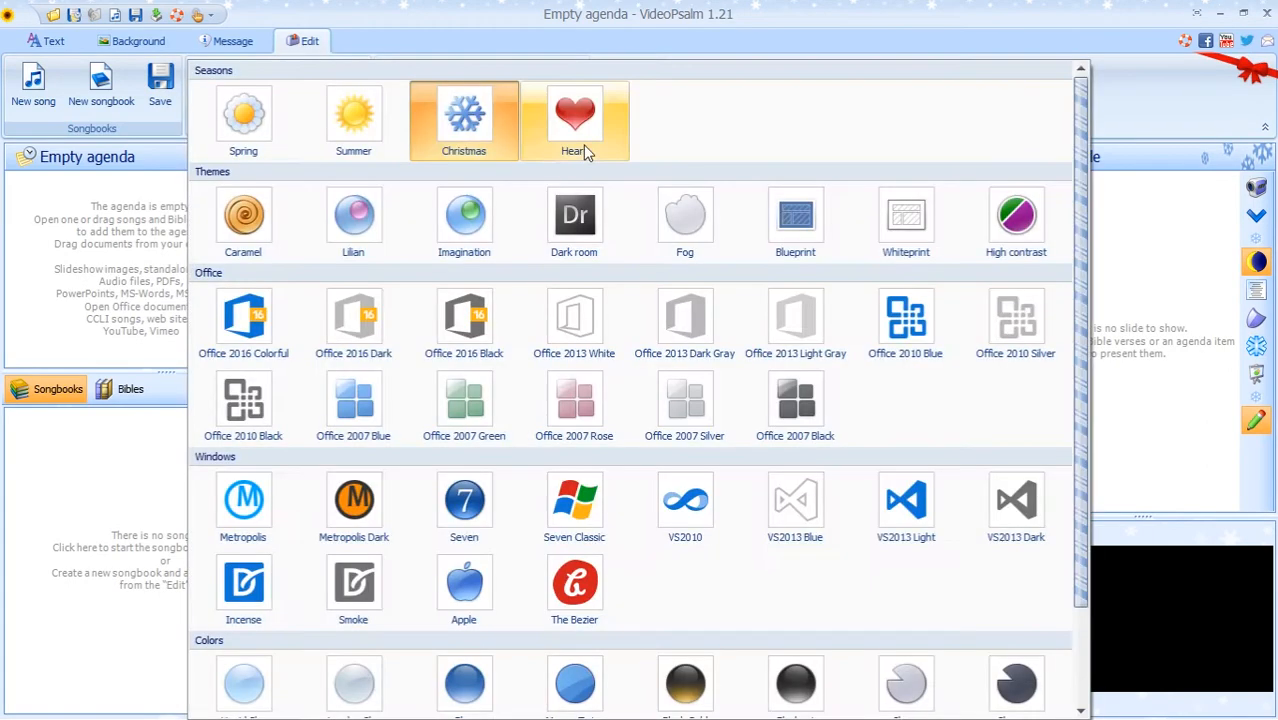
pyautogui.moveTo(464, 220)
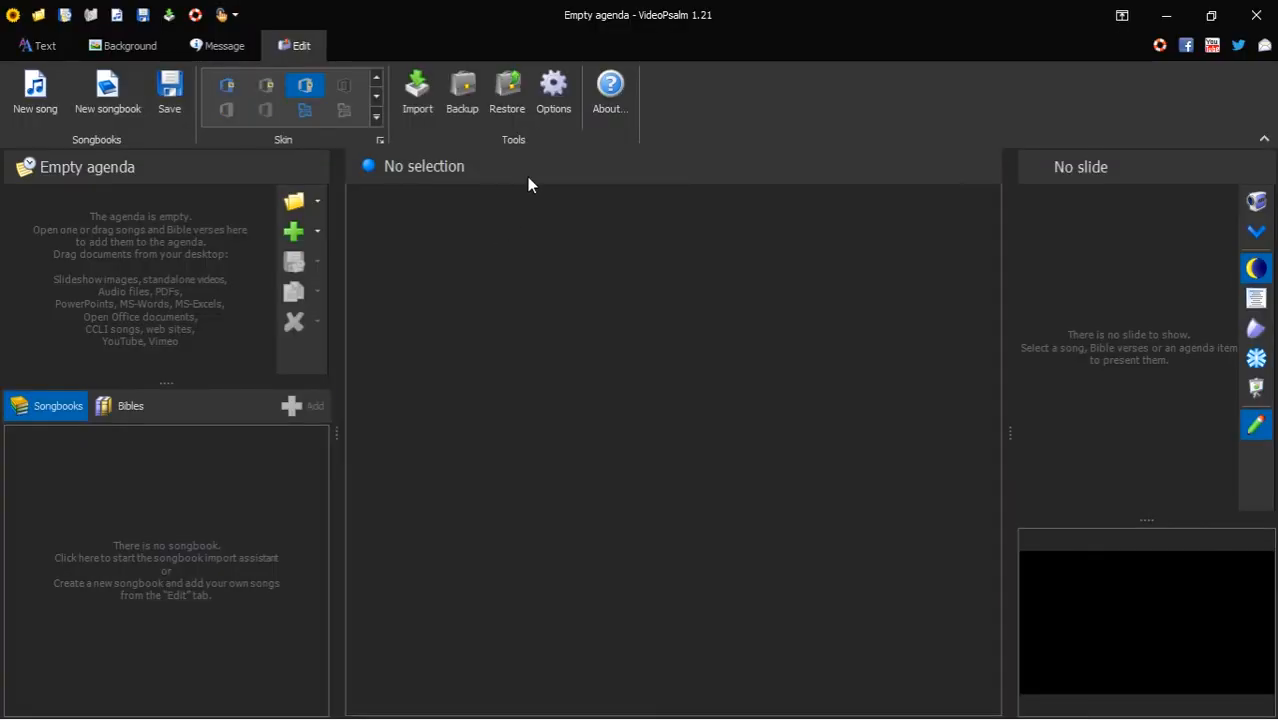
pyautogui.moveTo(384, 130)
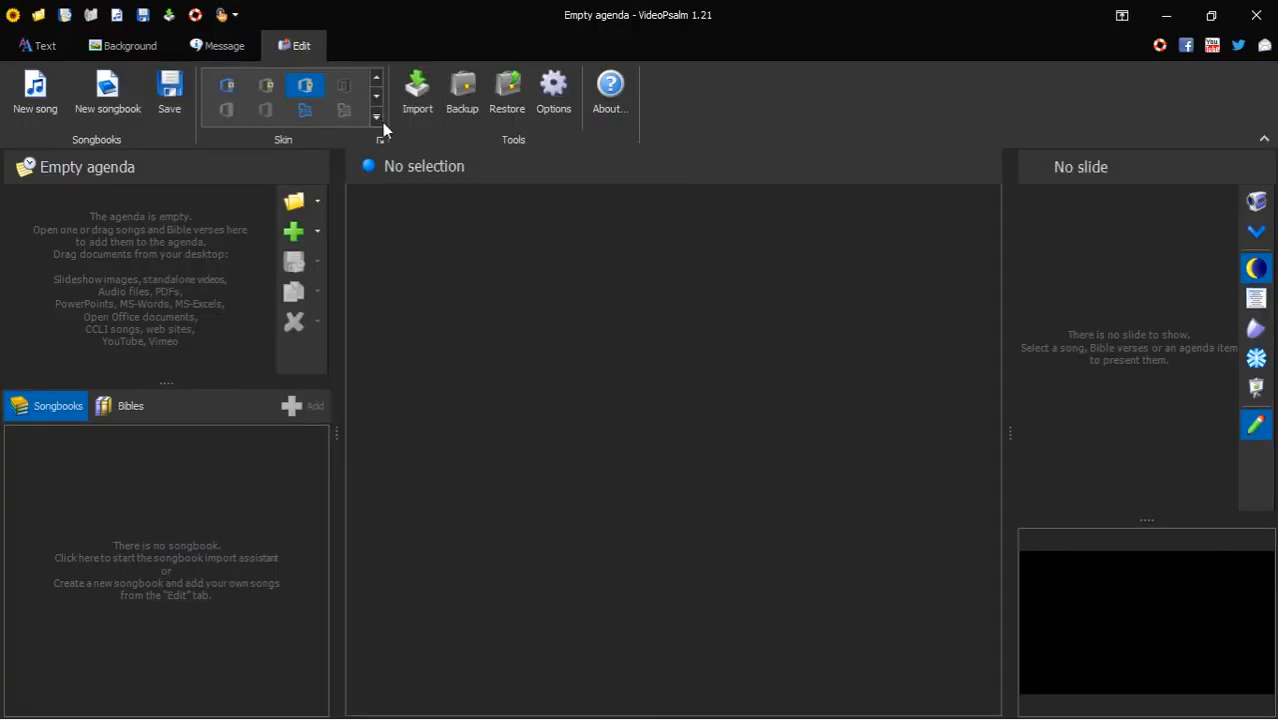
pyautogui.moveTo(416, 90)
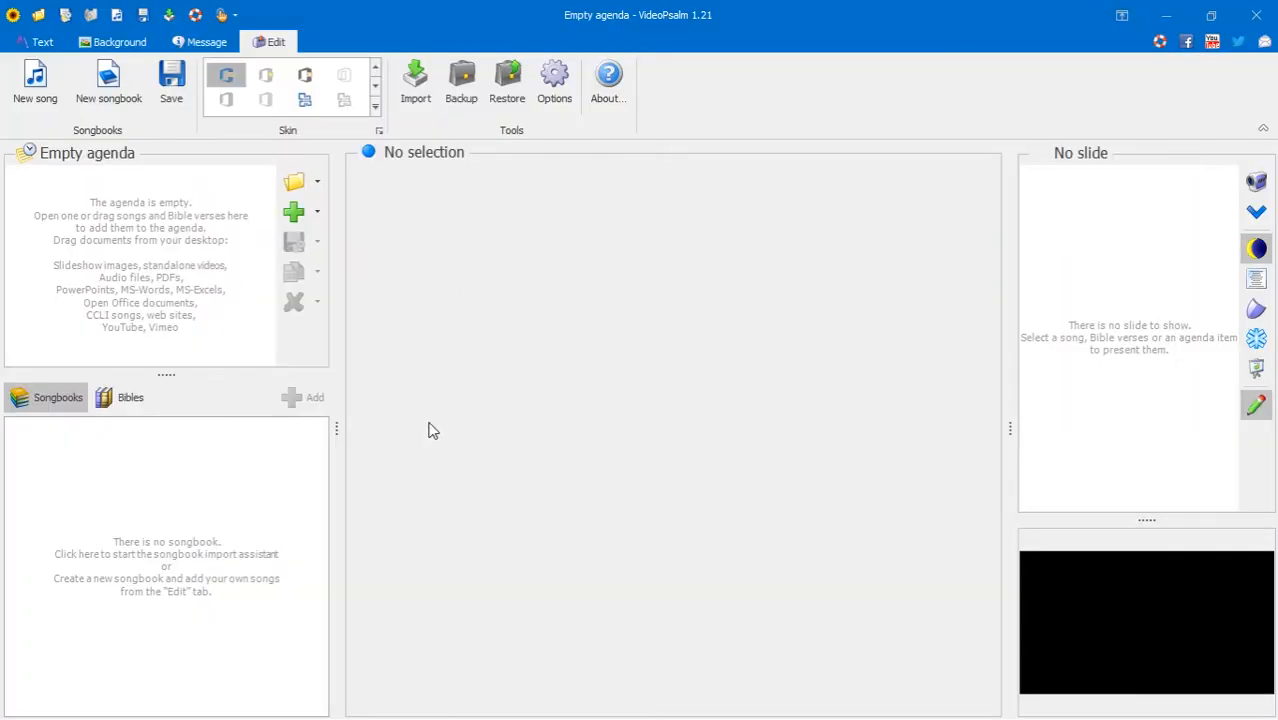
pyautogui.moveTo(490, 456)
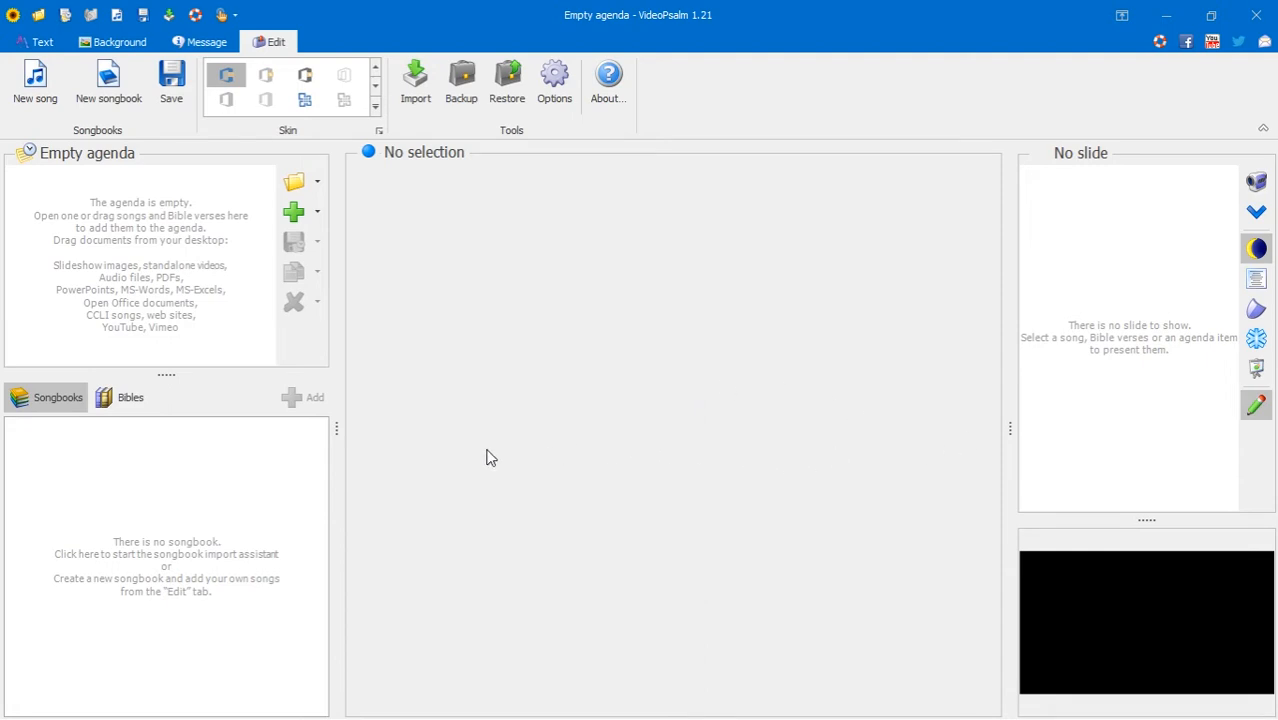
pyautogui.moveTo(276, 42)
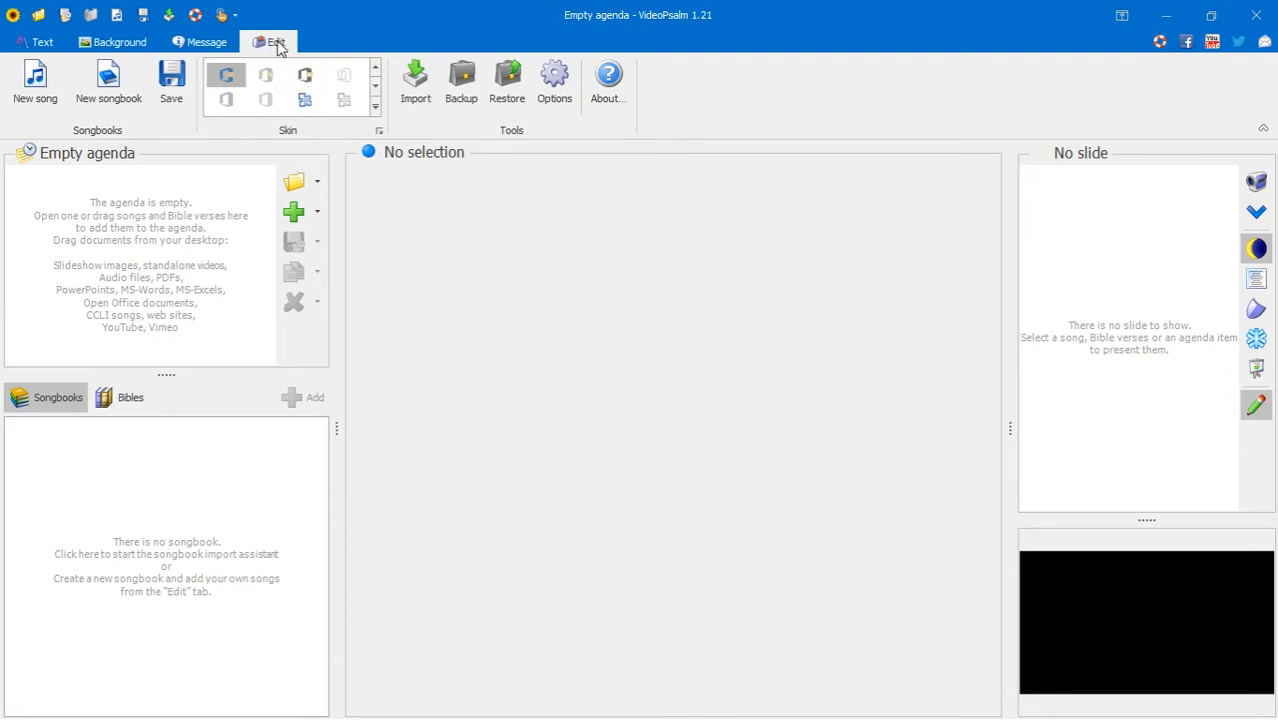
pyautogui.click(276, 40)
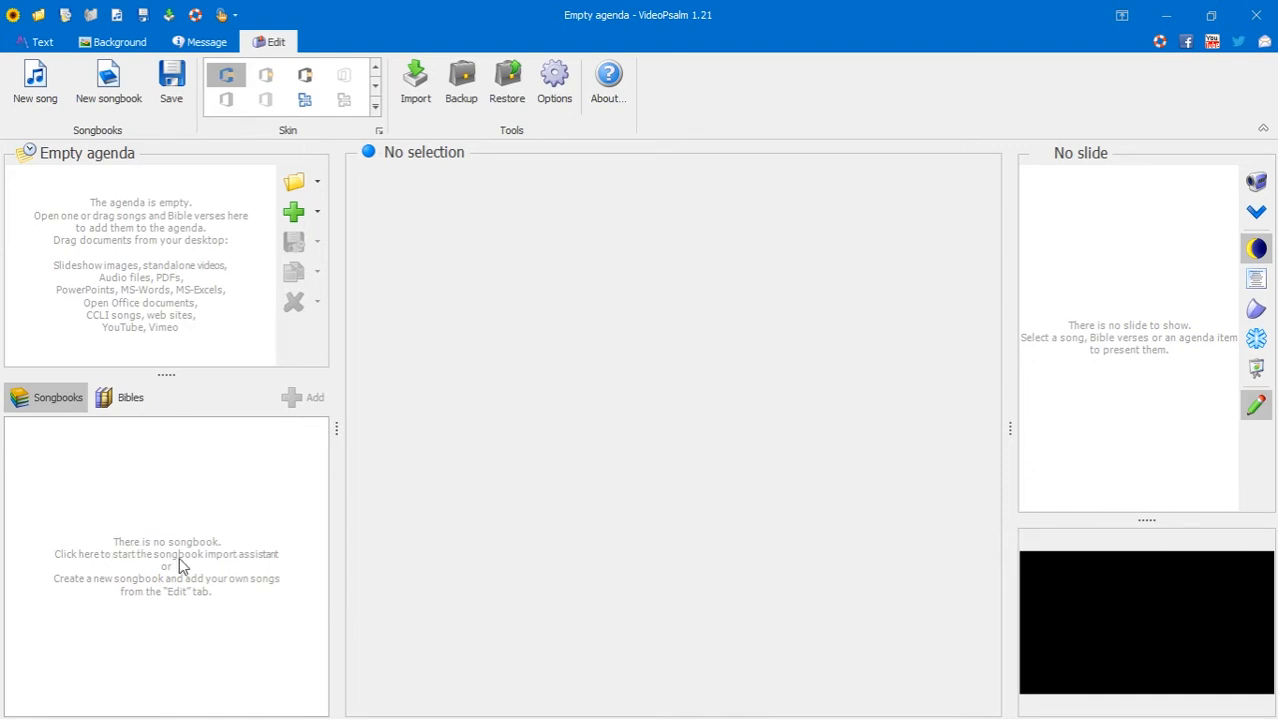
pyautogui.moveTo(264, 576)
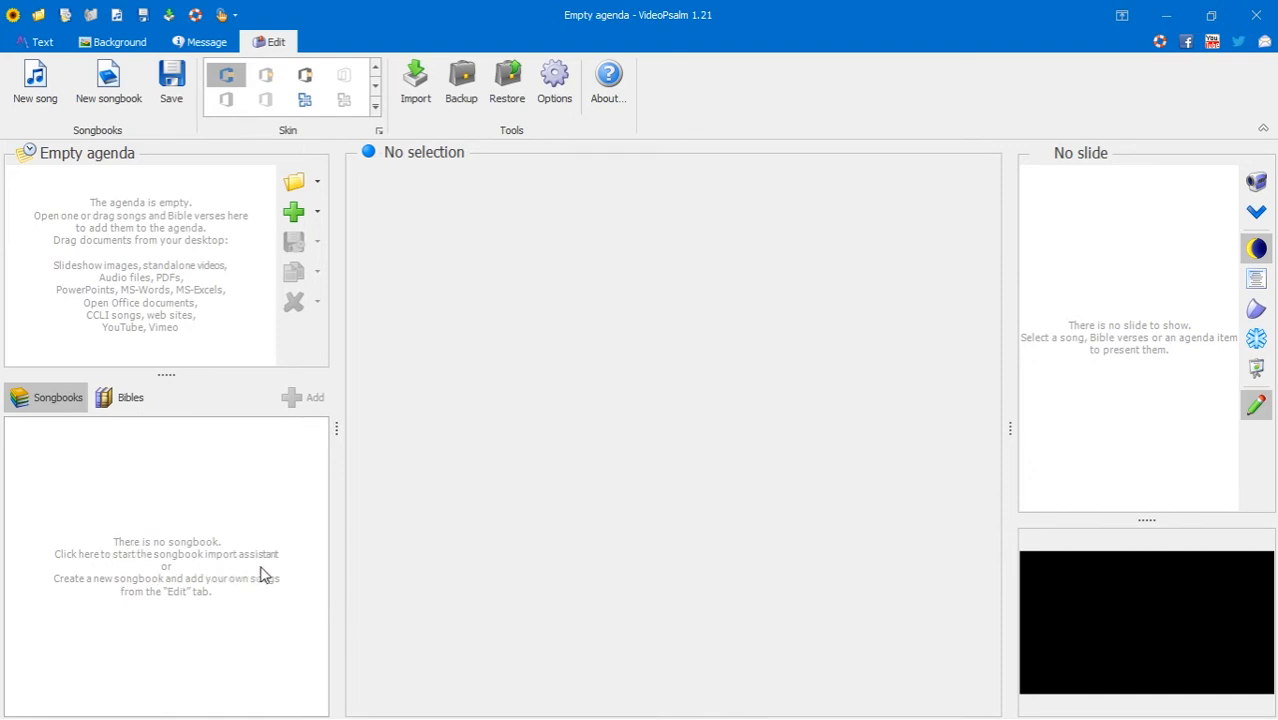
pyautogui.moveTo(76, 598)
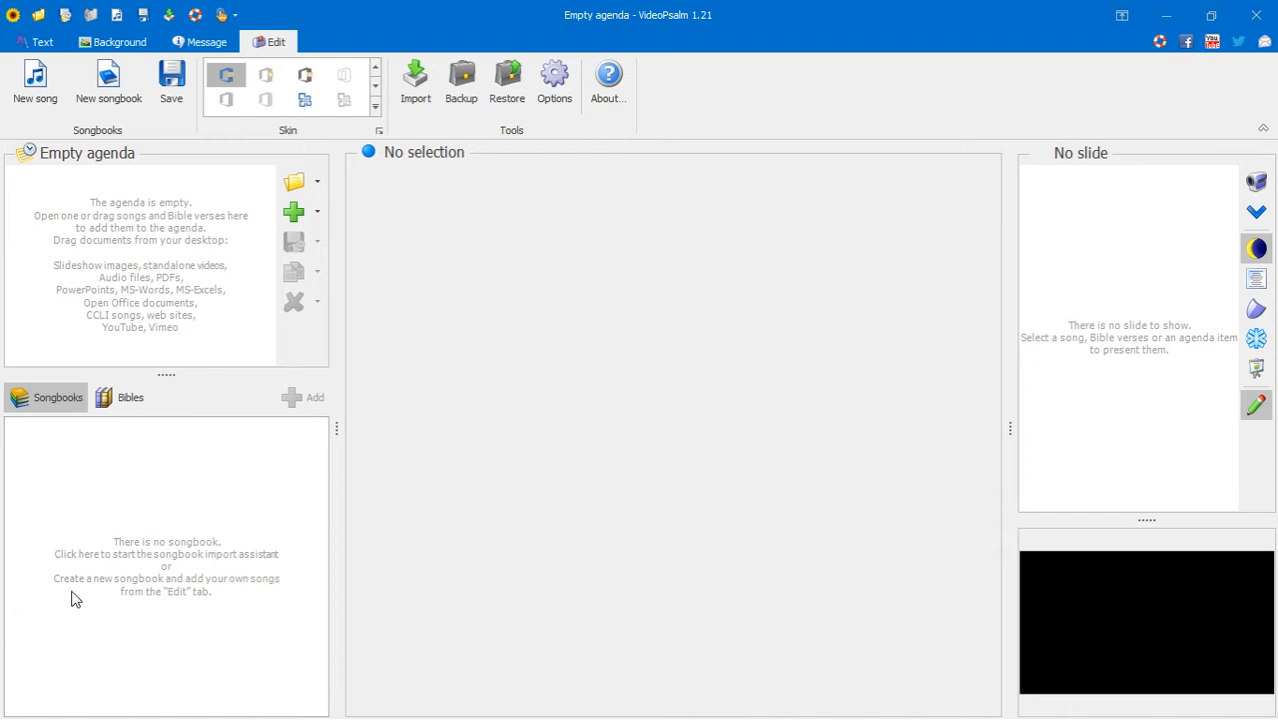
pyautogui.moveTo(202, 618)
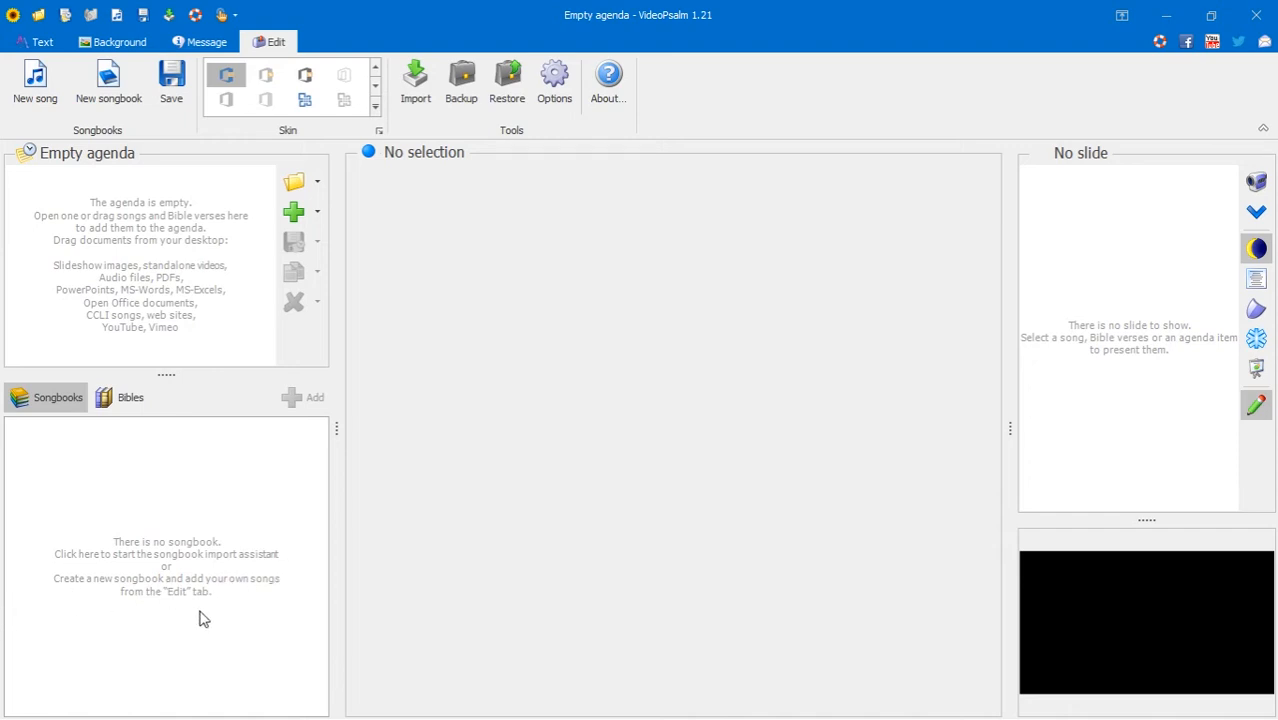
pyautogui.moveTo(130, 396)
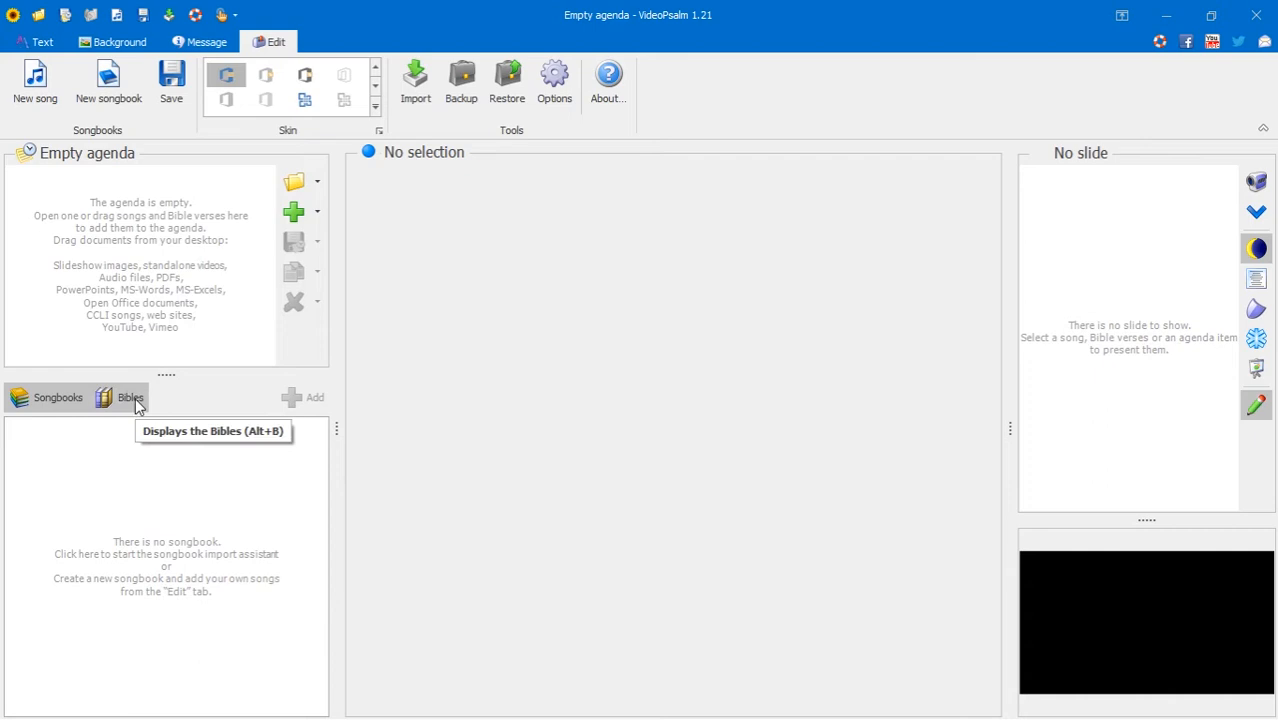
pyautogui.click(130, 396)
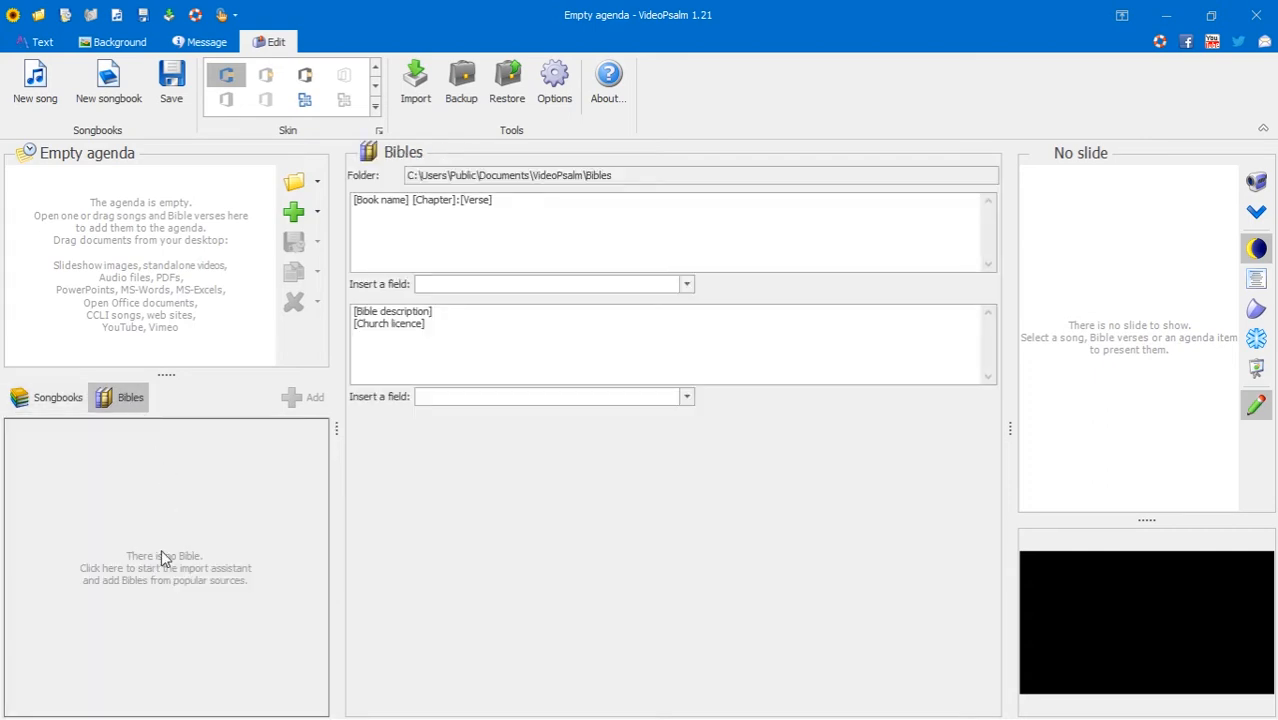
pyautogui.moveTo(224, 588)
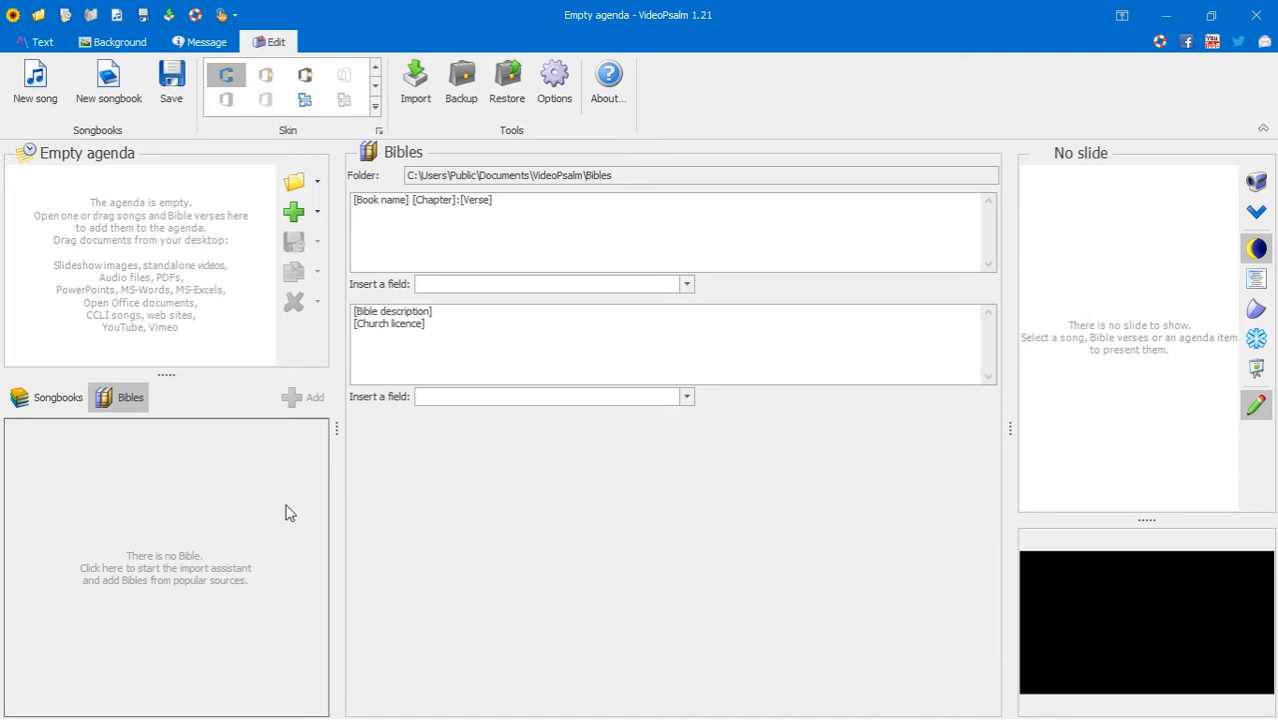
pyautogui.moveTo(284, 510)
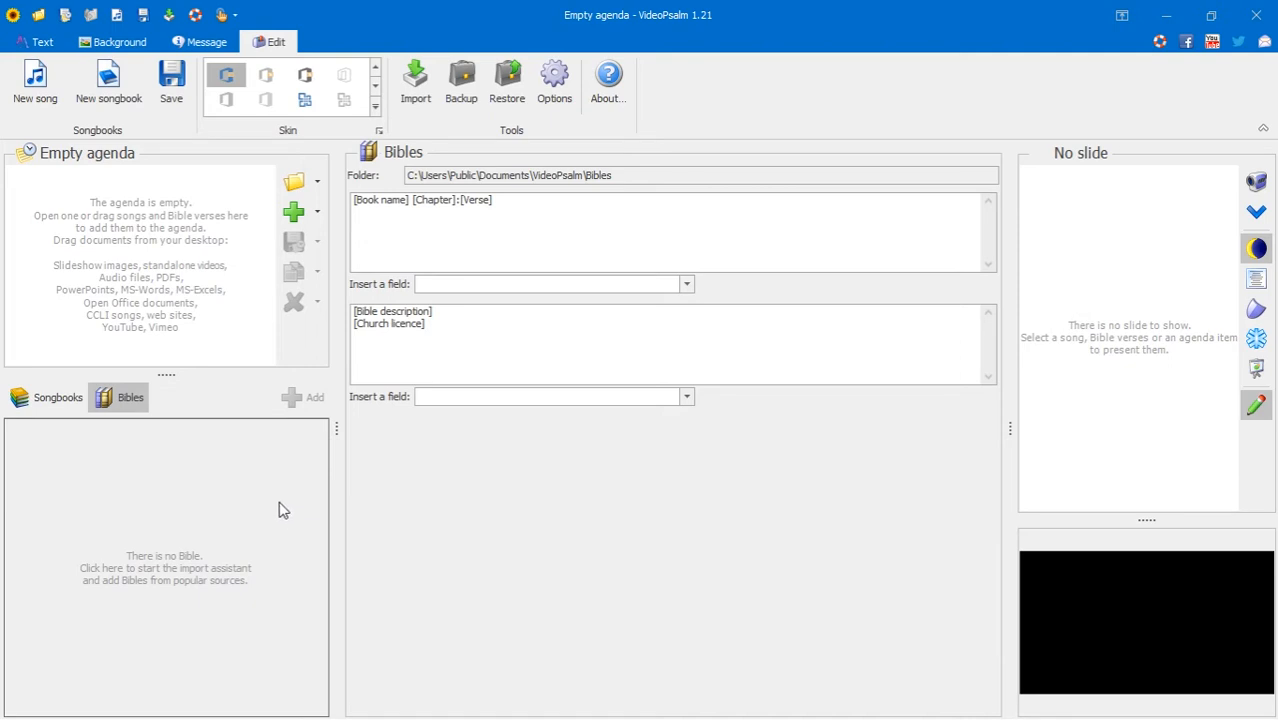
pyautogui.moveTo(192, 456)
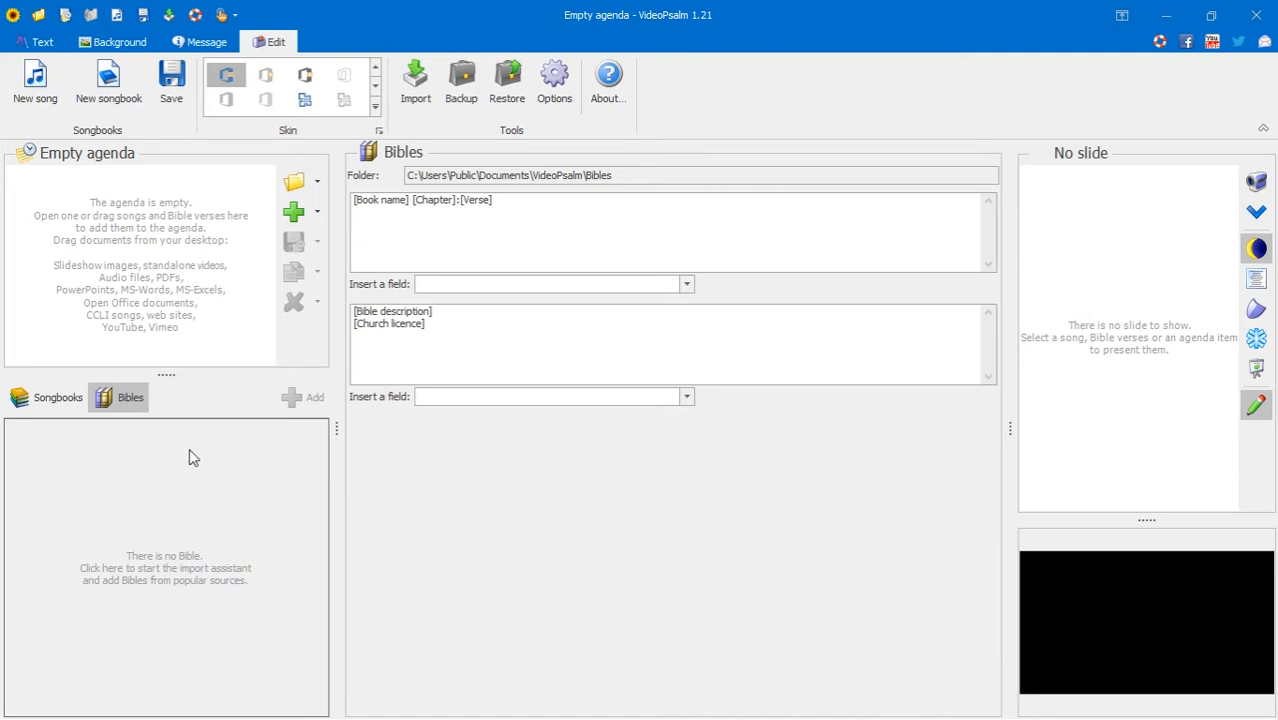
pyautogui.moveTo(130, 396)
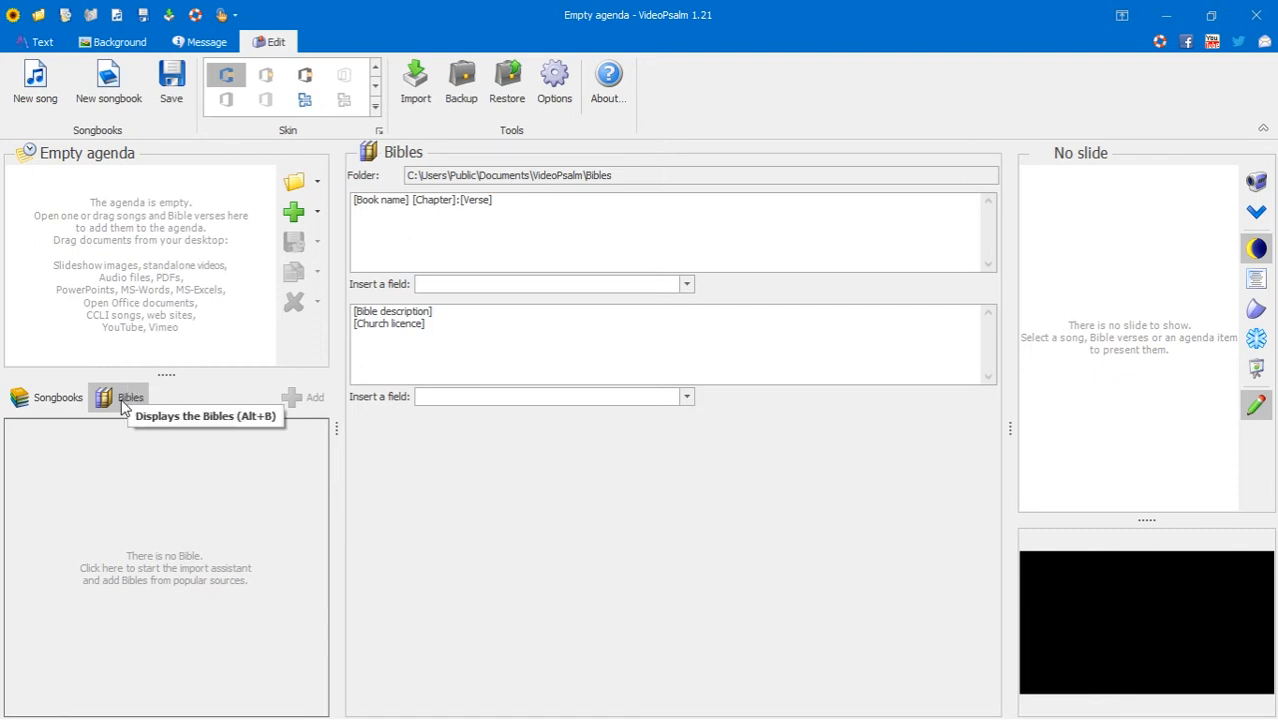
pyautogui.moveTo(56, 396)
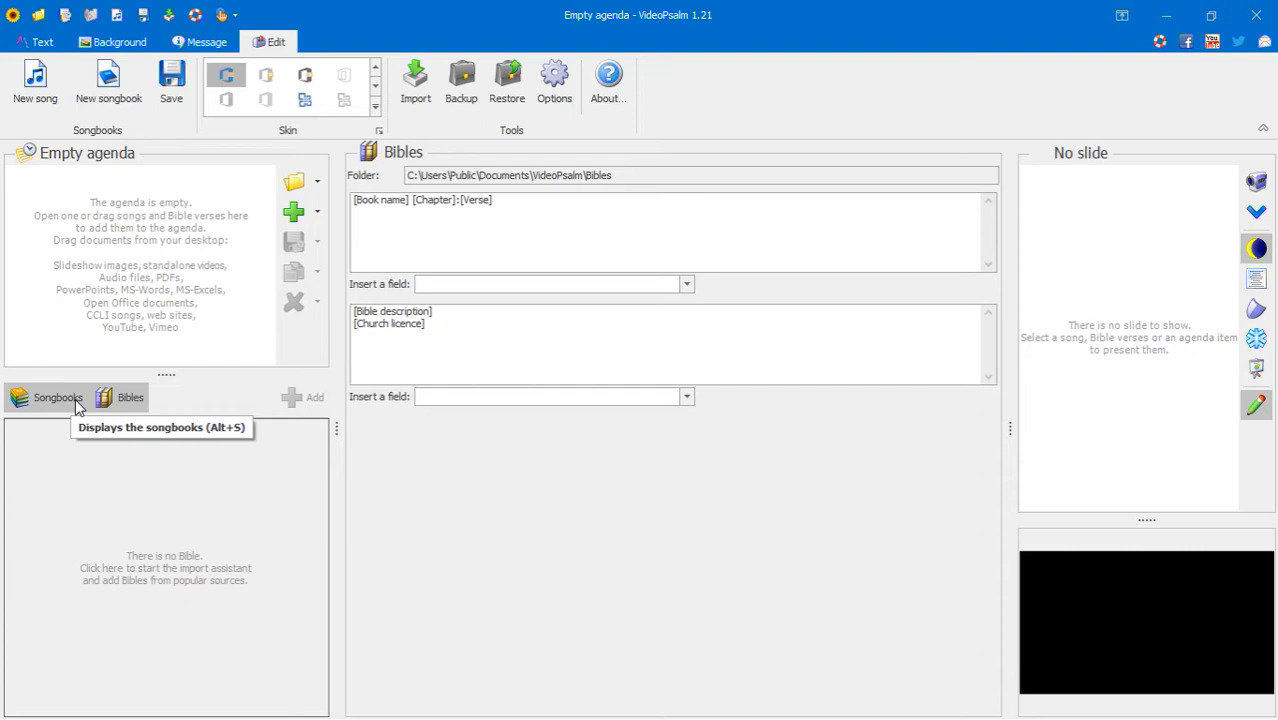
pyautogui.moveTo(130, 396)
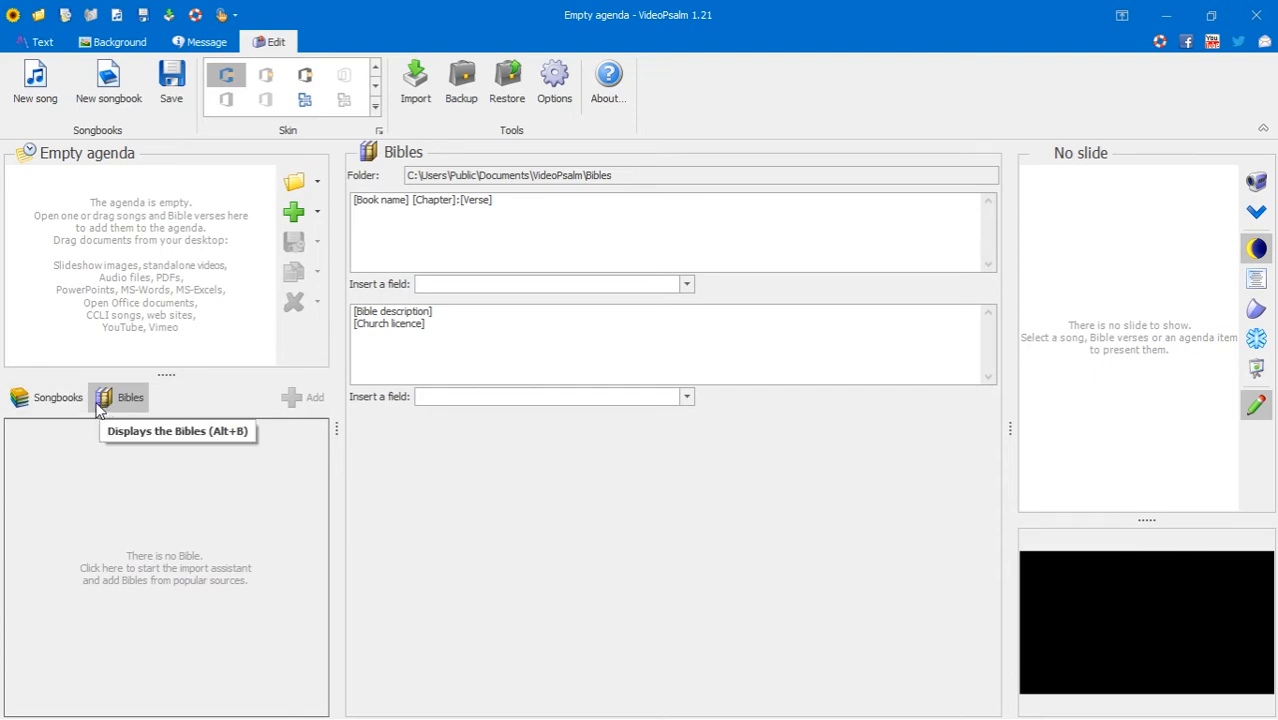
pyautogui.moveTo(220, 504)
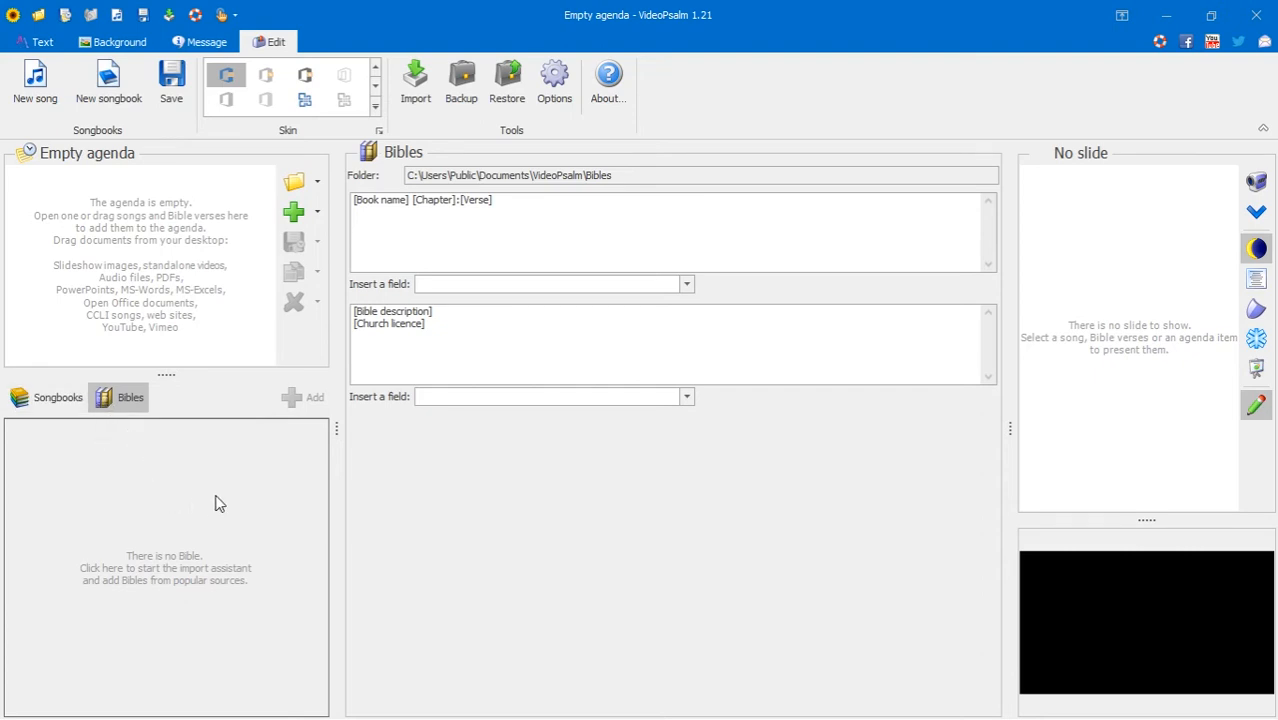
pyautogui.moveTo(230, 492)
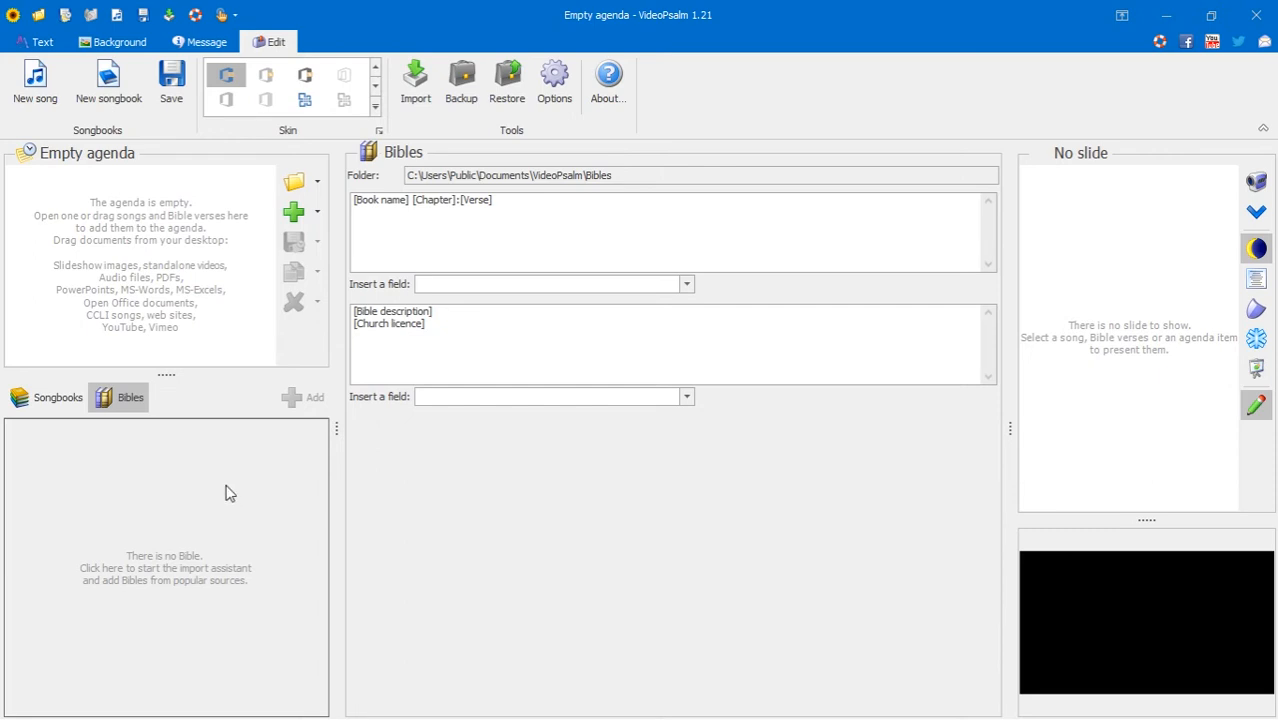
pyautogui.moveTo(180, 544)
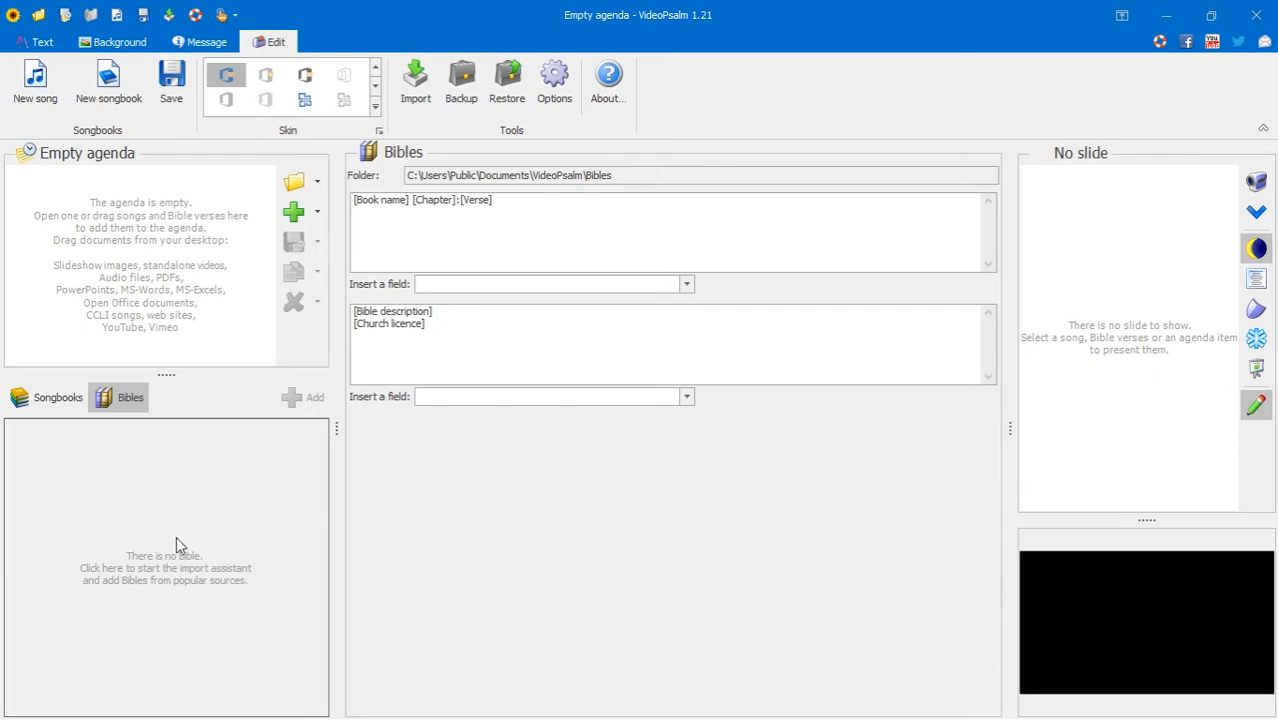
pyautogui.moveTo(184, 588)
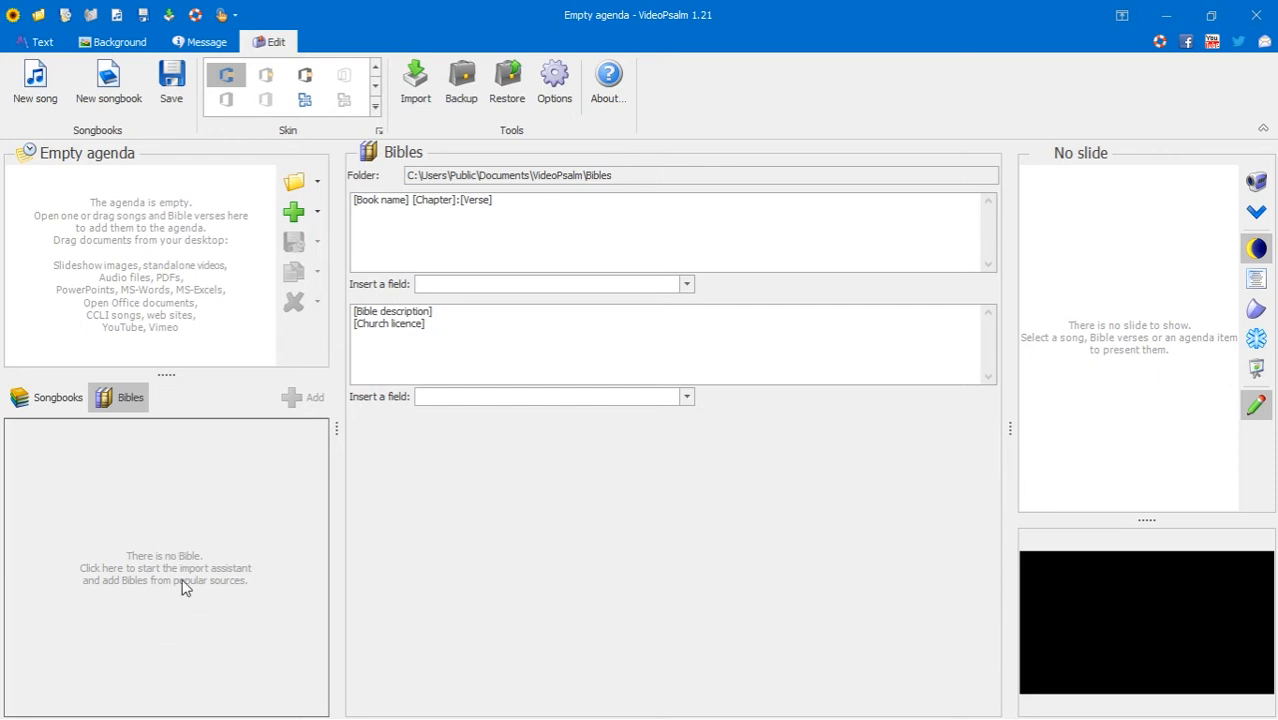
pyautogui.moveTo(212, 548)
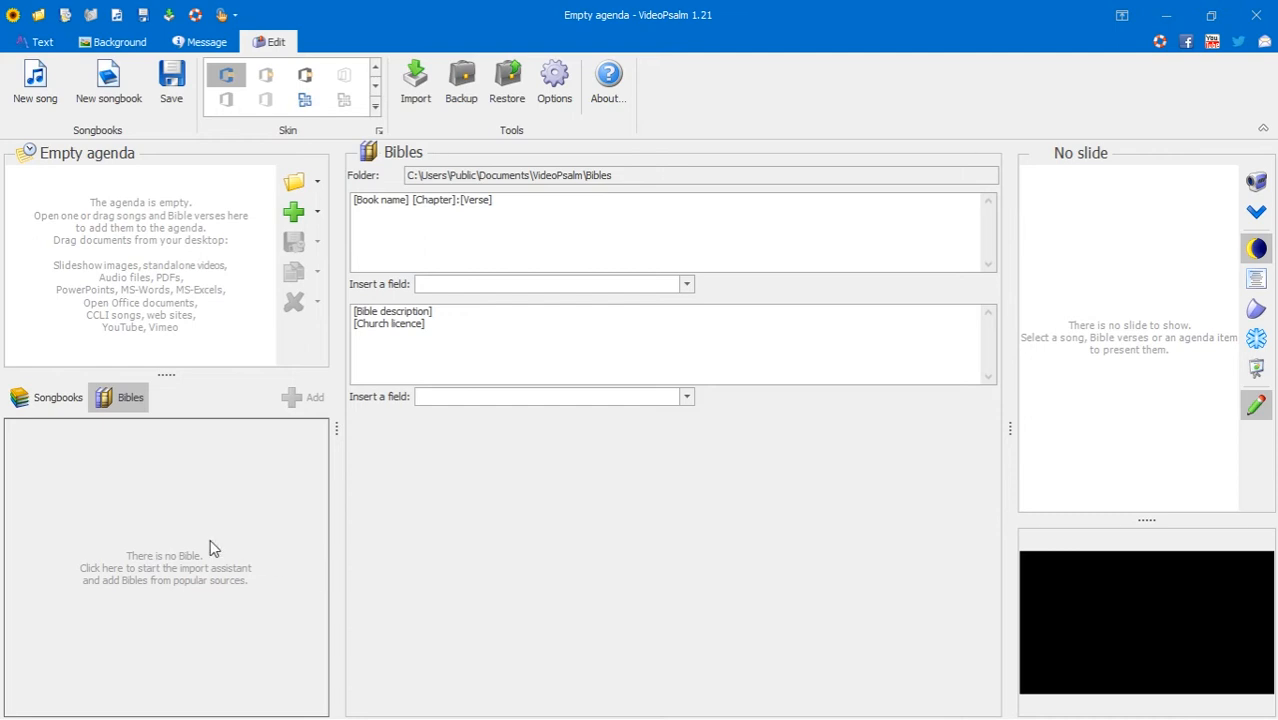
pyautogui.click(164, 568)
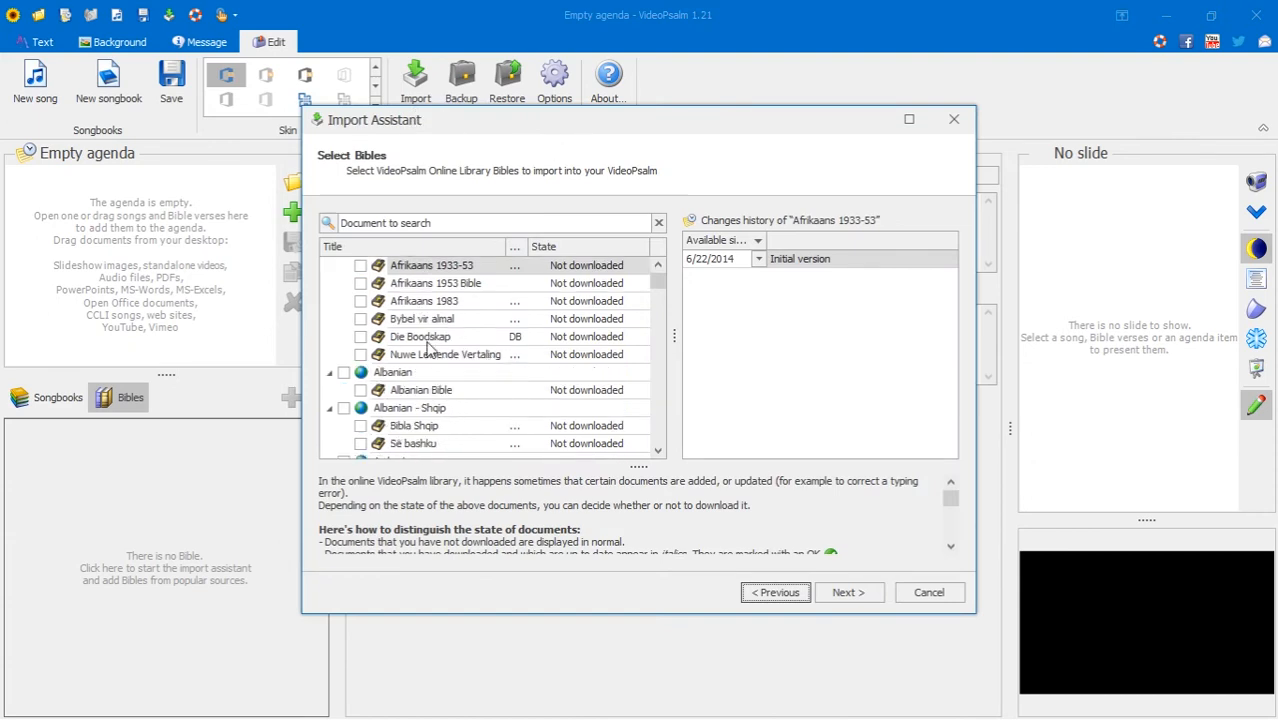
pyautogui.scroll(-3)
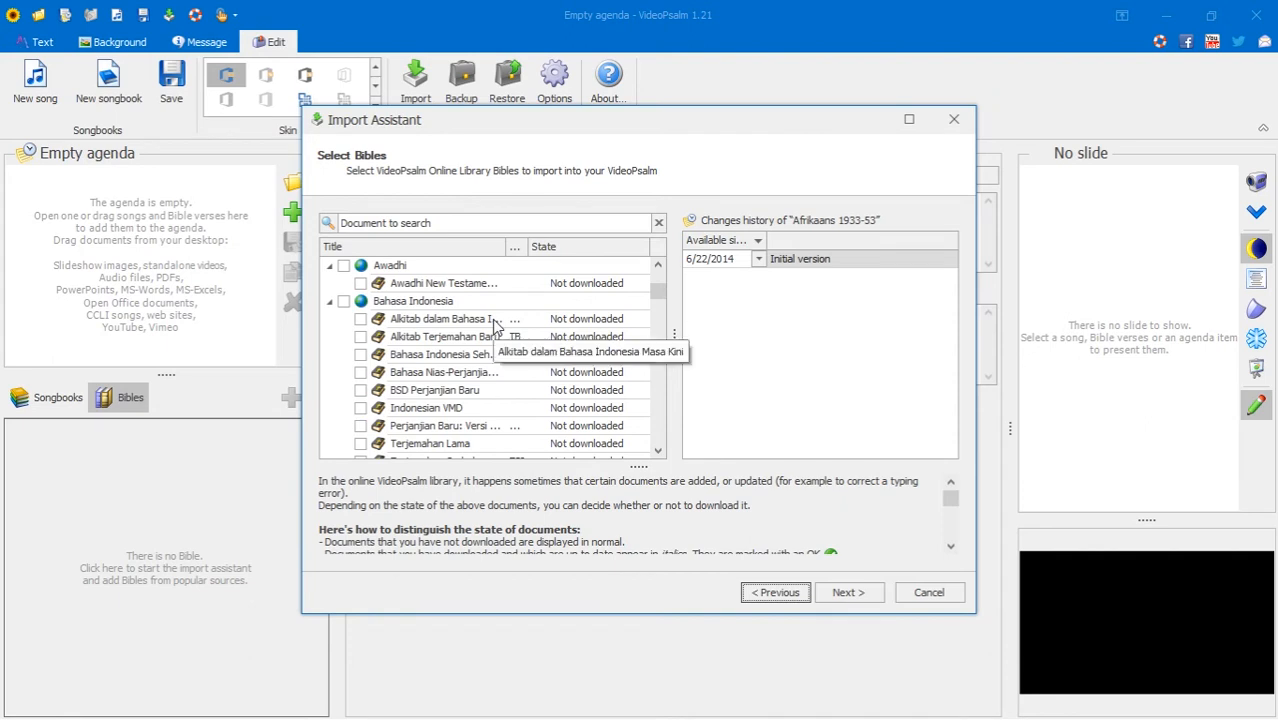
pyautogui.click(494, 222)
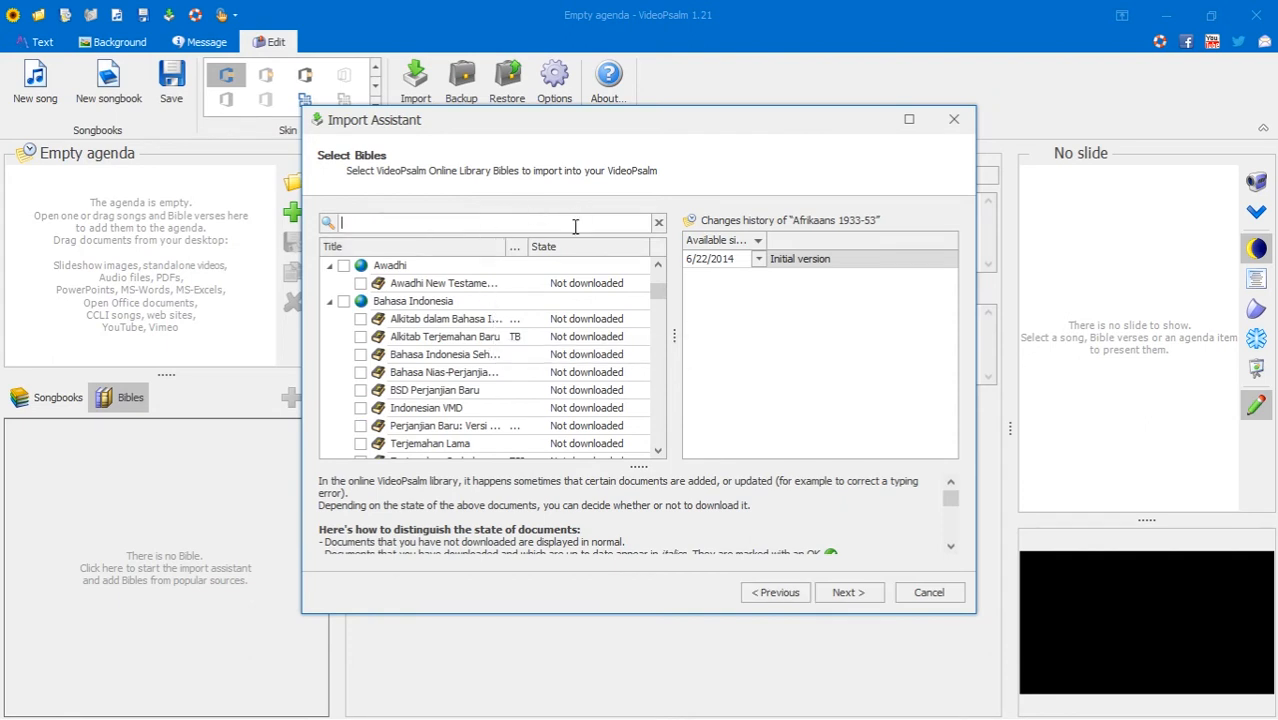
pyautogui.moveTo(894, 514)
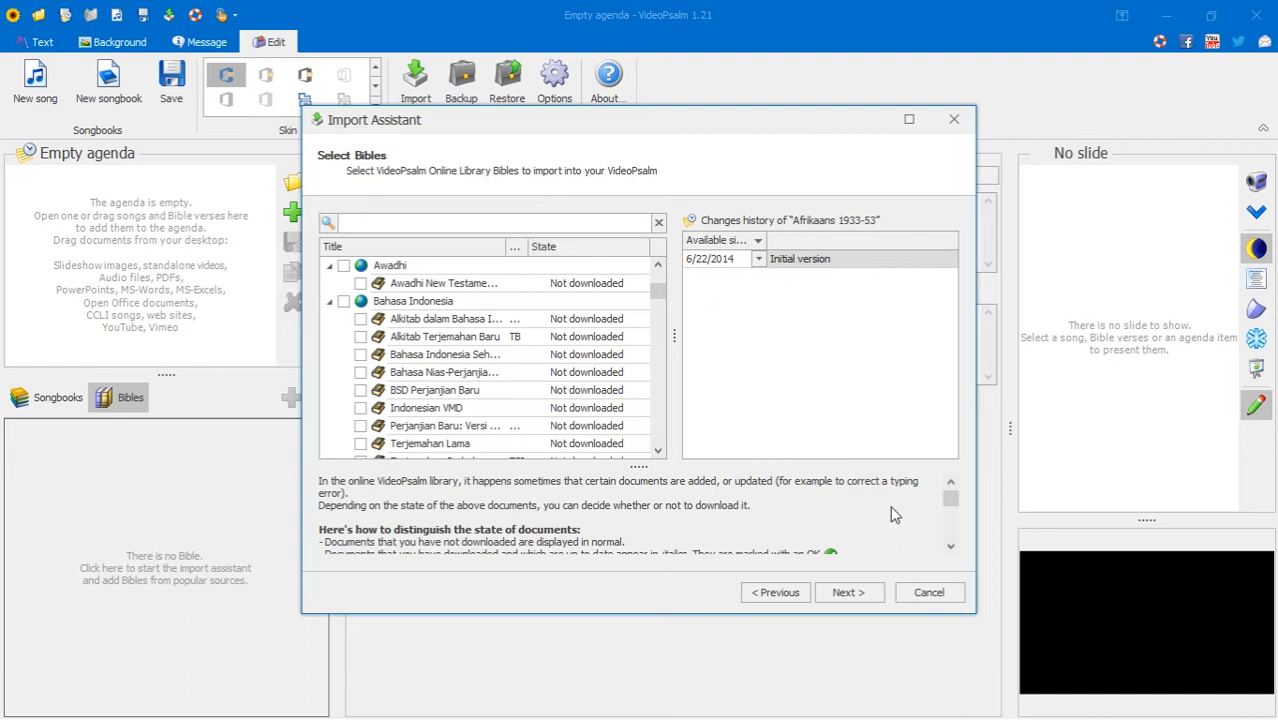
pyautogui.click(928, 592)
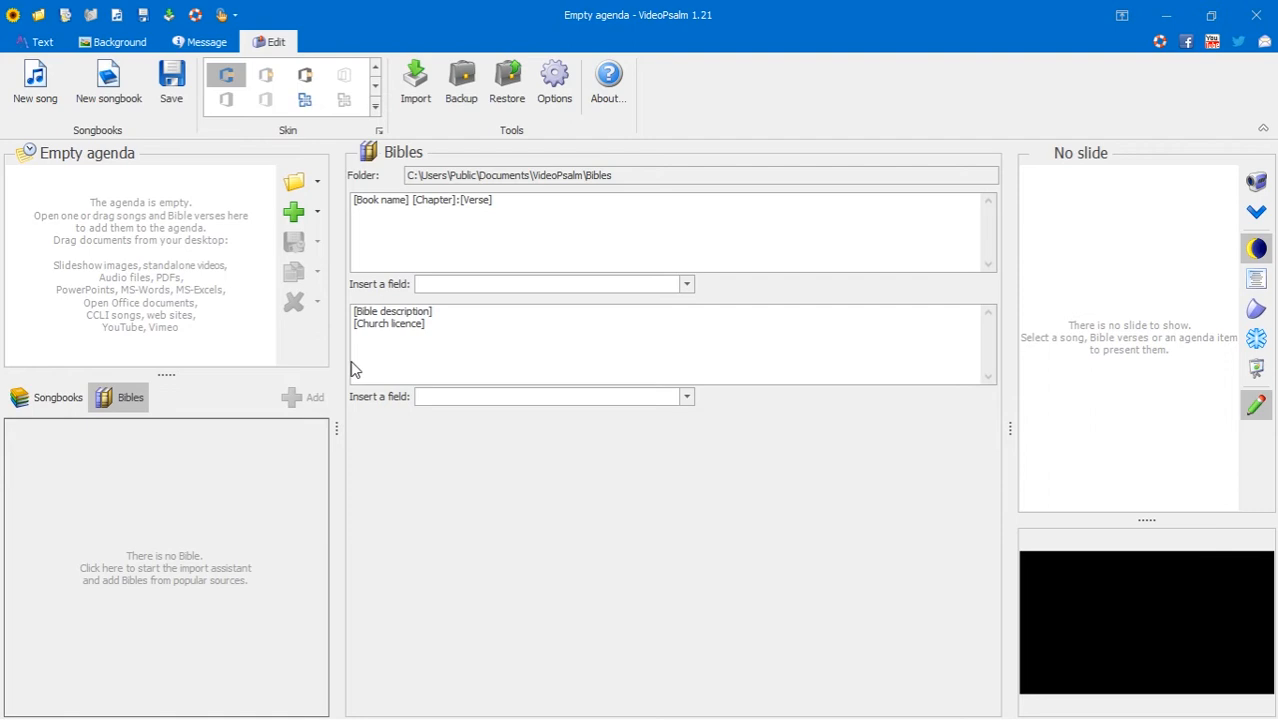
pyautogui.moveTo(136, 644)
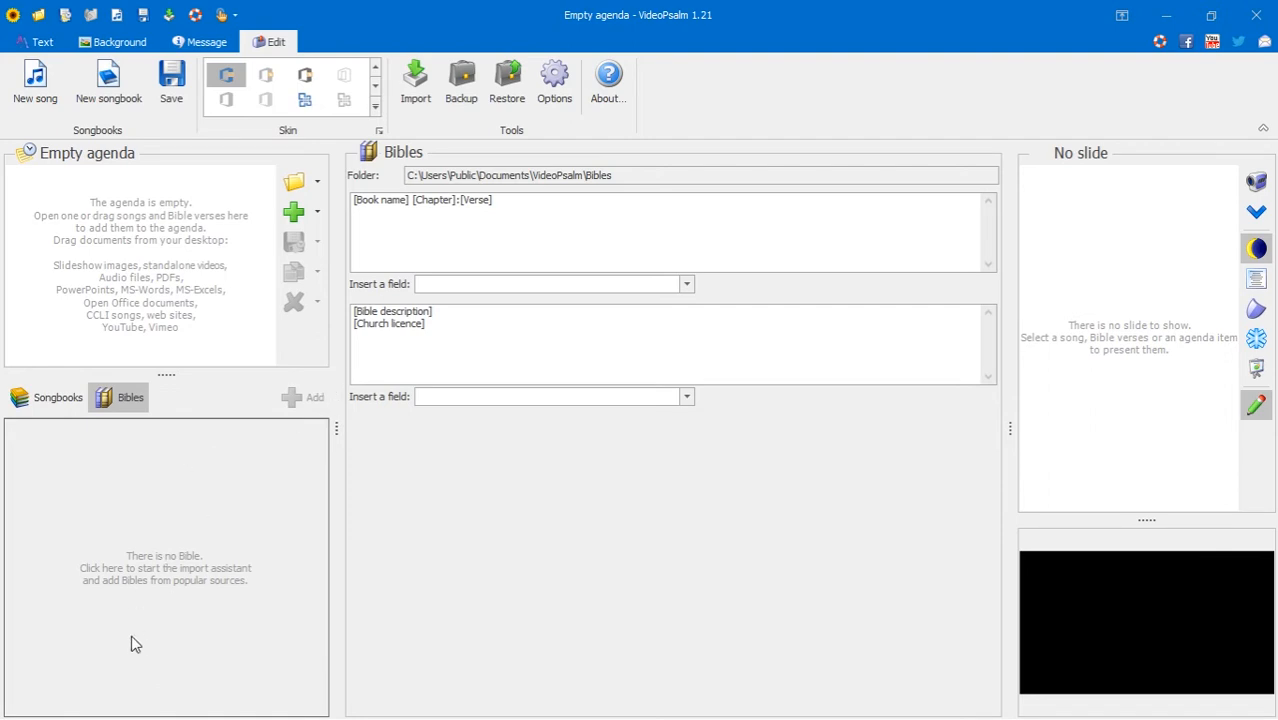
pyautogui.moveTo(332, 478)
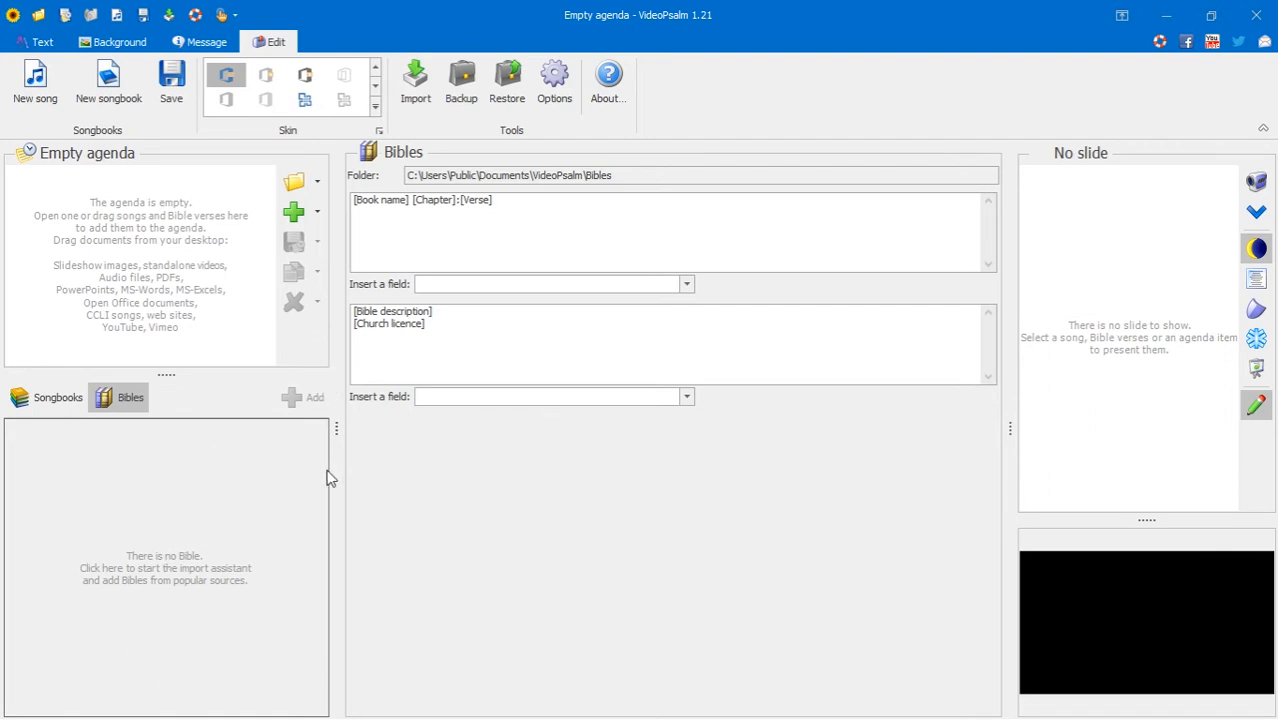
pyautogui.moveTo(176, 428)
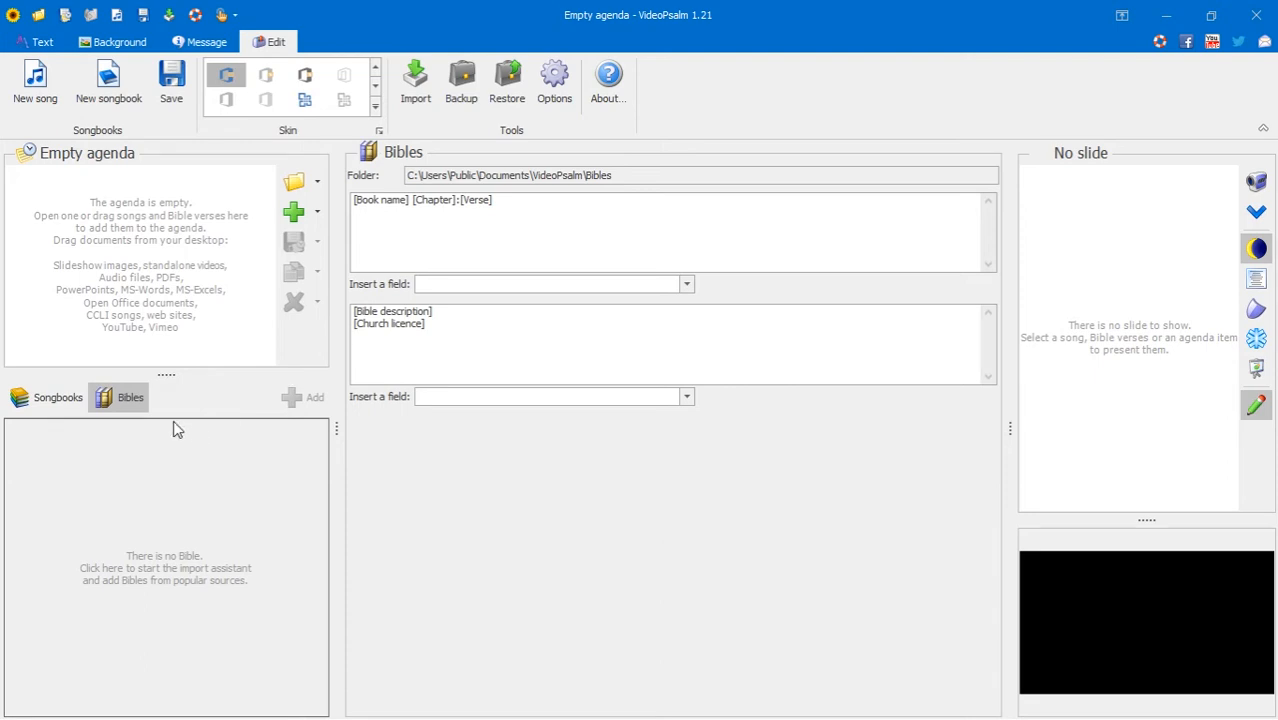
pyautogui.moveTo(260, 232)
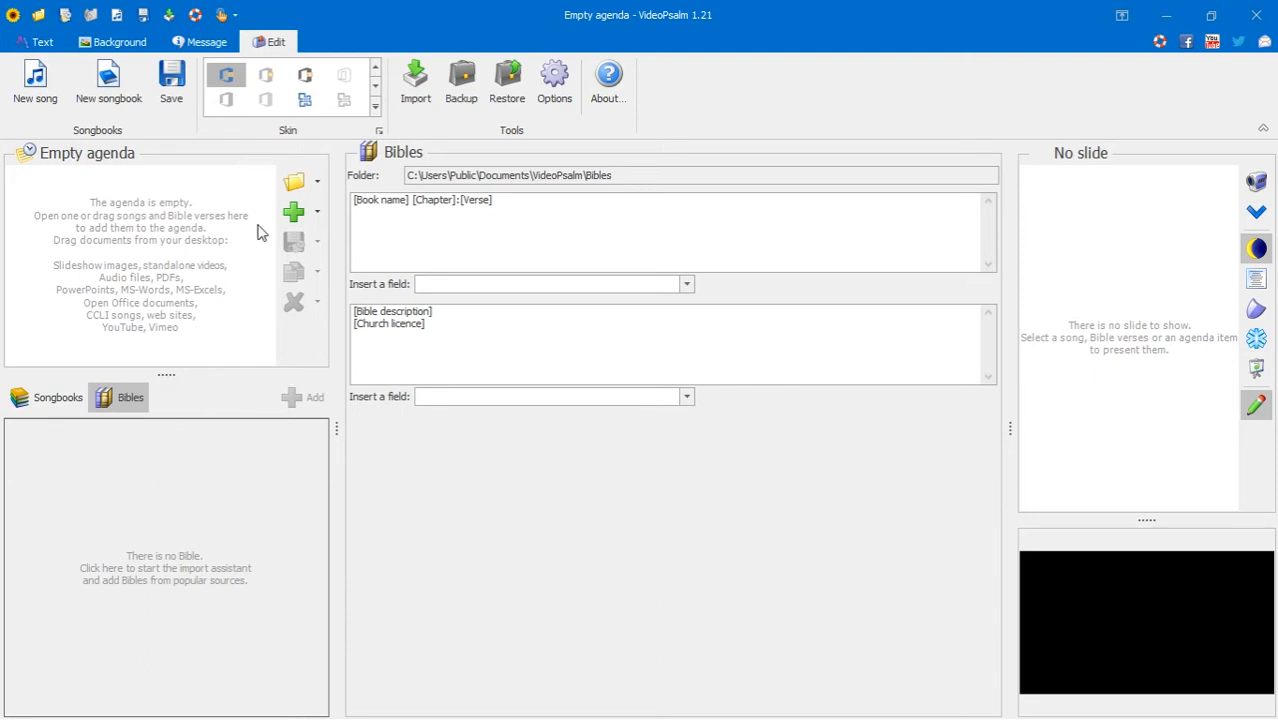
pyautogui.moveTo(268, 62)
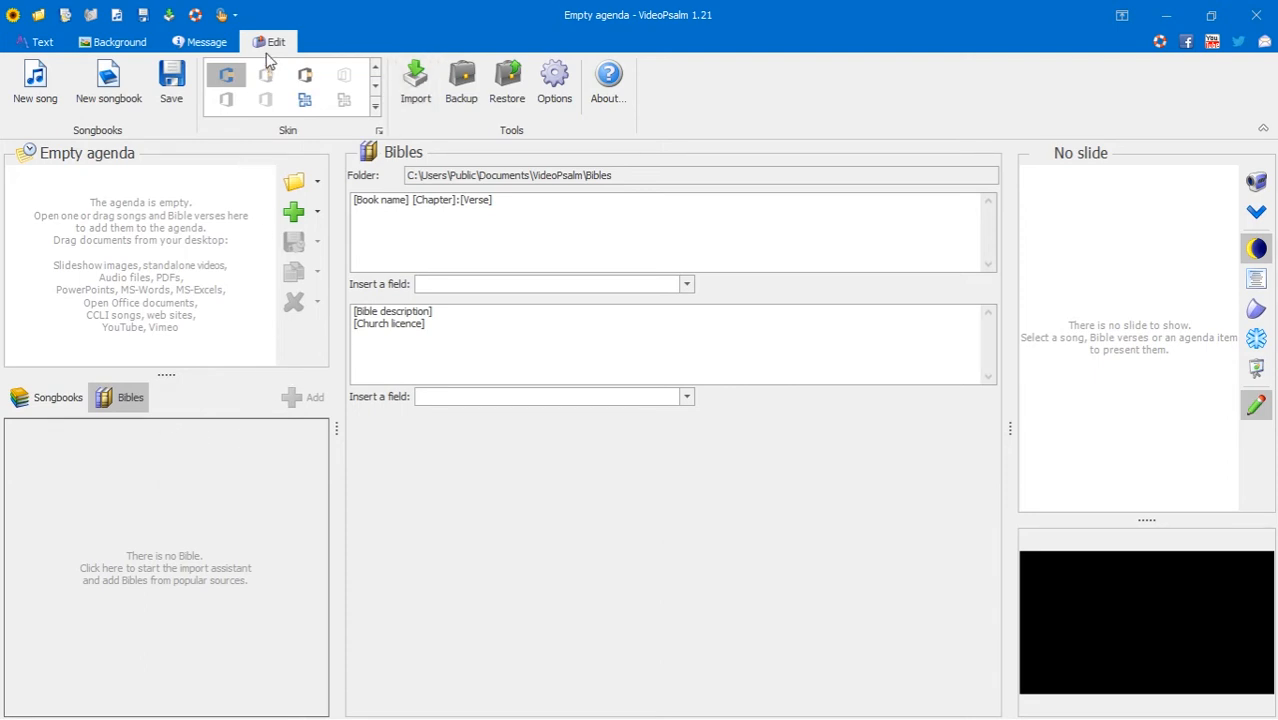
pyautogui.moveTo(278, 52)
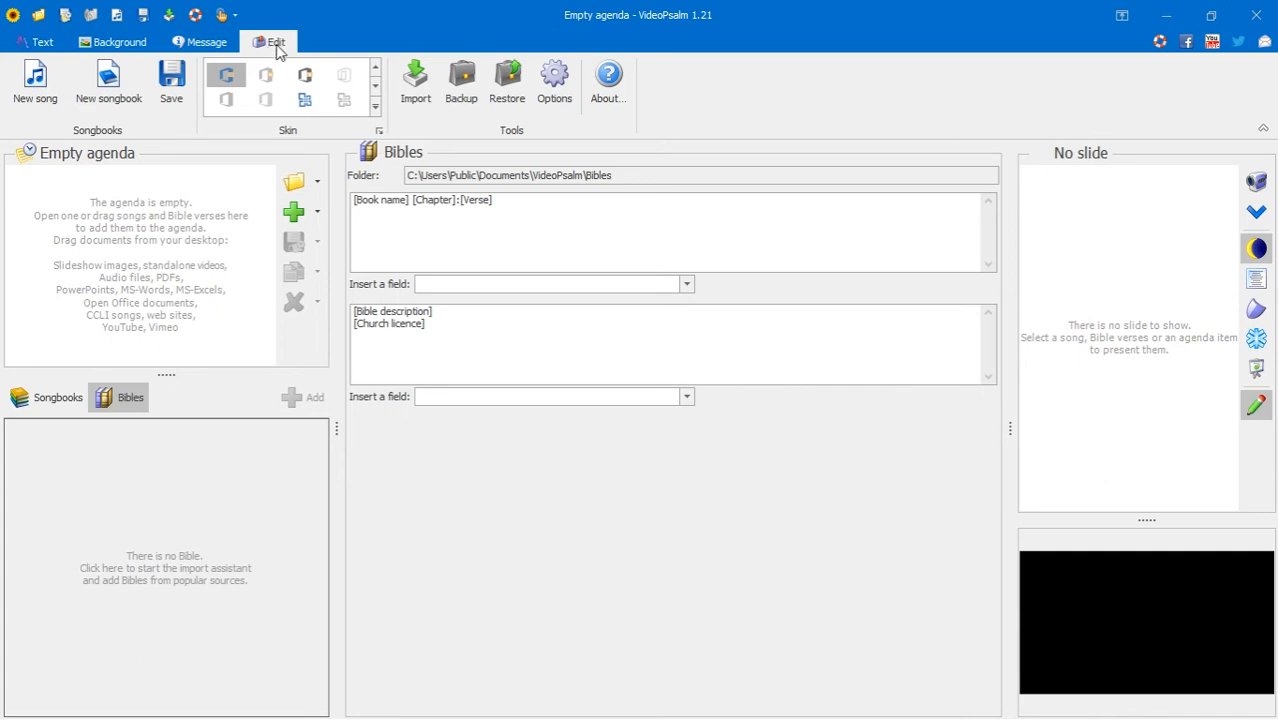
pyautogui.moveTo(416, 82)
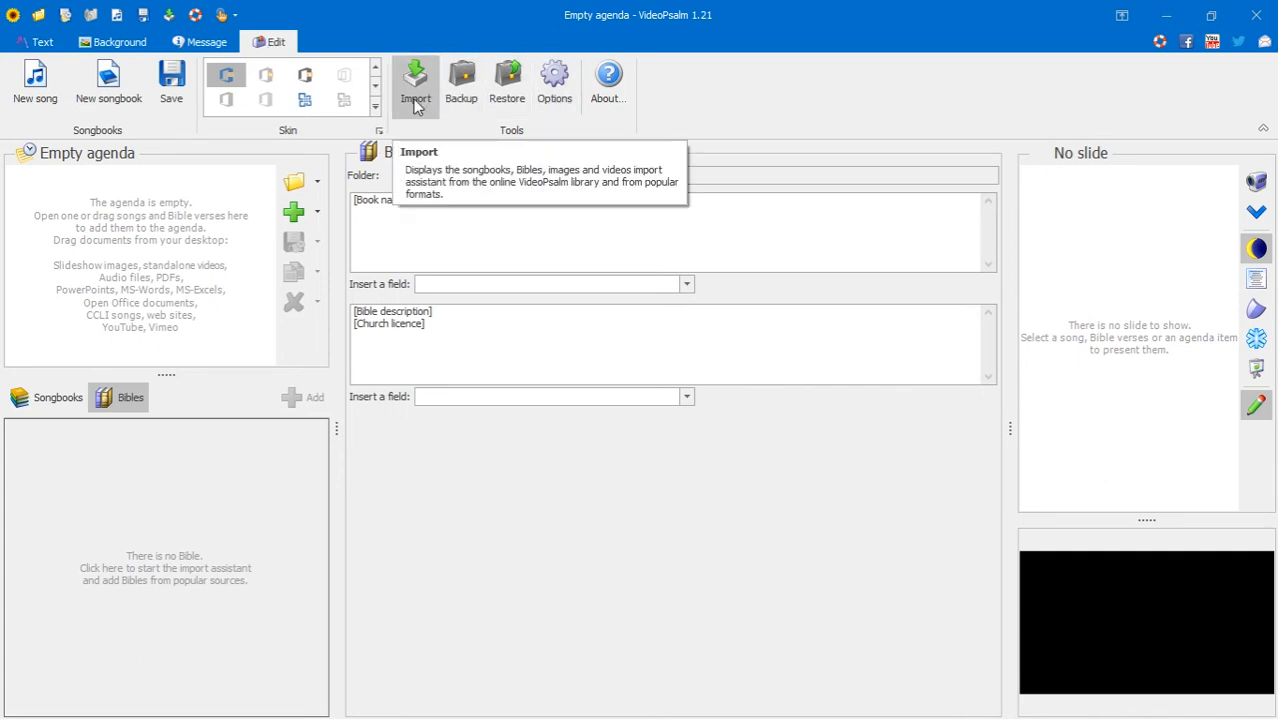
# - Launch the Import Assistant and move past its welcome page to the import-type choice
pyautogui.click(416, 82)
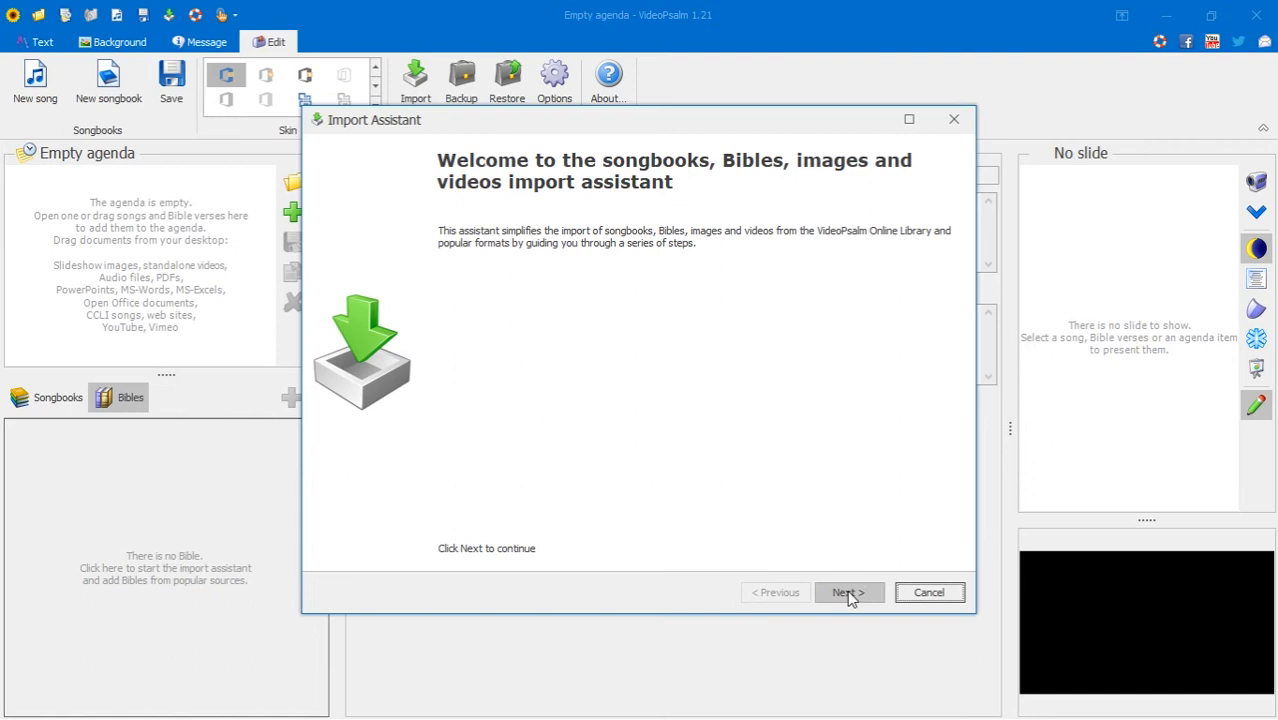
pyautogui.moveTo(756, 160)
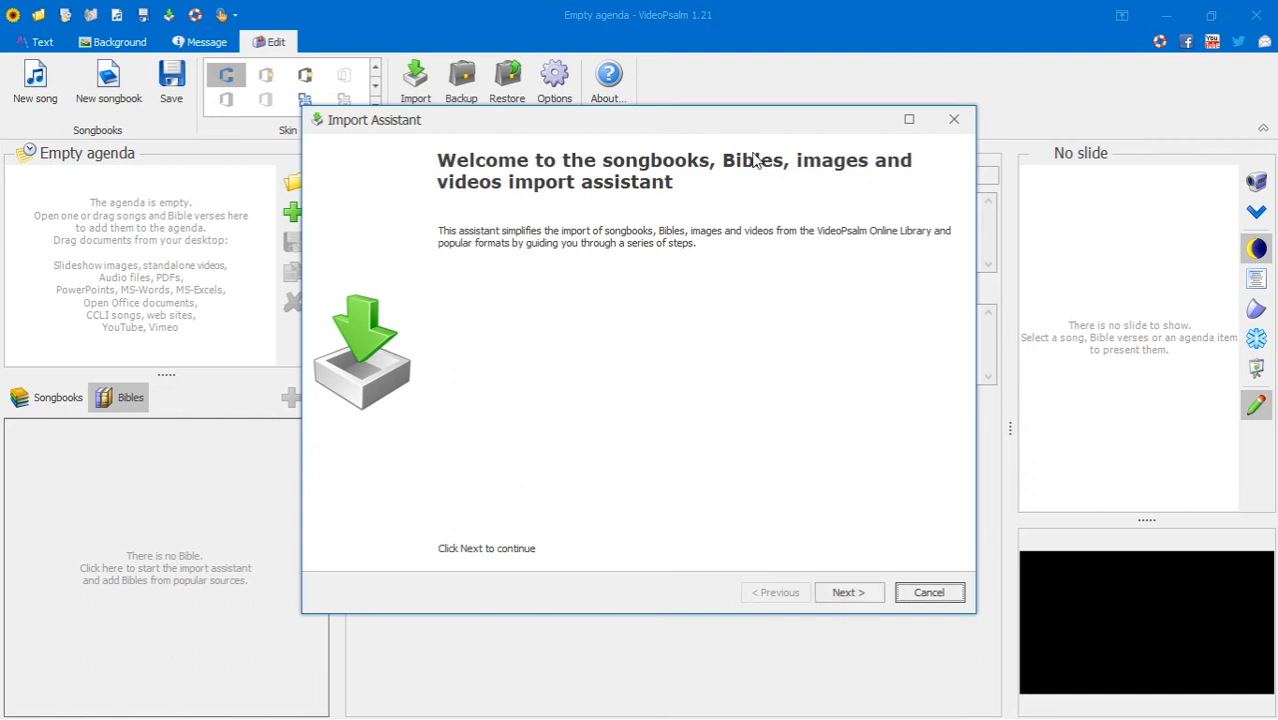
pyautogui.moveTo(640, 200)
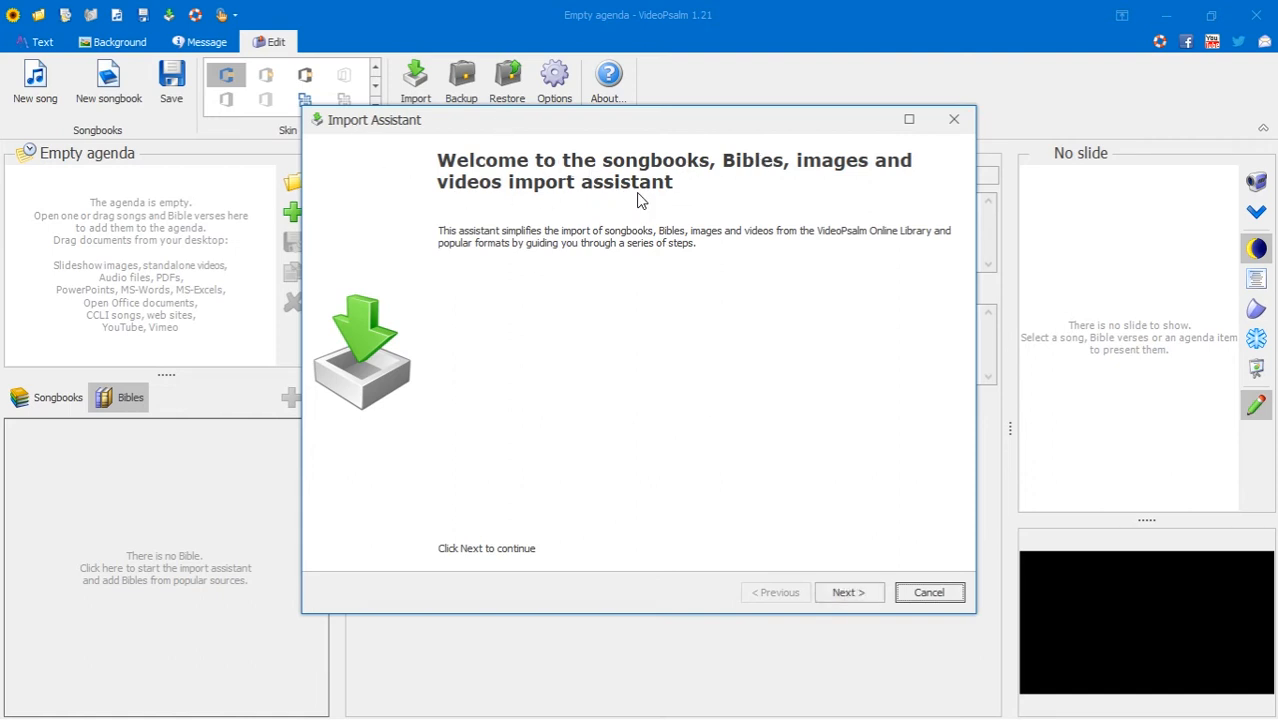
pyautogui.moveTo(836, 174)
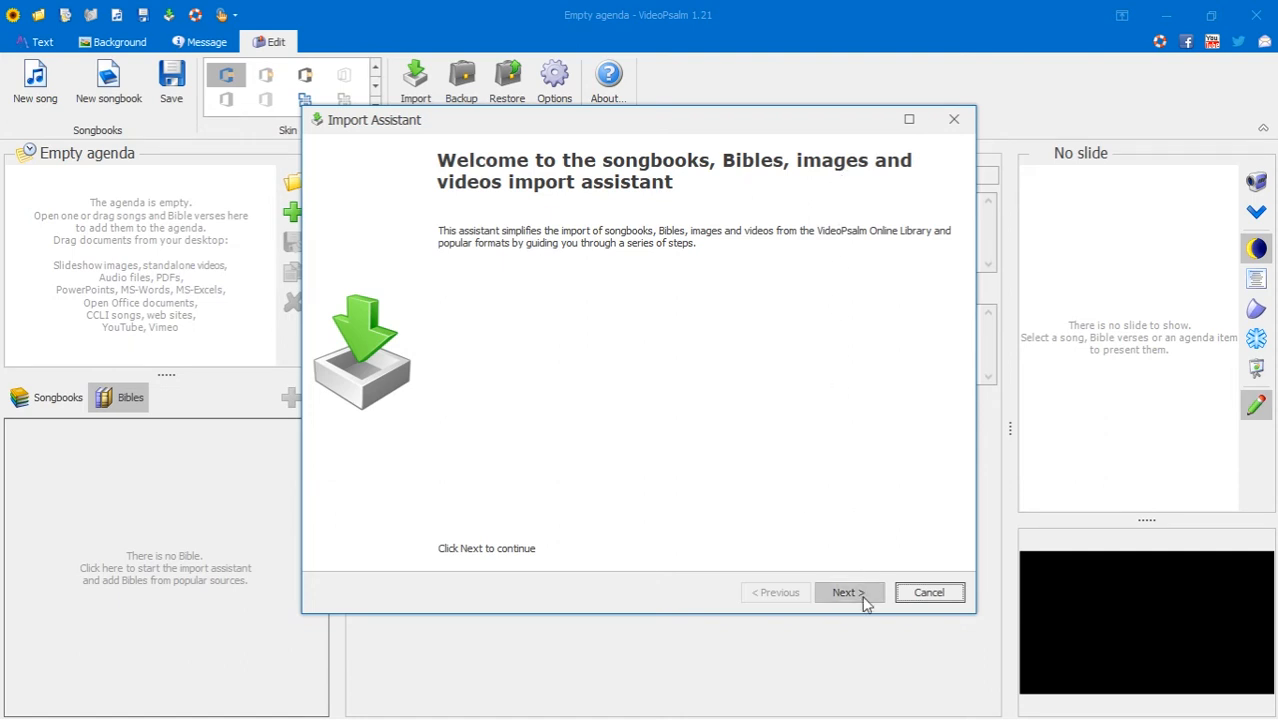
pyautogui.moveTo(556, 208)
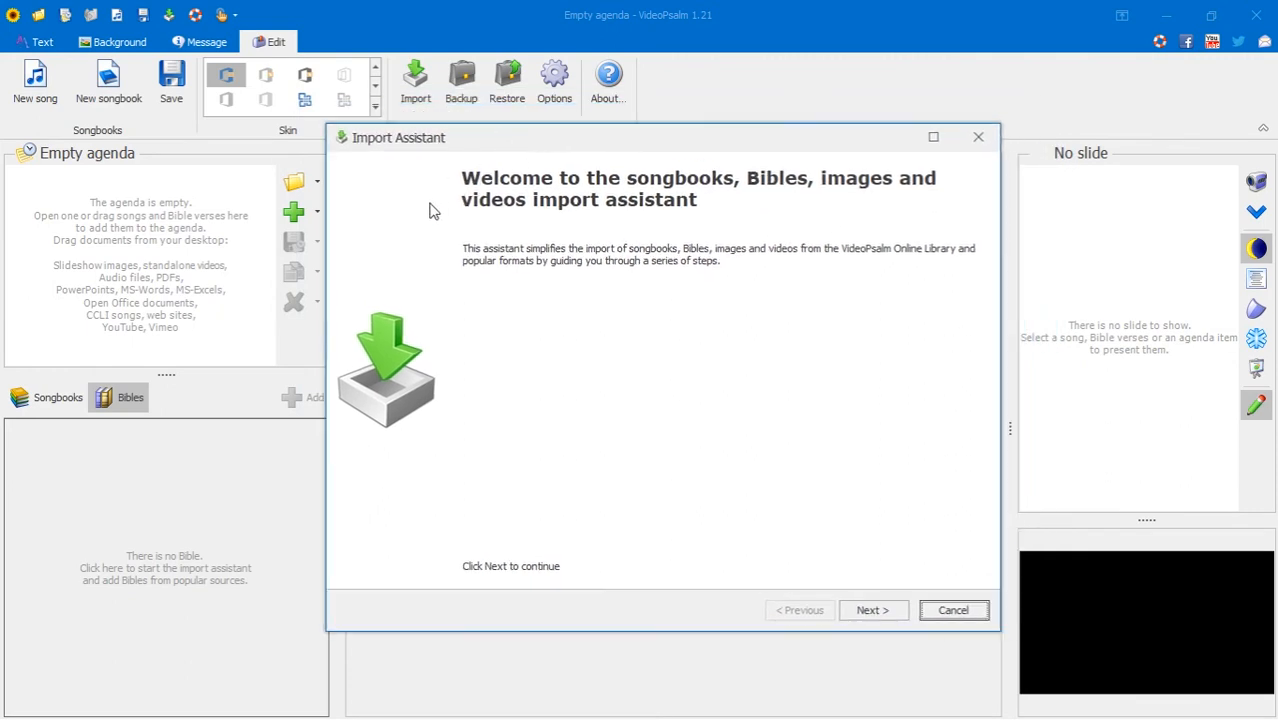
pyautogui.moveTo(936, 516)
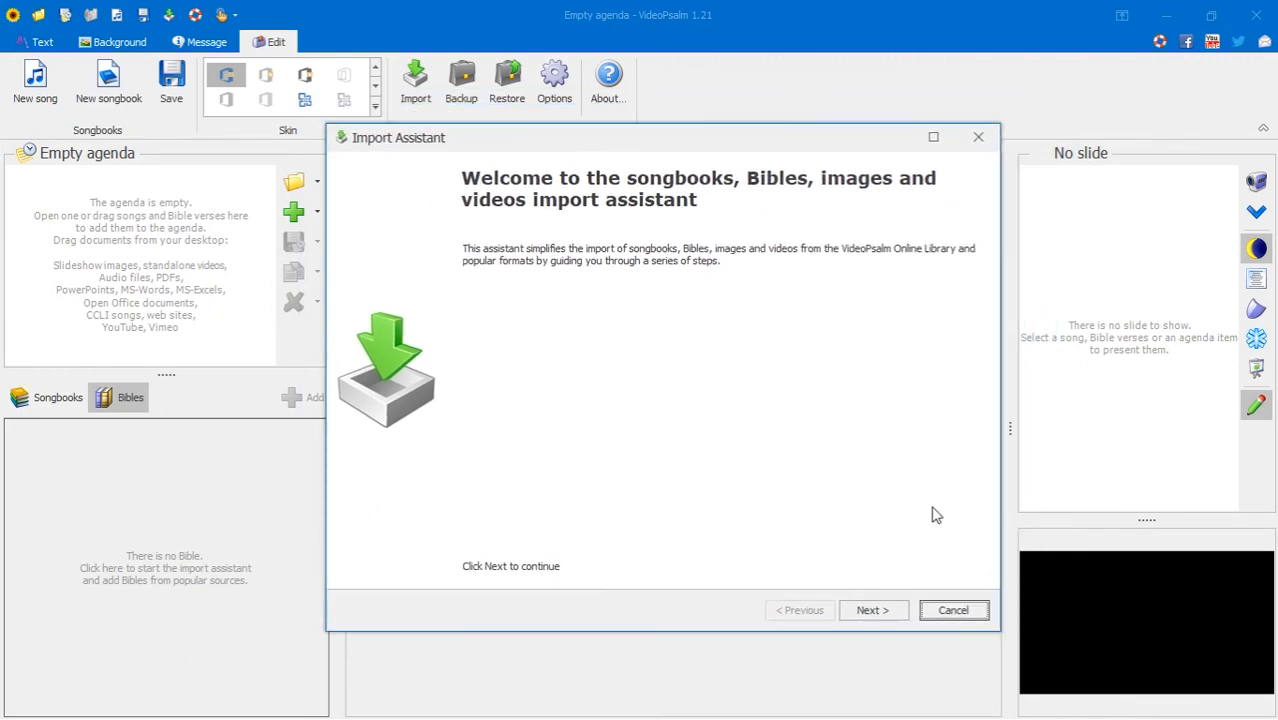
pyautogui.click(872, 610)
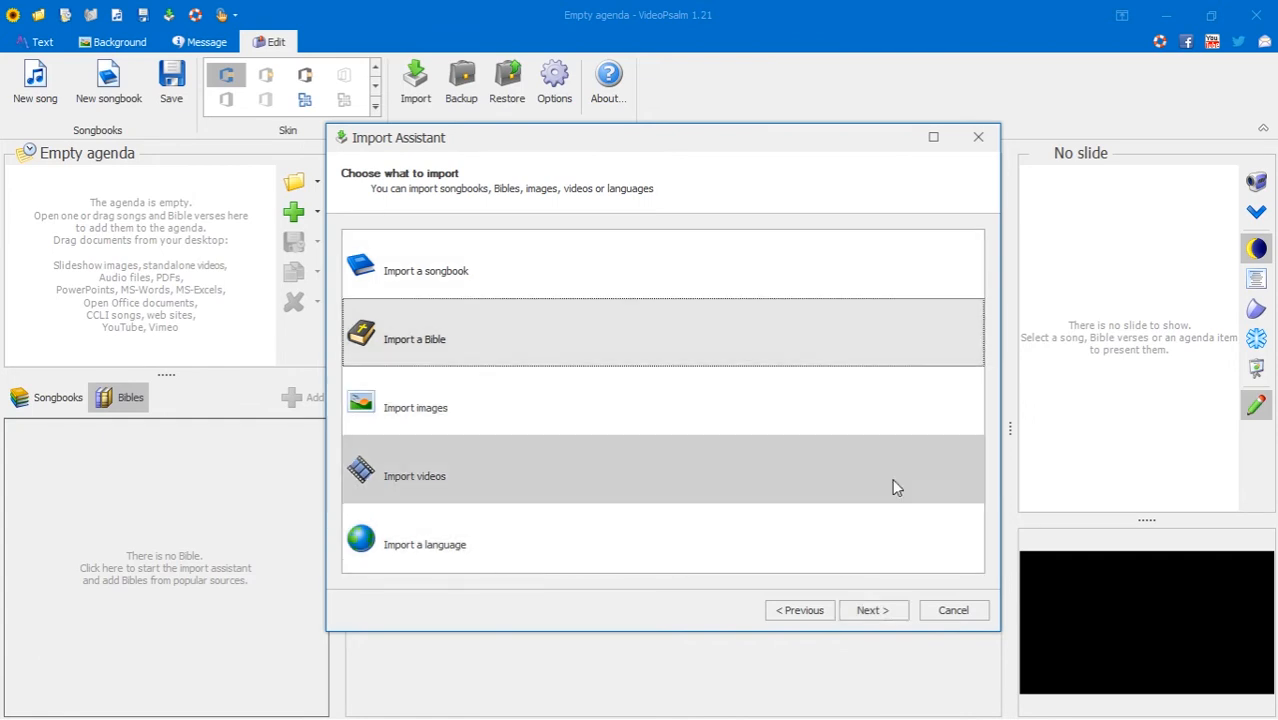
# - Choose 'Import a Bible' and select 'The VideoPsalm Online Library' as its source
pyautogui.click(872, 610)
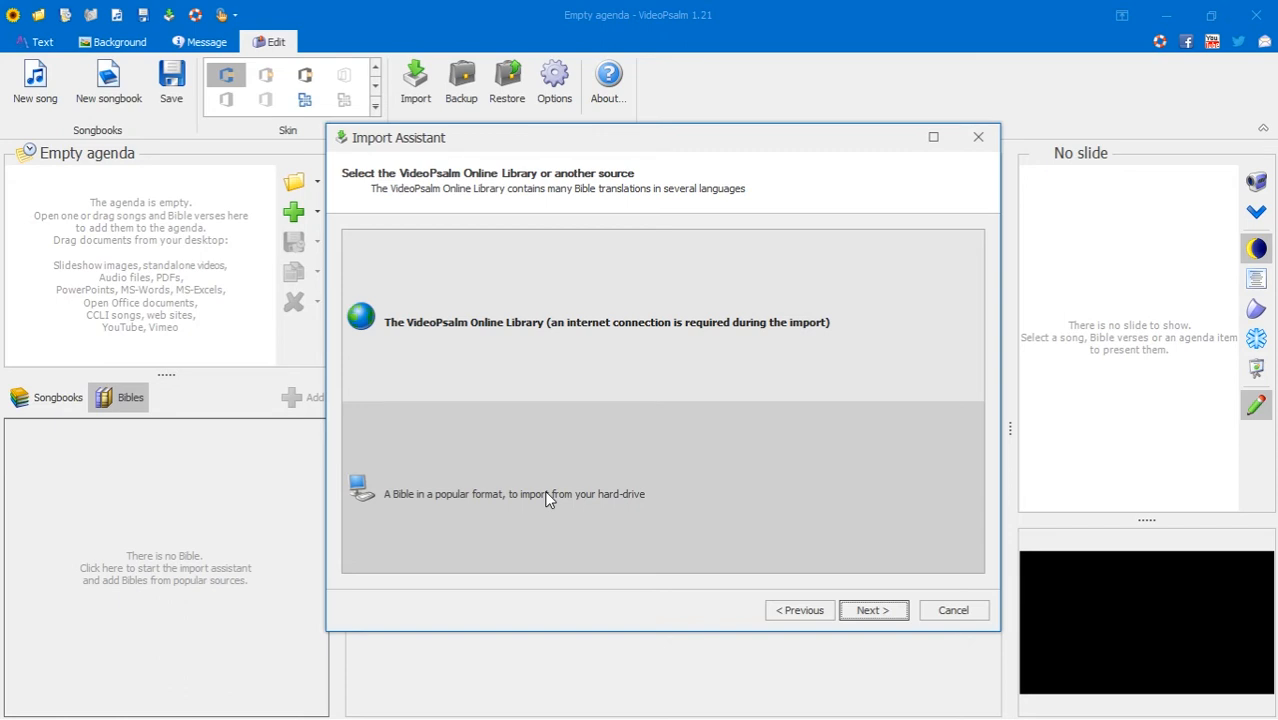
pyautogui.moveTo(760, 500)
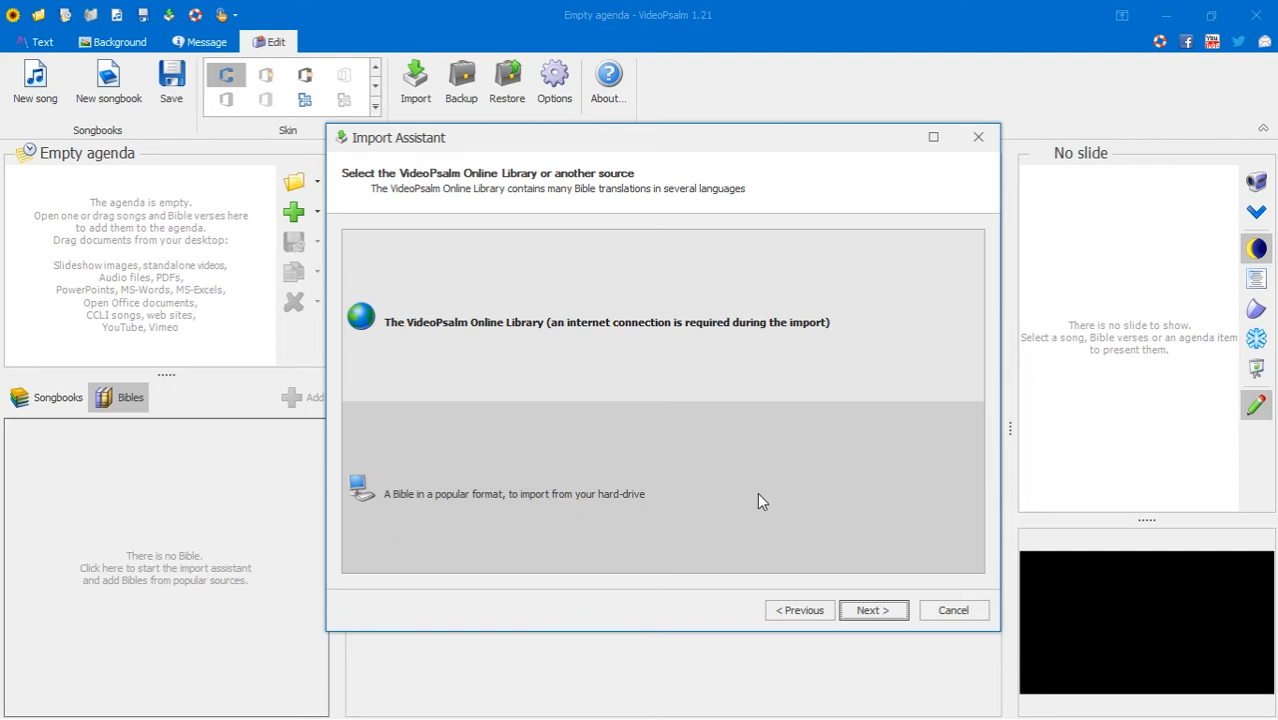
pyautogui.click(608, 320)
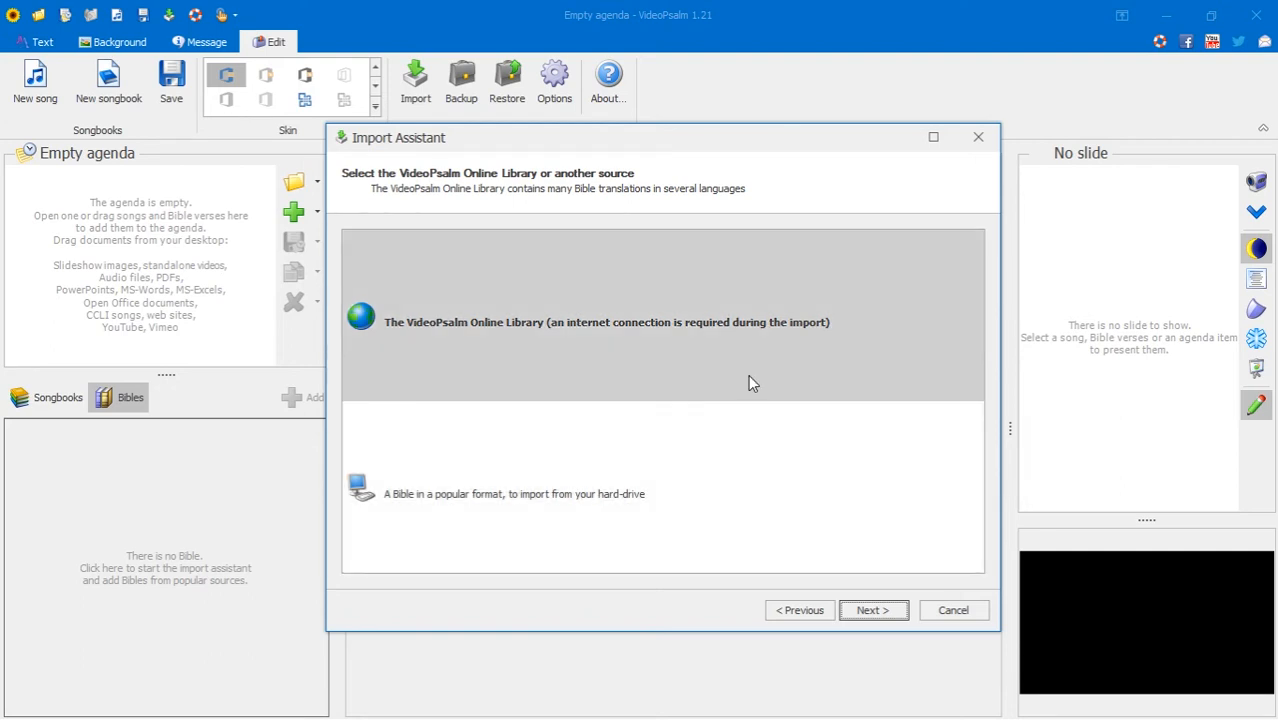
pyautogui.click(608, 320)
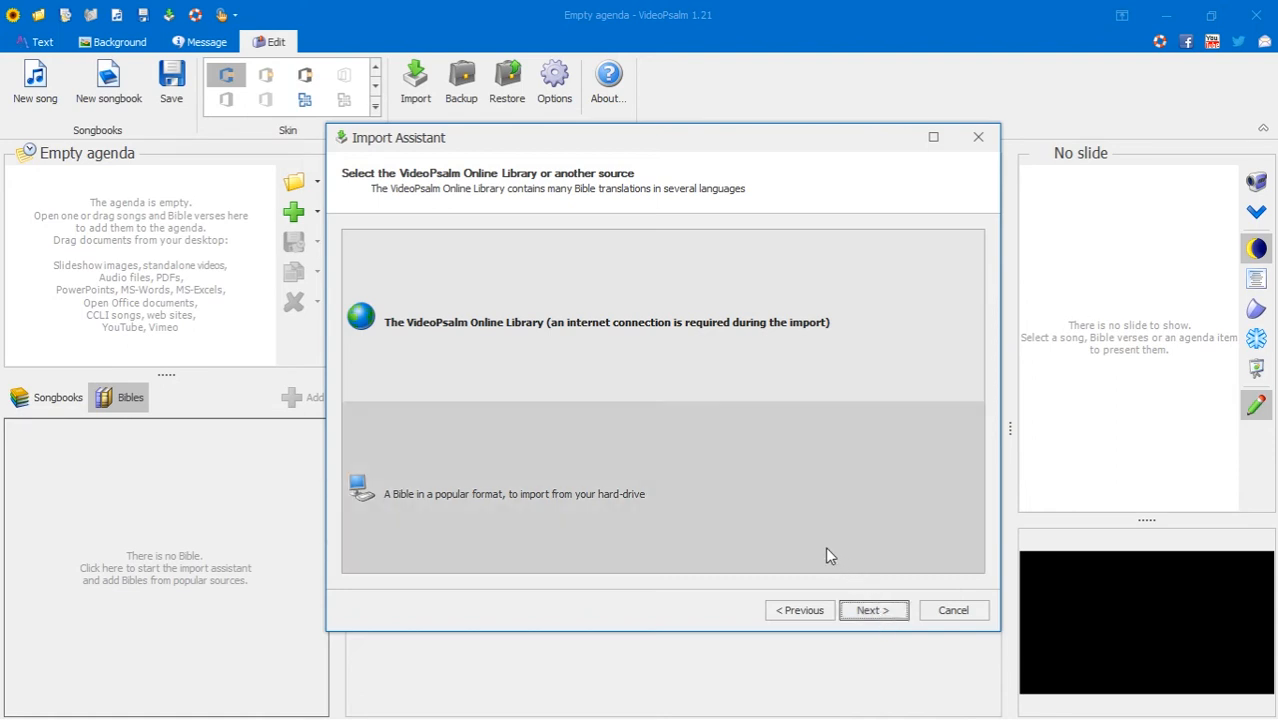
pyautogui.click(608, 322)
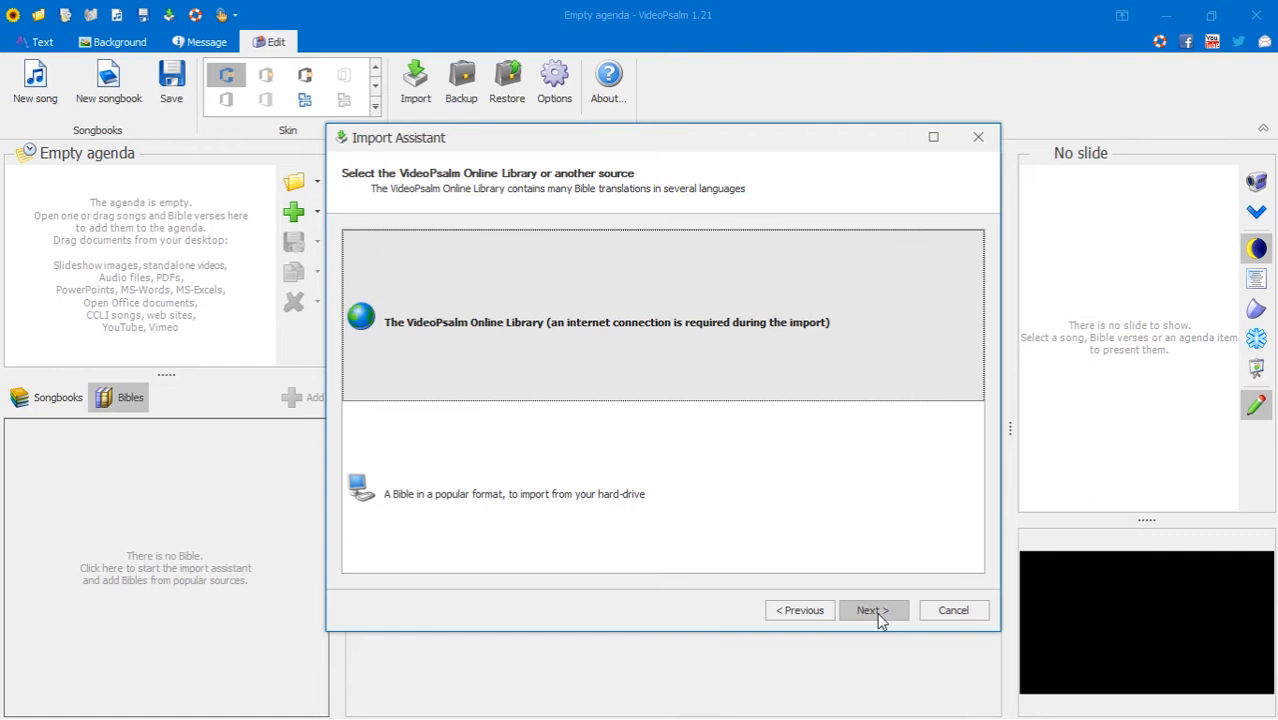
# - Load the Select Bibles page and browse the online Bible list by language
pyautogui.click(872, 610)
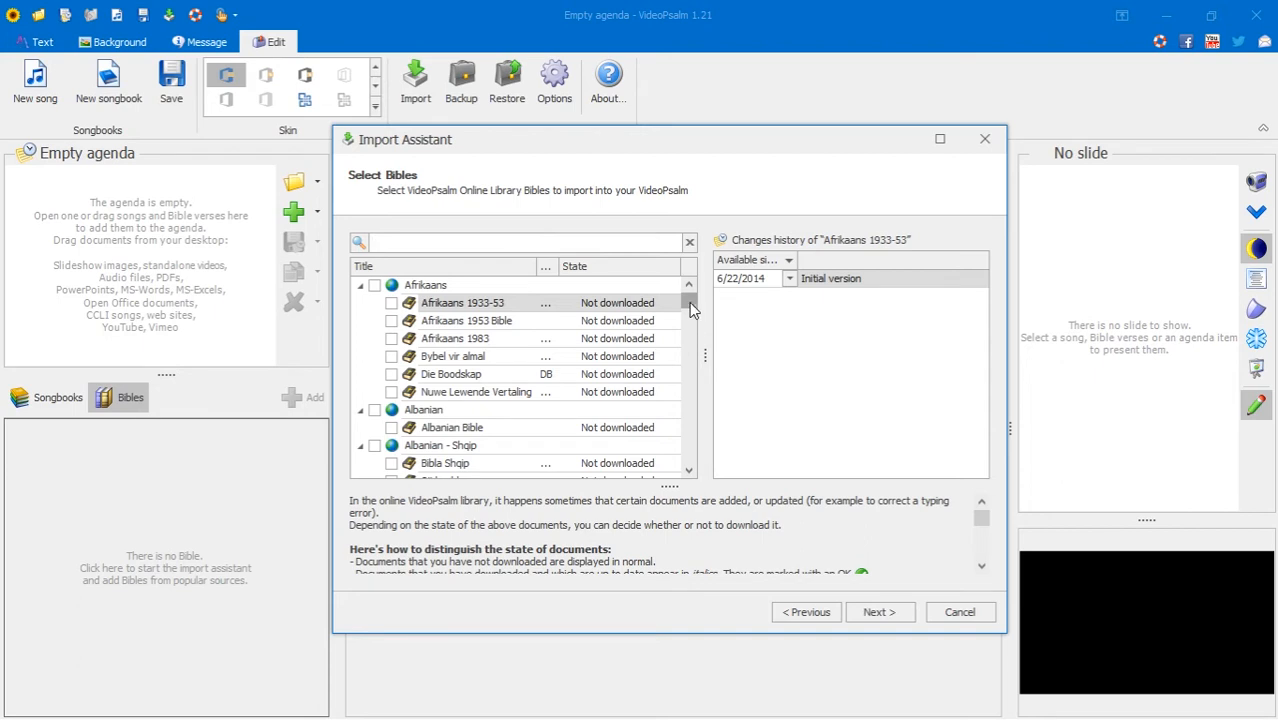
pyautogui.scroll(-3)
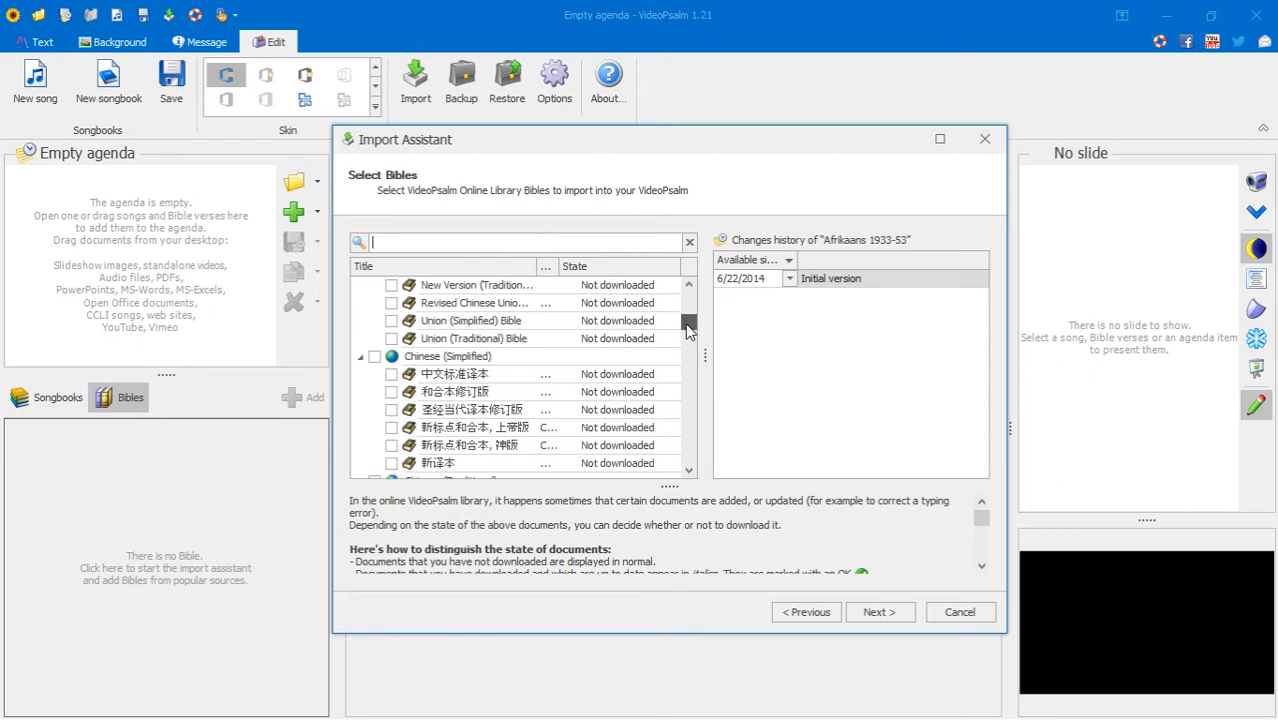
pyautogui.scroll(-3)
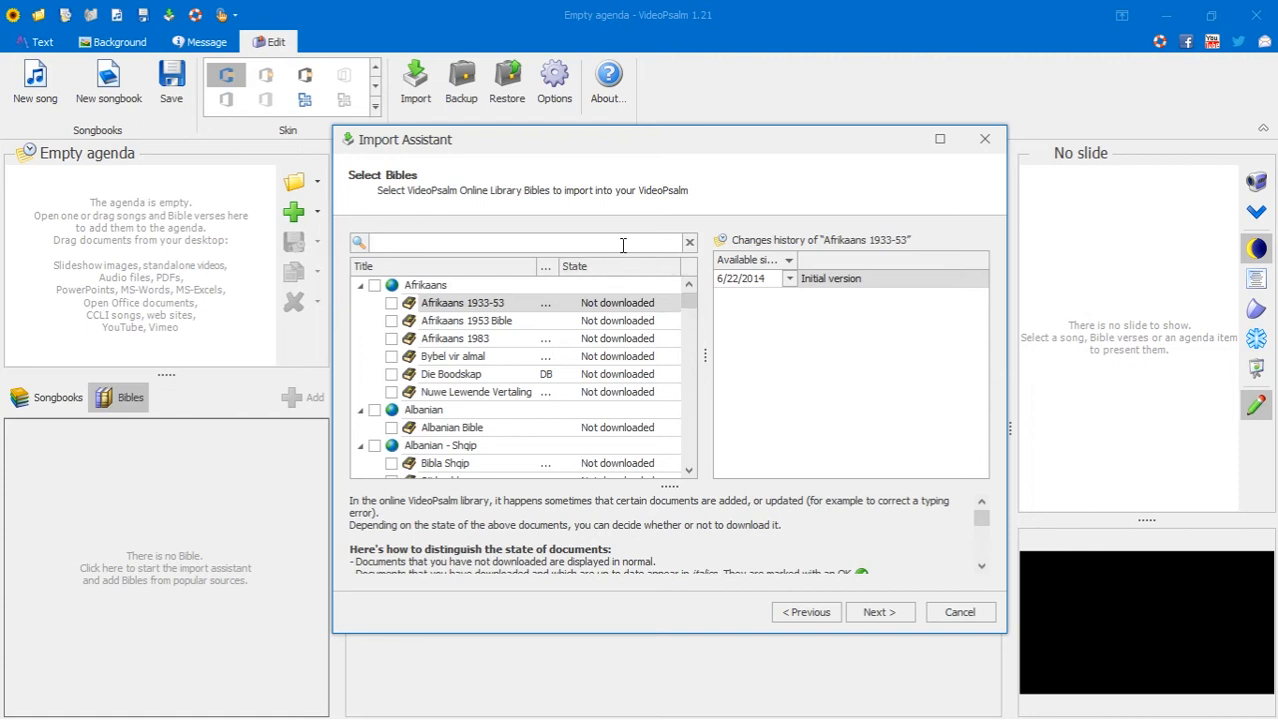
pyautogui.moveTo(420, 264)
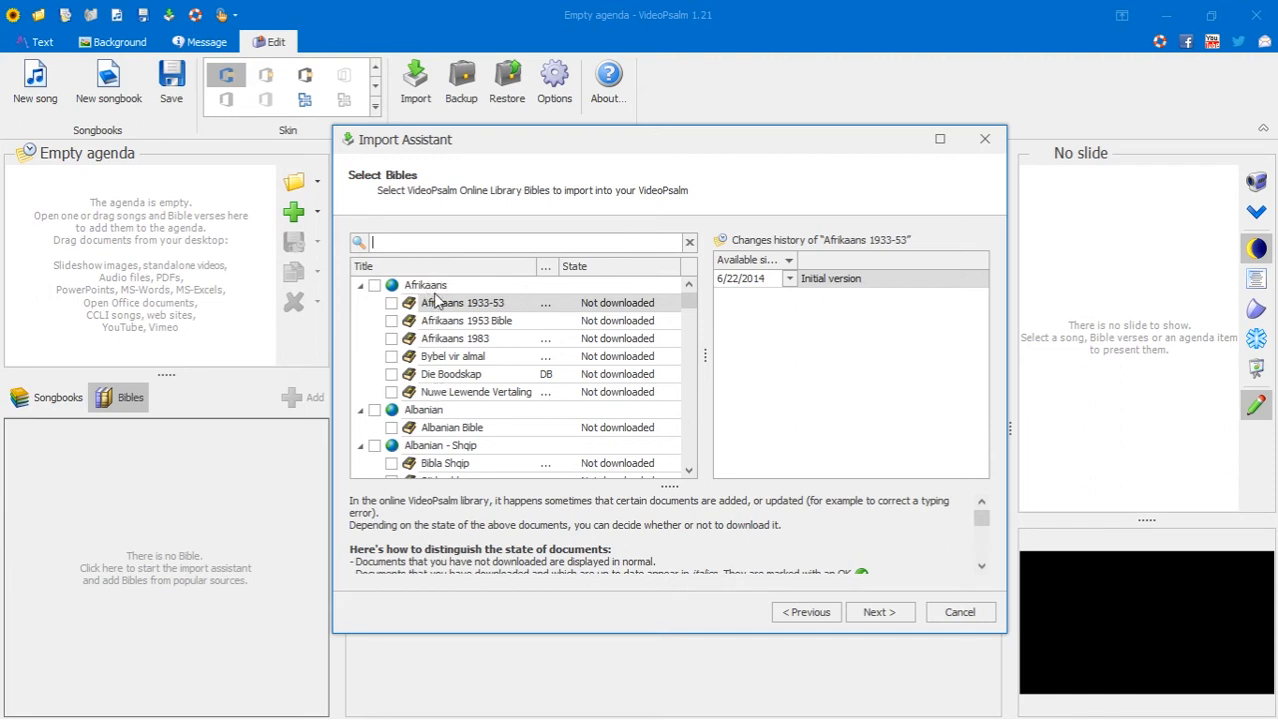
pyautogui.moveTo(454, 458)
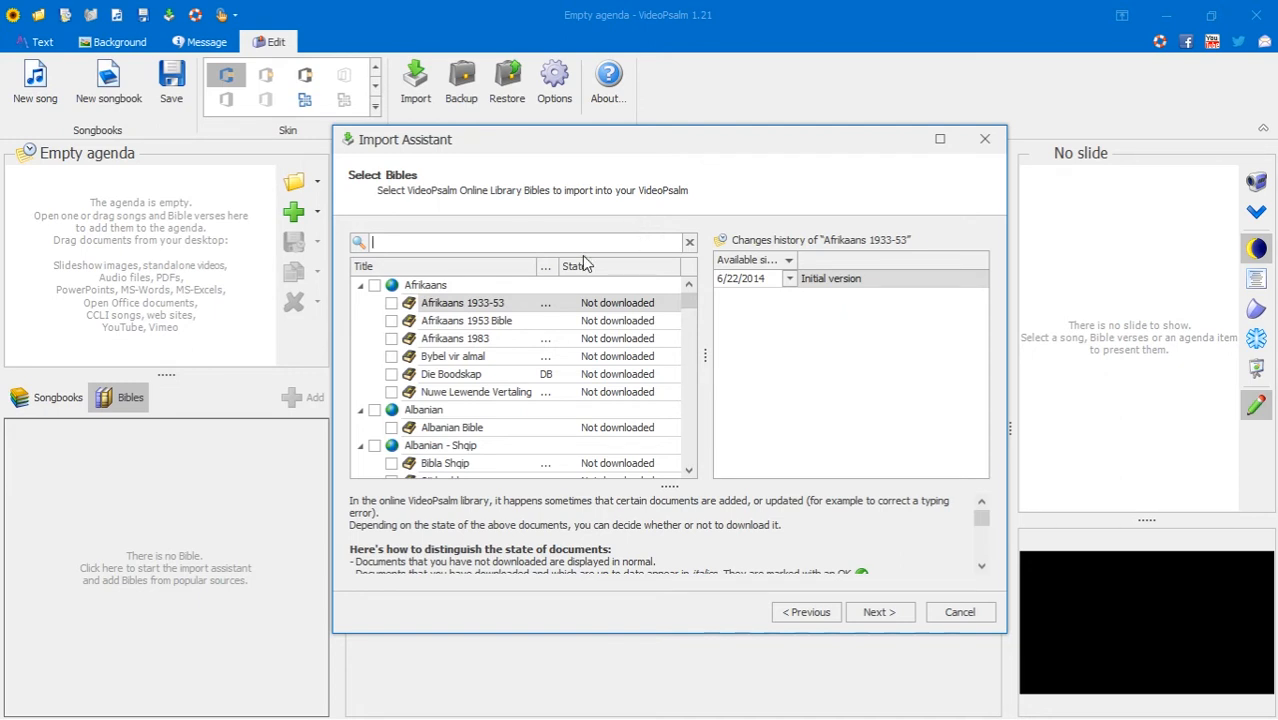
pyautogui.moveTo(502, 324)
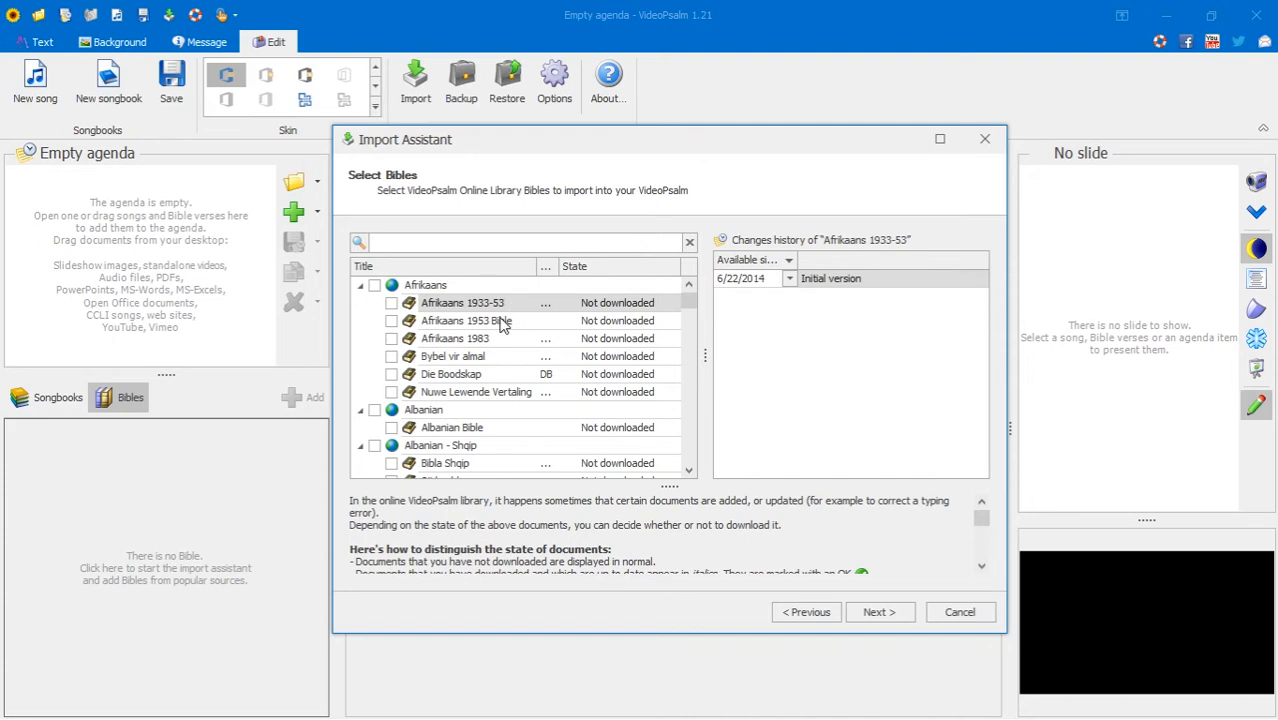
pyautogui.click(520, 242)
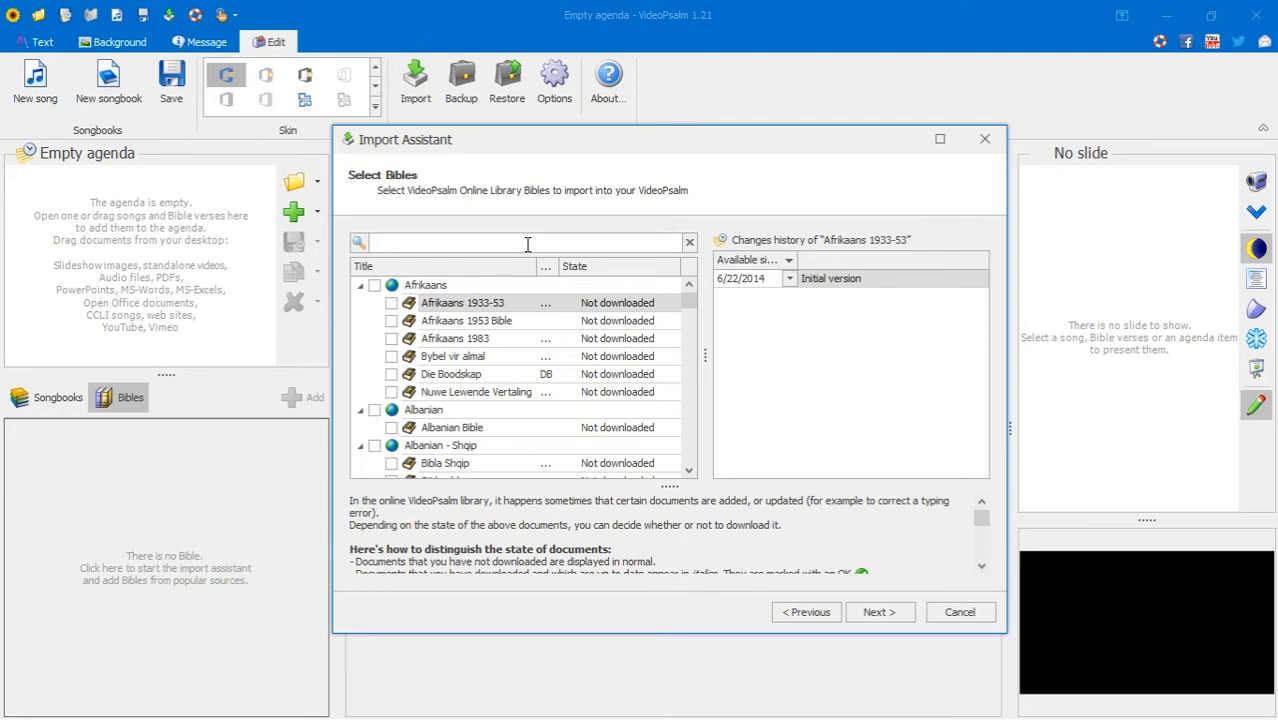
pyautogui.scroll(-3)
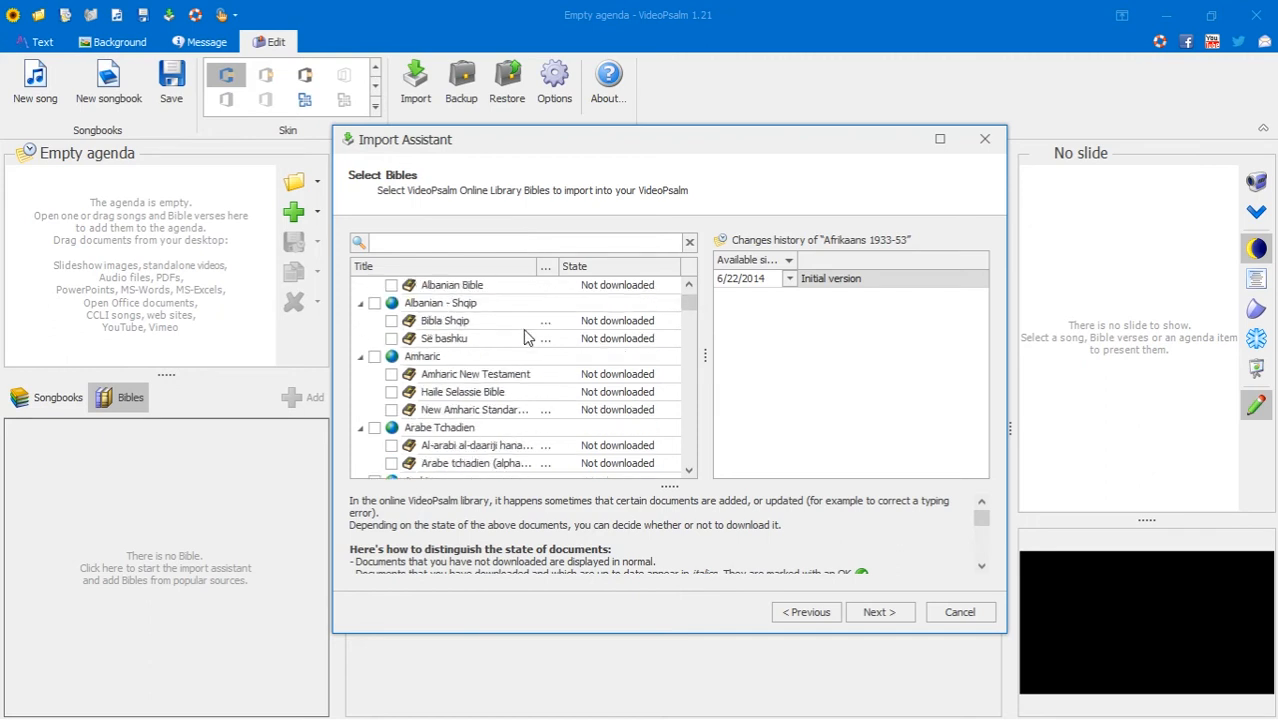
pyautogui.scroll(-3)
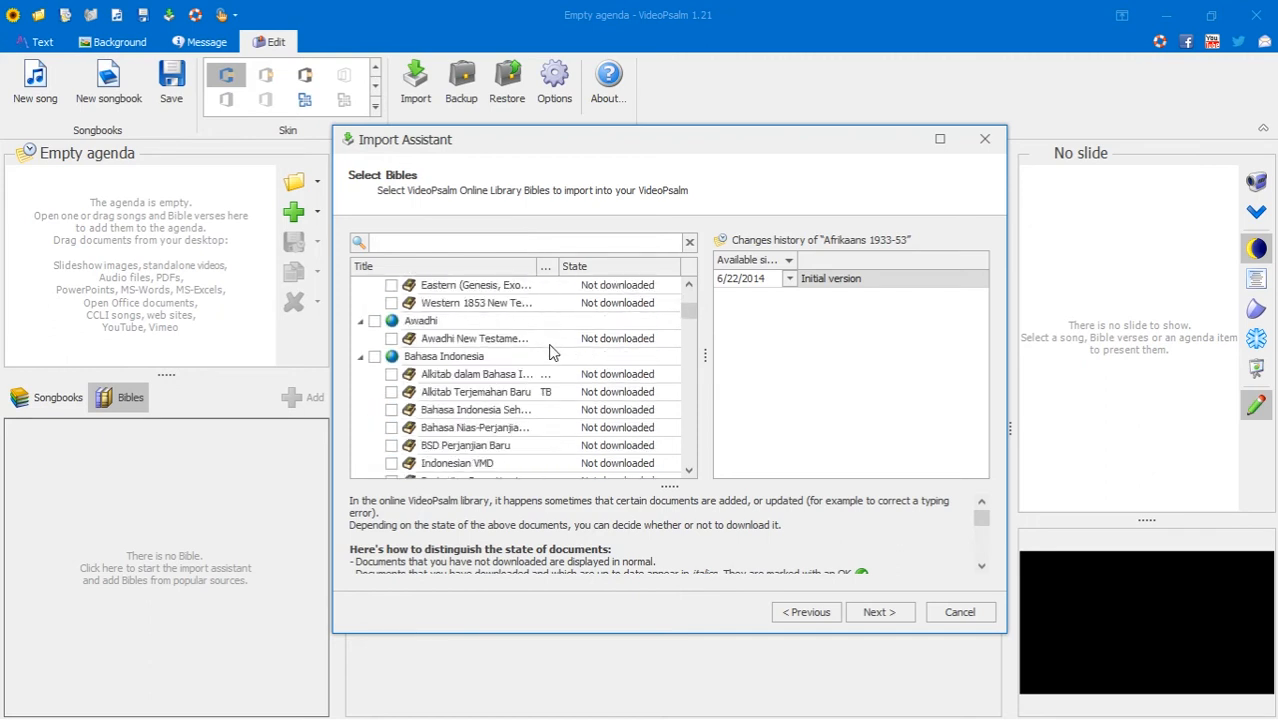
# - Filter the list to 'English' and tick Amplified Bible and New King James Version
pyautogui.write('E')
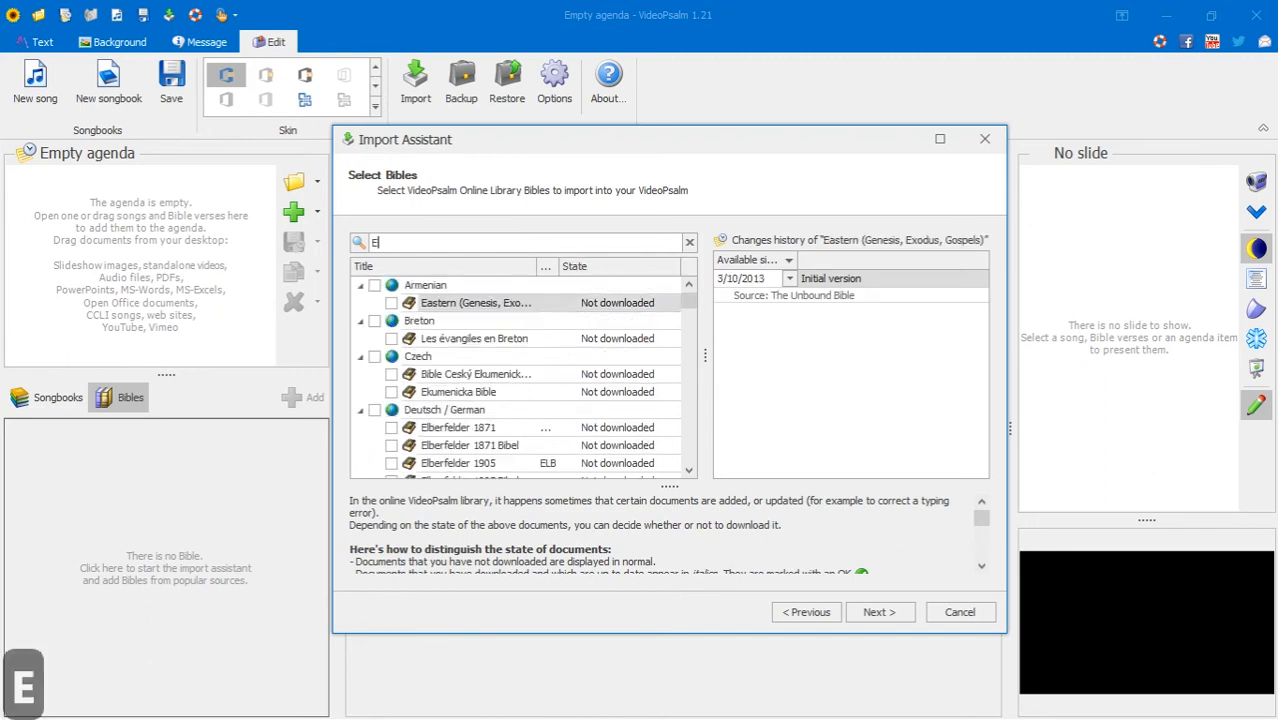
pyautogui.write('nglish')
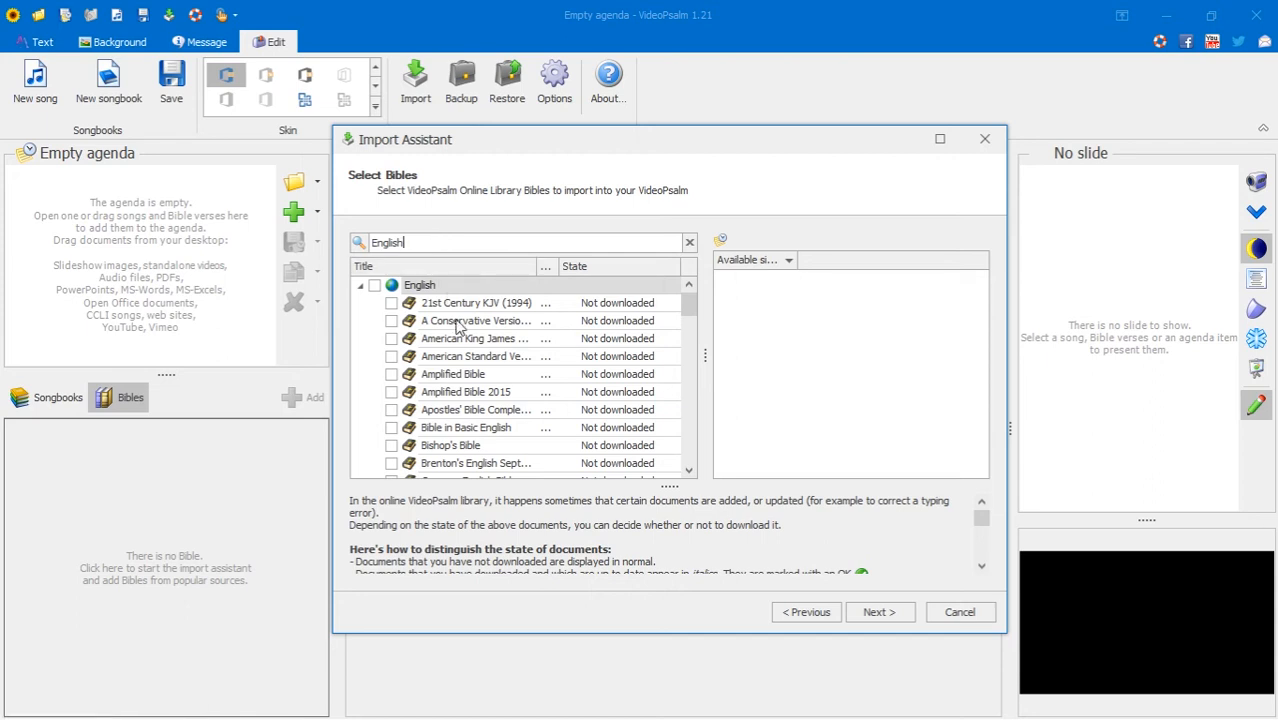
pyautogui.scroll(-3)
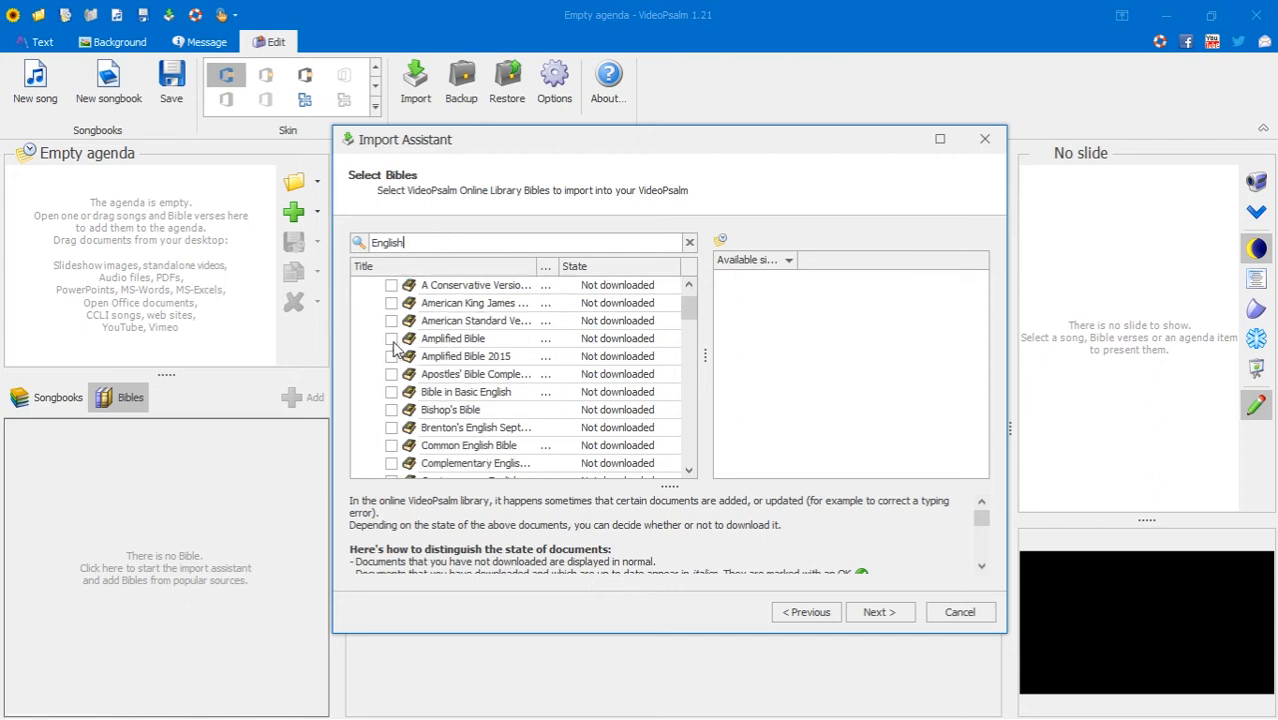
pyautogui.click(452, 356)
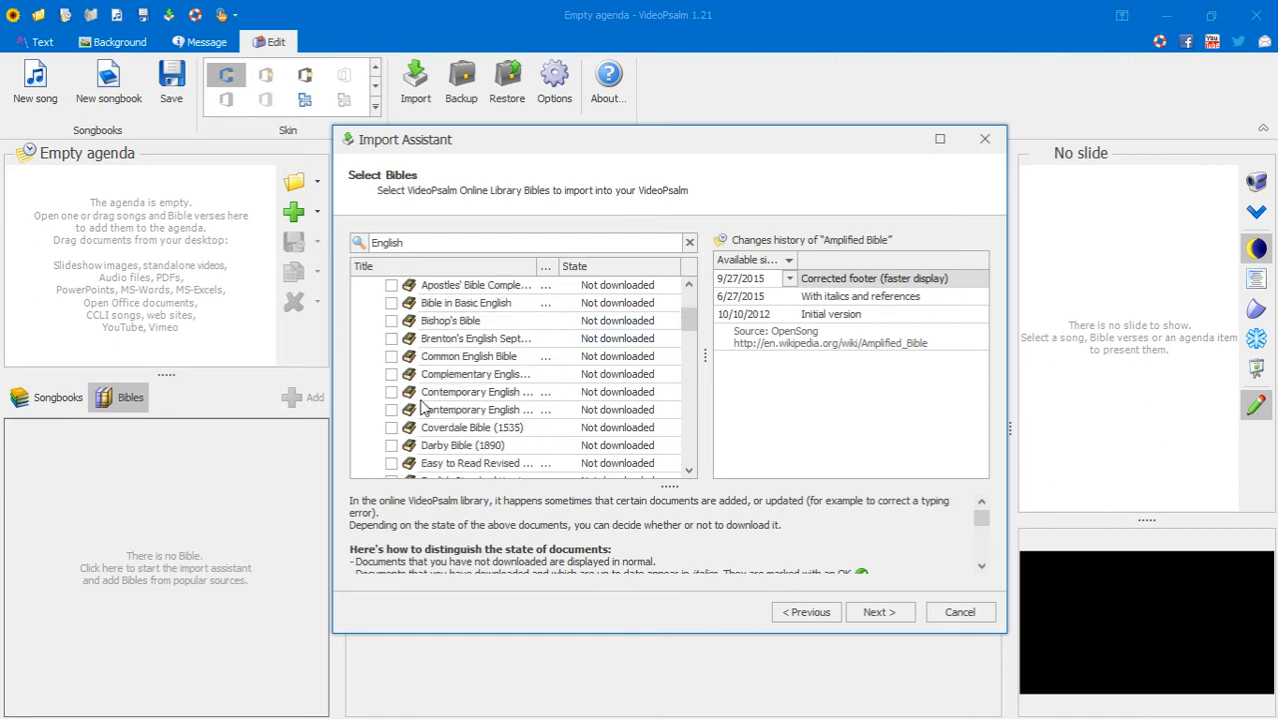
pyautogui.scroll(-3)
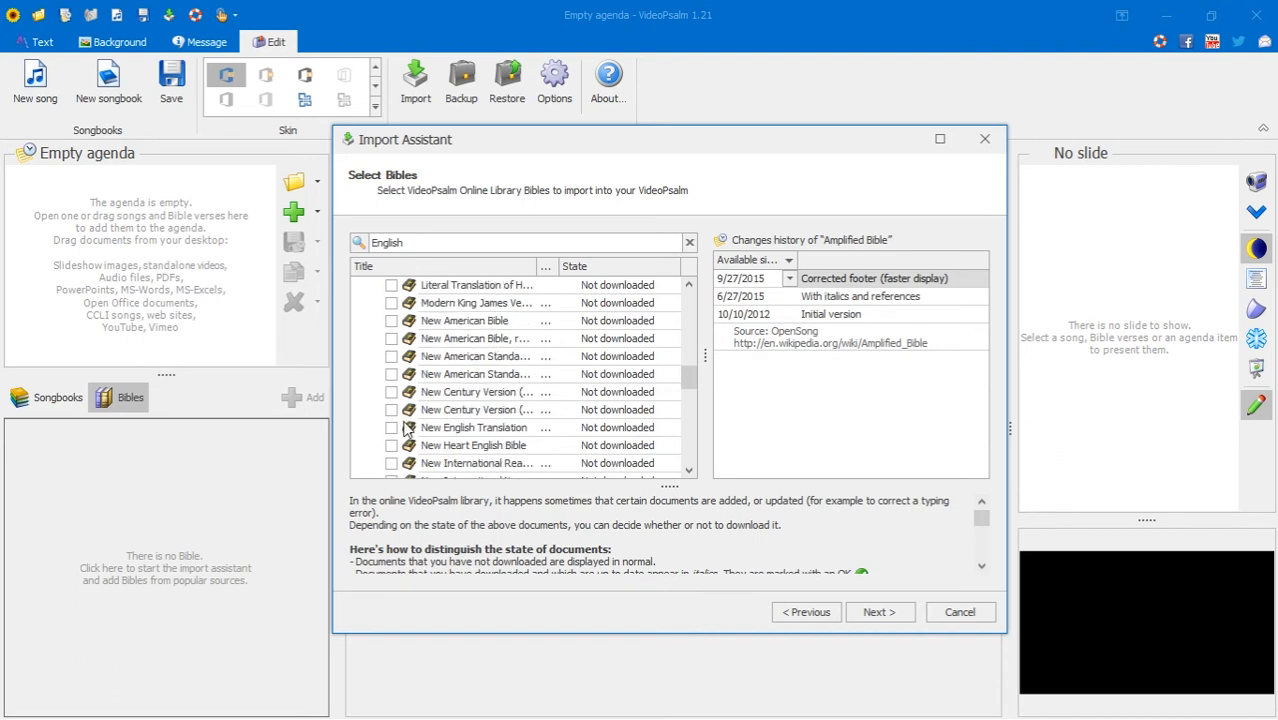
pyautogui.scroll(-3)
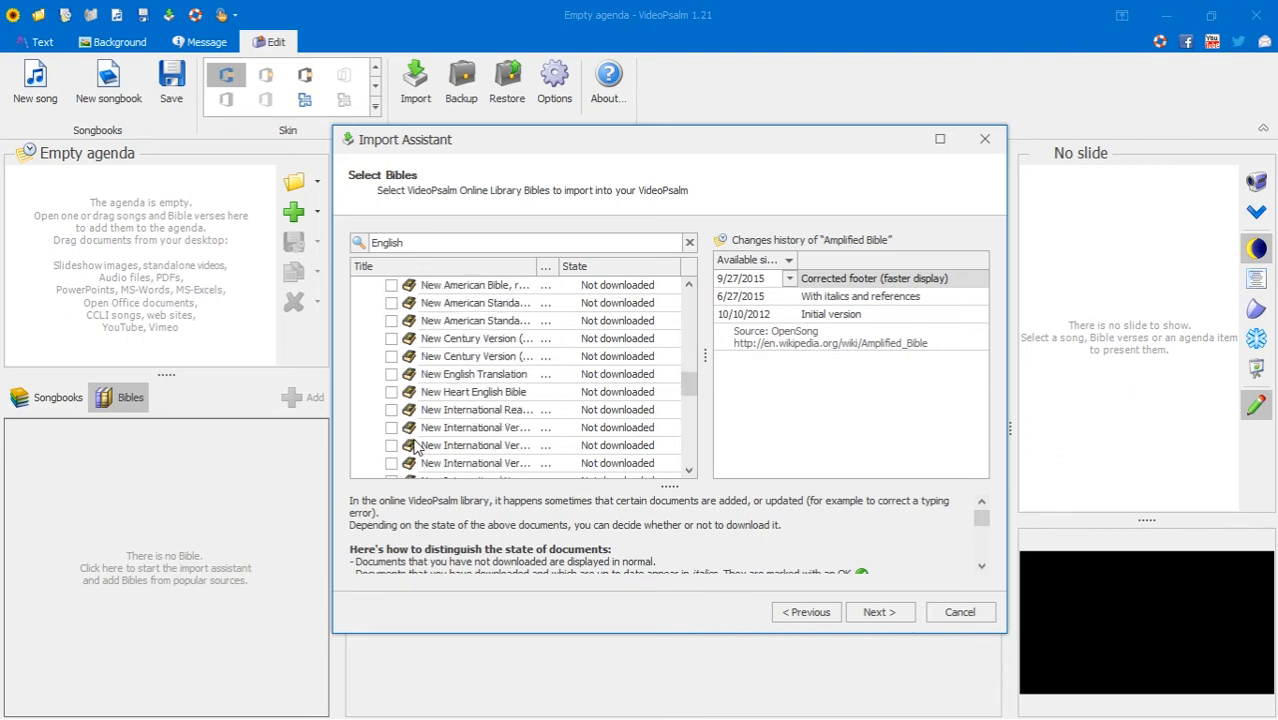
pyautogui.click(476, 428)
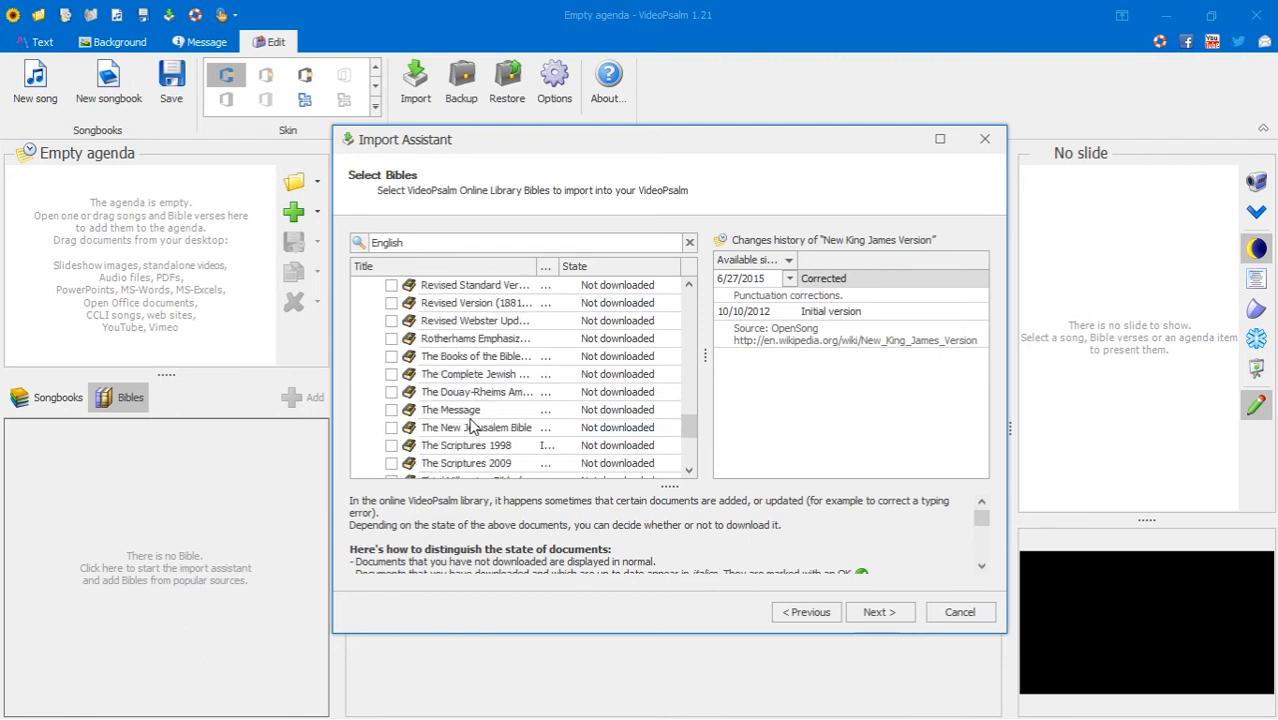
# - Tick The Message as well and proceed to the summary before import
pyautogui.scroll(-3)
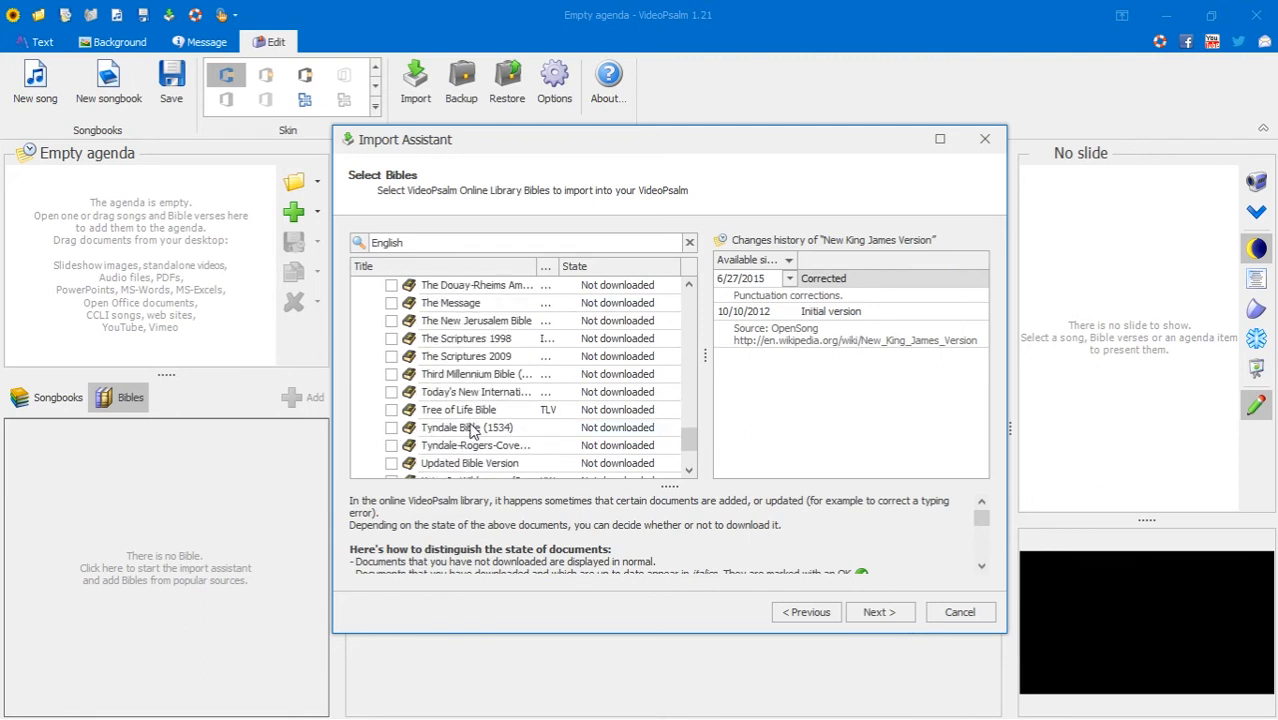
pyautogui.click(452, 320)
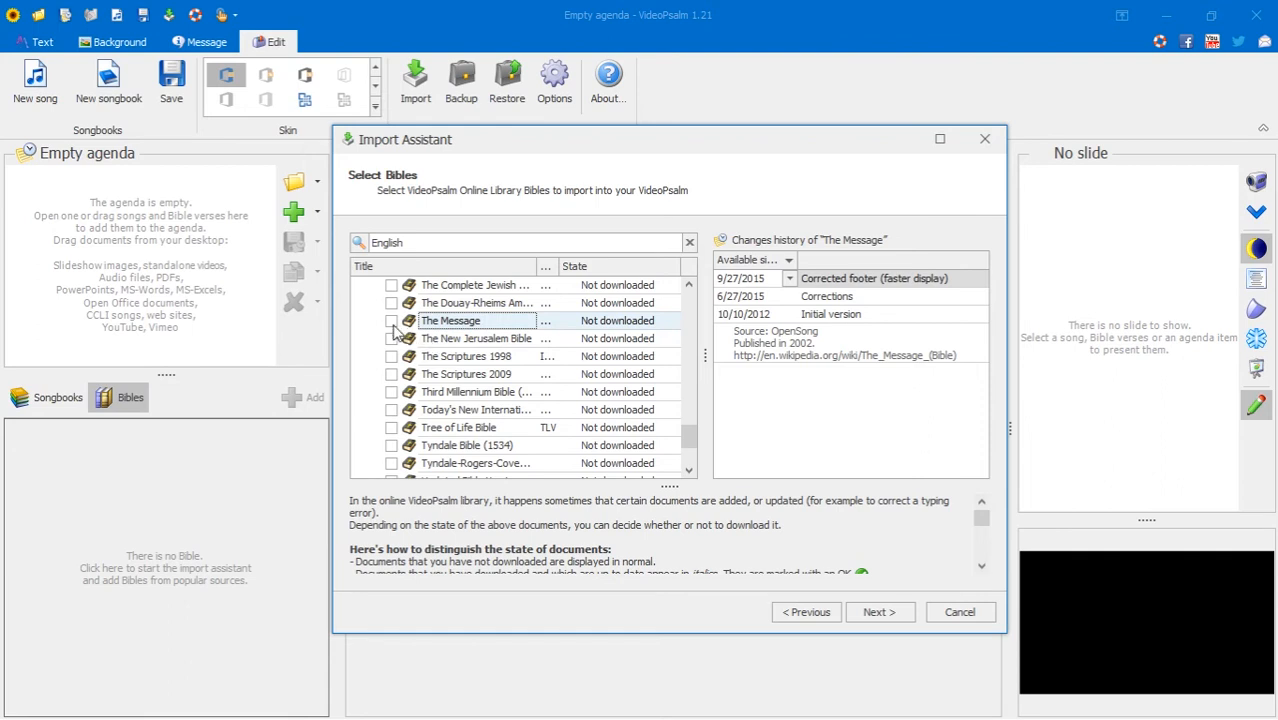
pyautogui.click(390, 320)
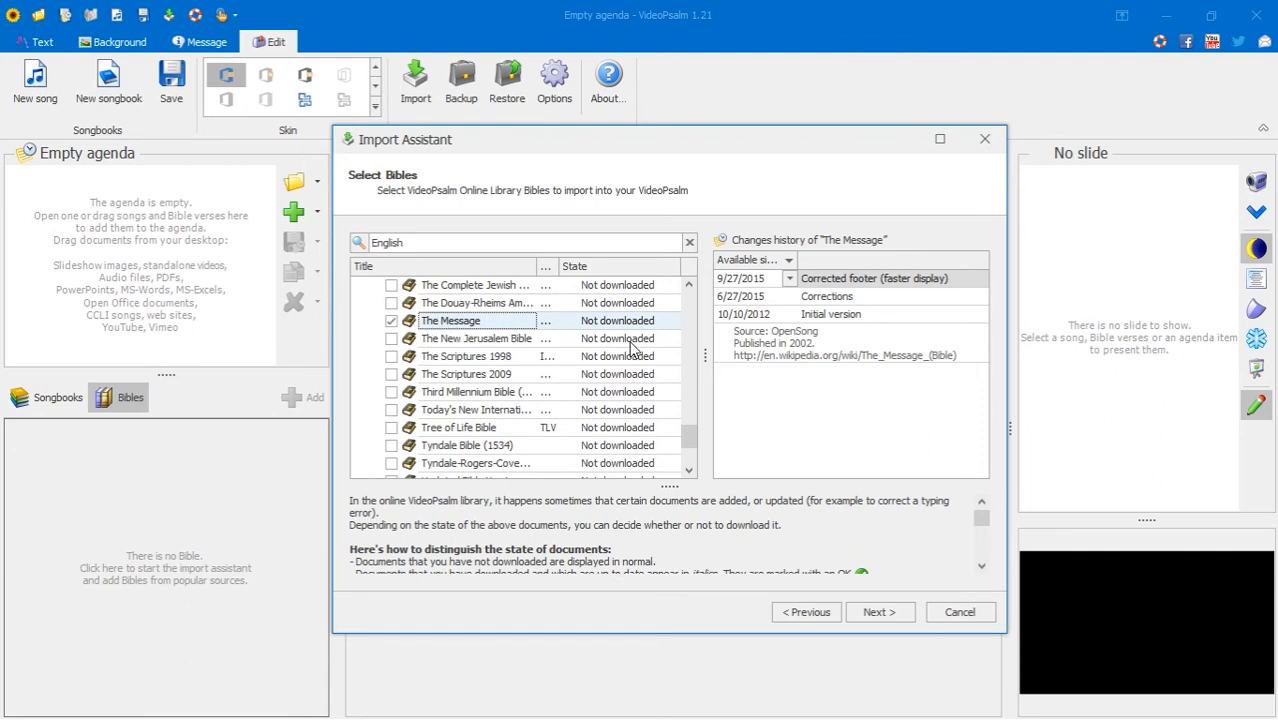
pyautogui.click(880, 612)
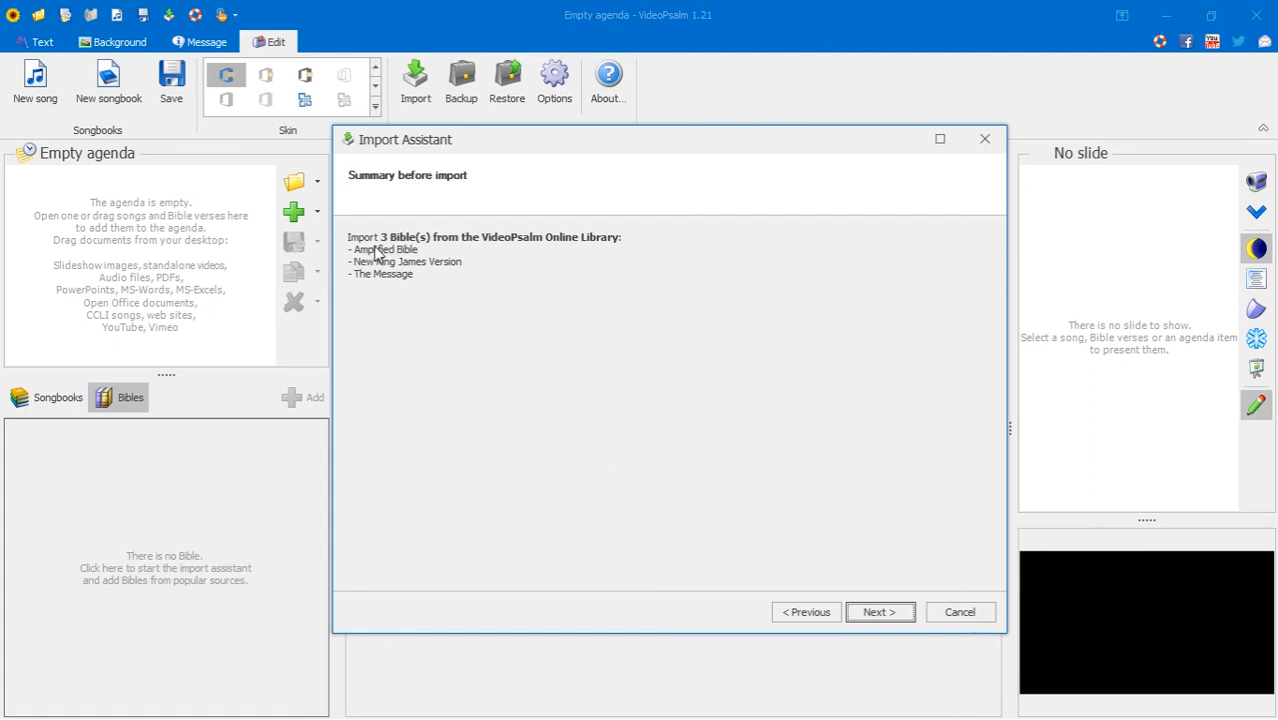
pyautogui.moveTo(444, 248)
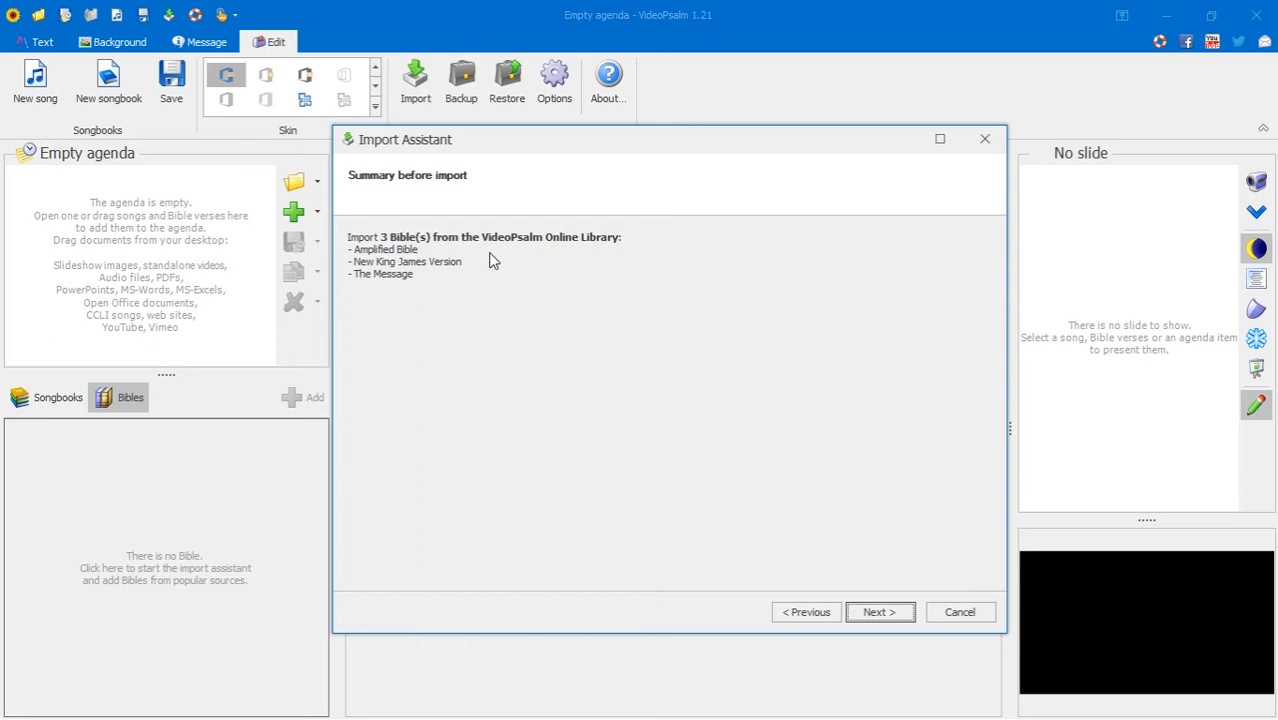
pyautogui.moveTo(590, 316)
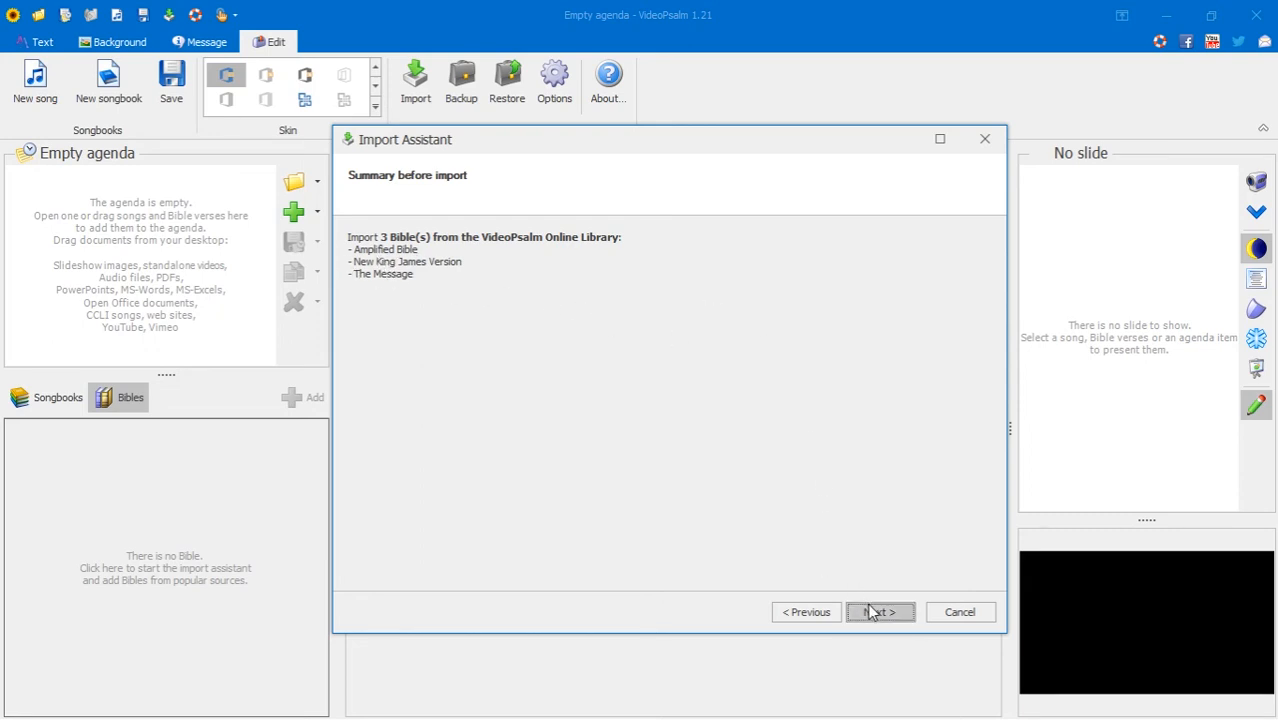
# - Run the import of the AMP, NKJV and MSG Bibles until it reports completed
pyautogui.click(880, 612)
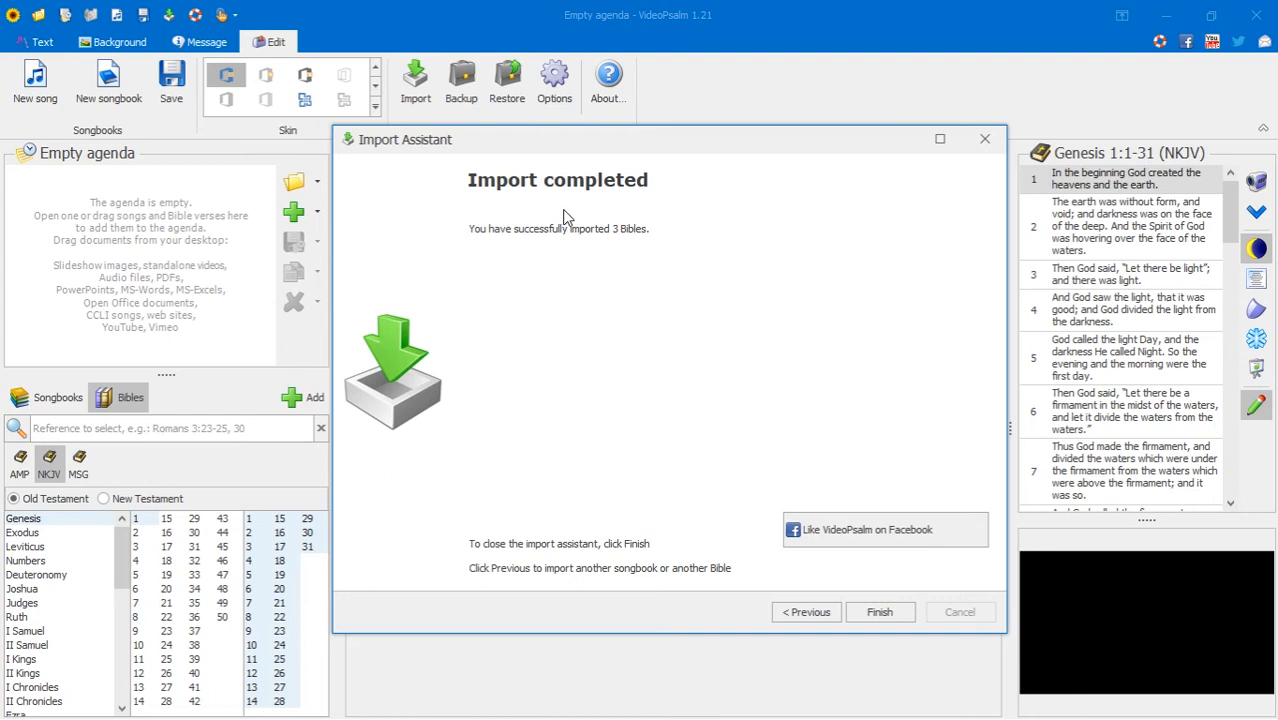
# - Finish the assistant and browse the NKJV Old Testament book list
pyautogui.click(880, 612)
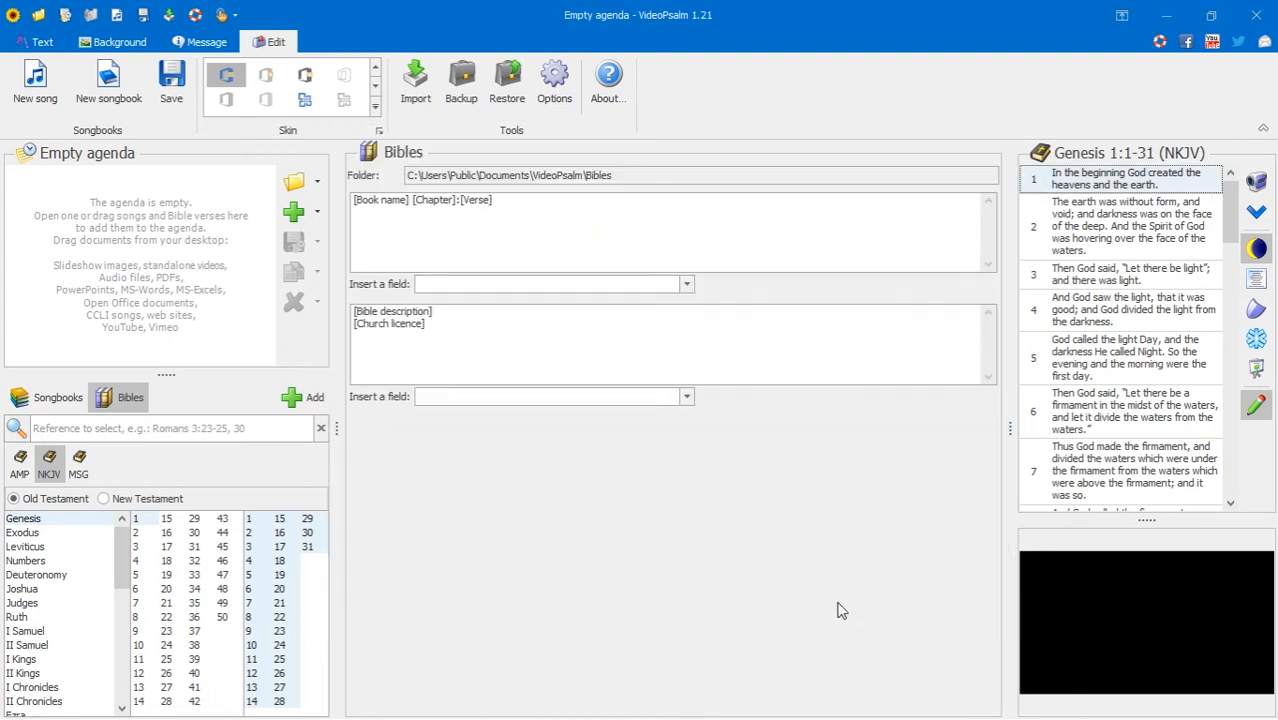
pyautogui.moveTo(290, 444)
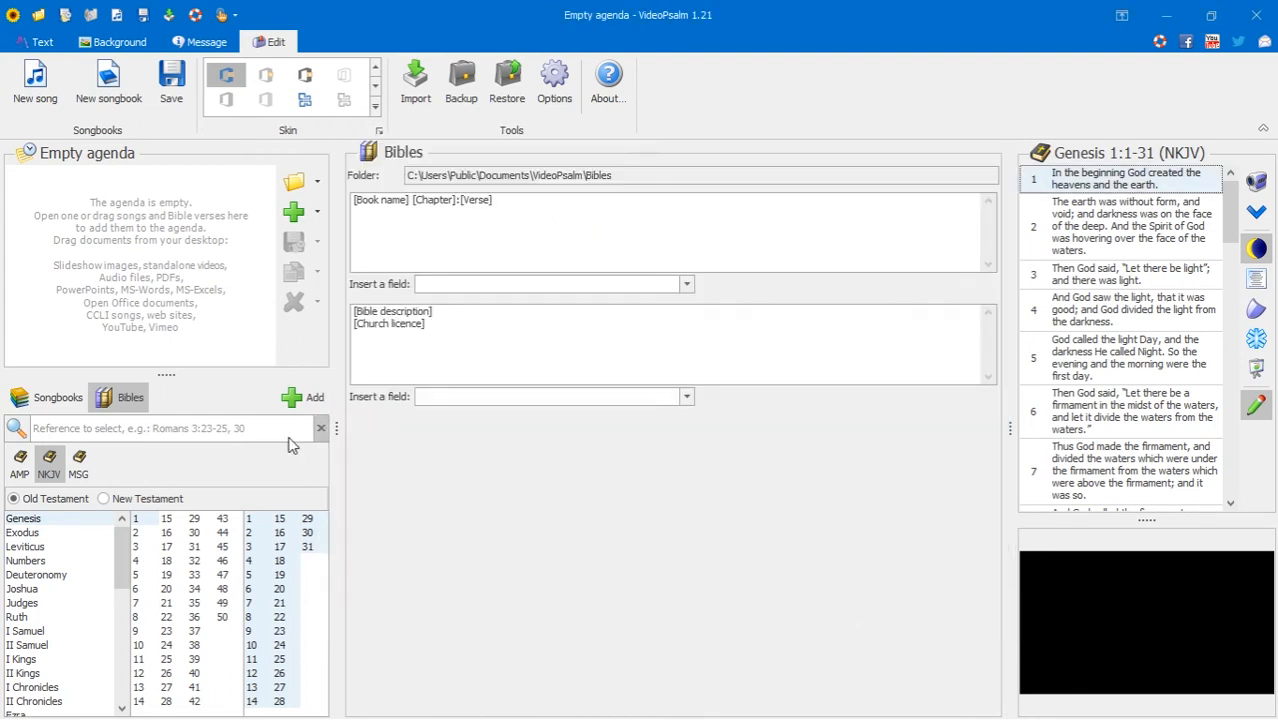
pyautogui.moveTo(30, 596)
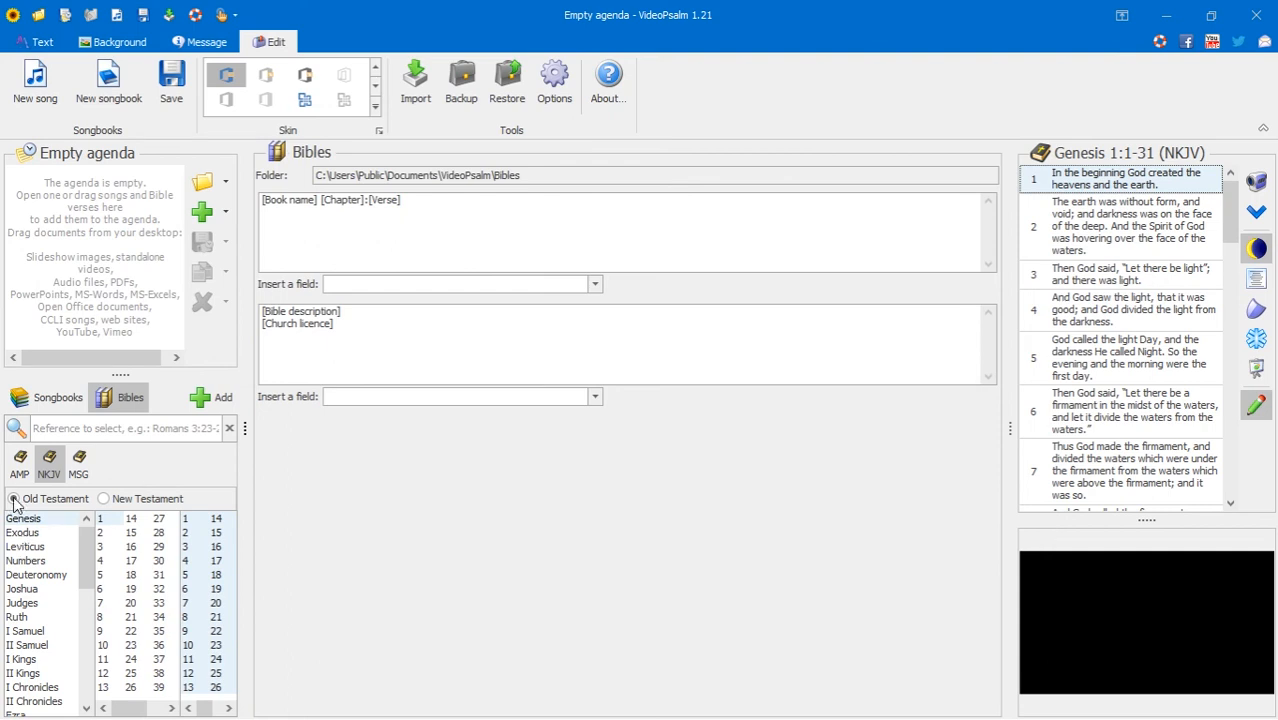
pyautogui.click(14, 498)
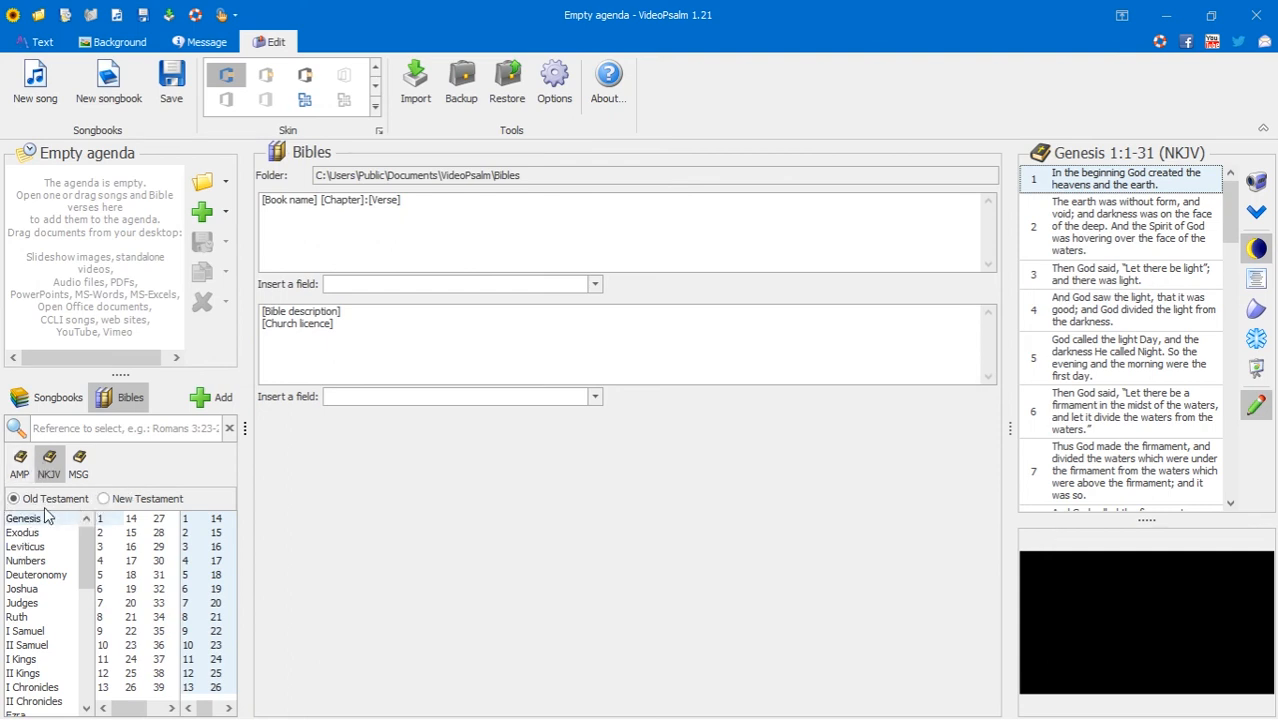
pyautogui.click(14, 498)
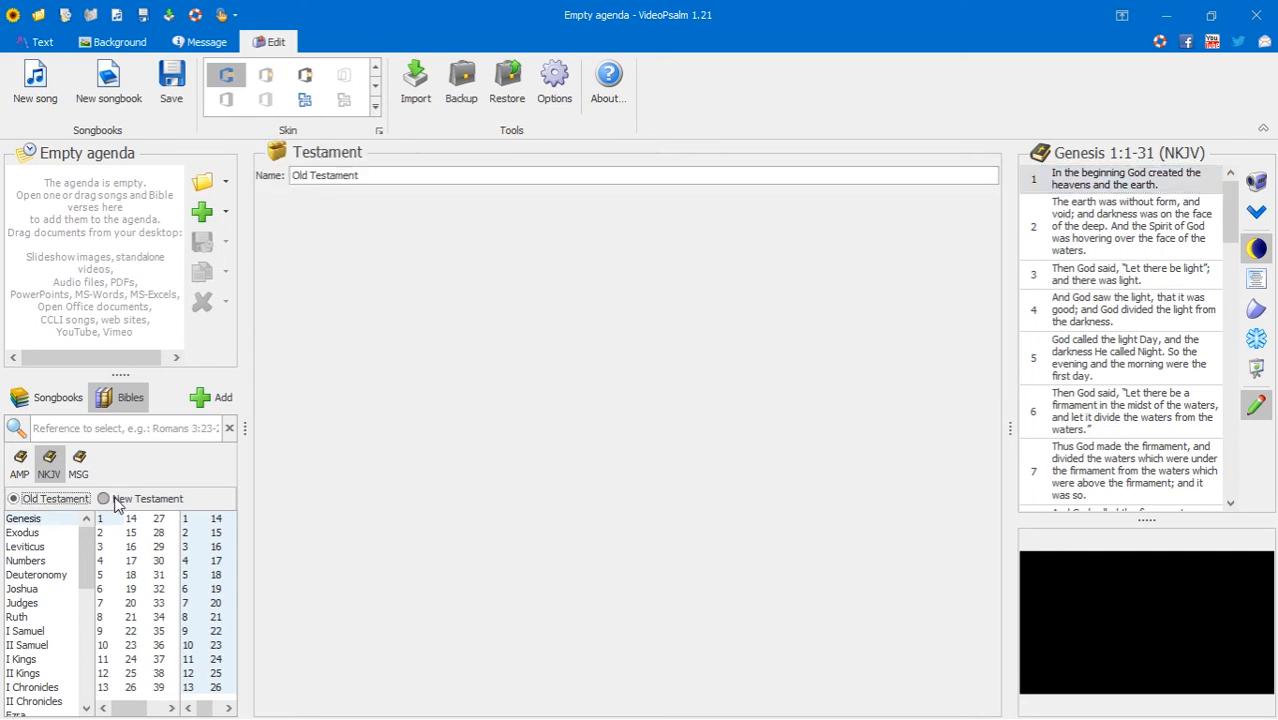
pyautogui.scroll(-3)
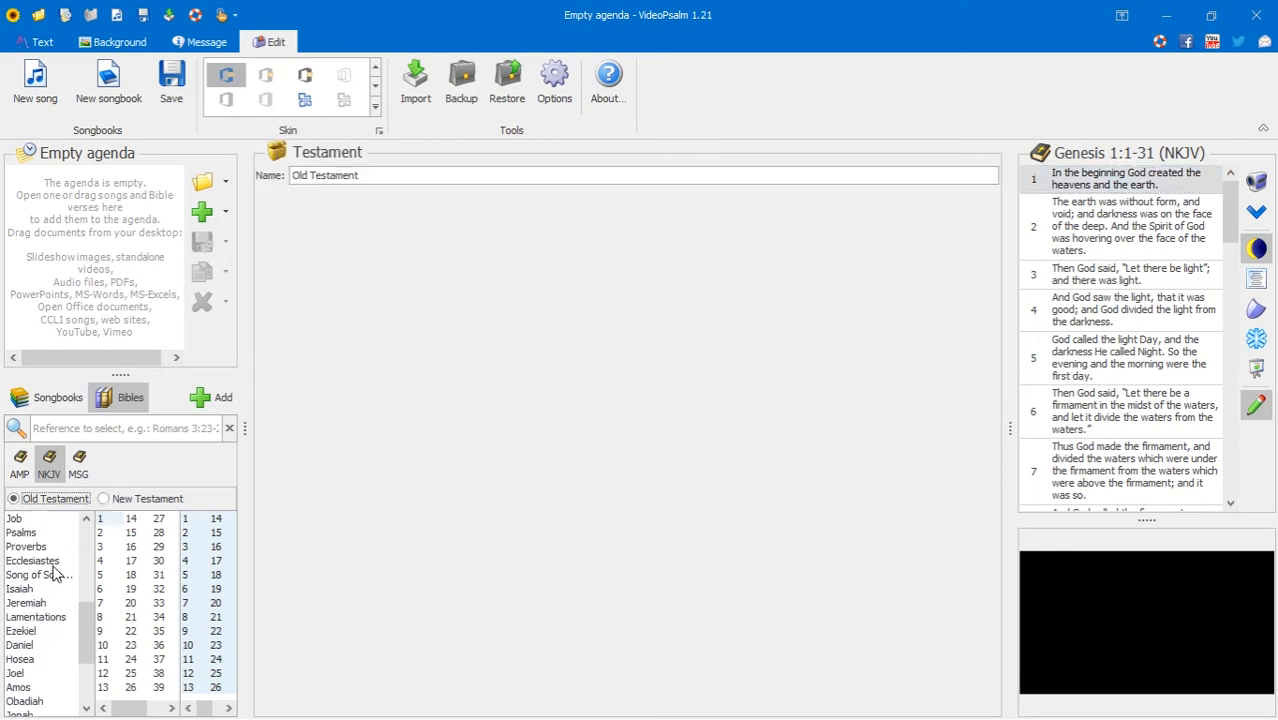
pyautogui.scroll(-3)
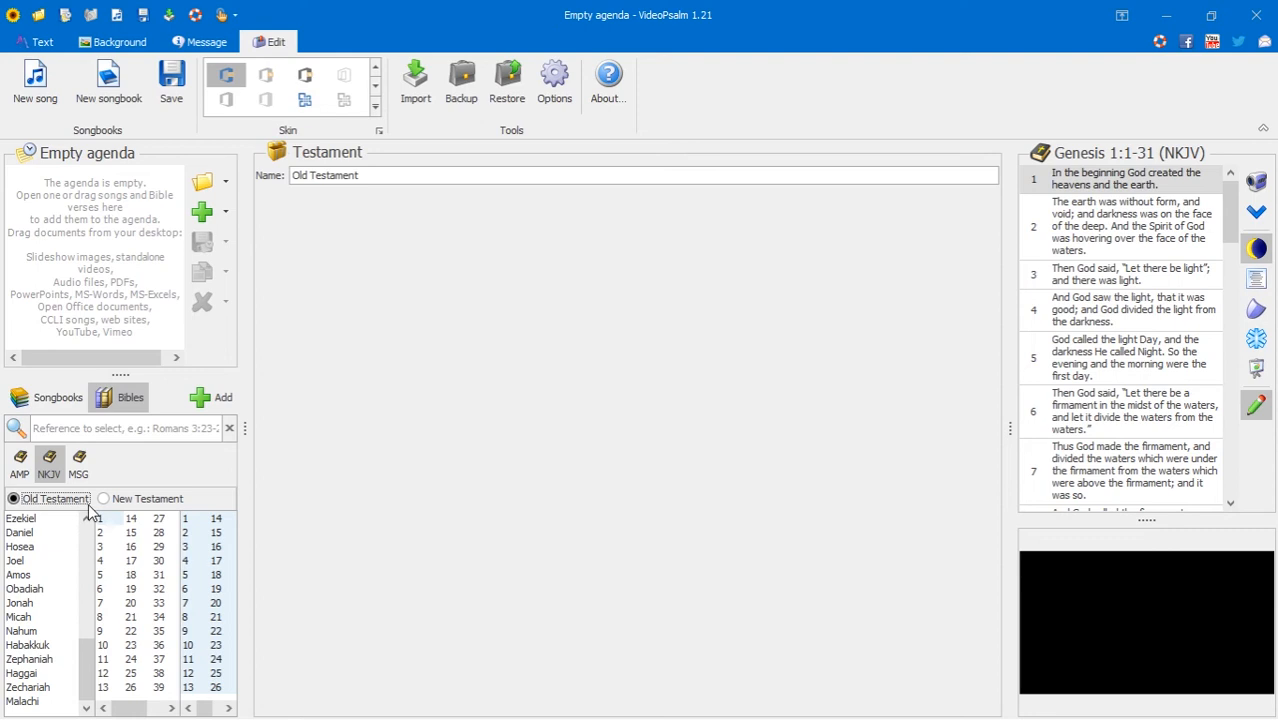
# - Toggle between New and Old Testament books, ending on Genesis chapter 1
pyautogui.click(104, 498)
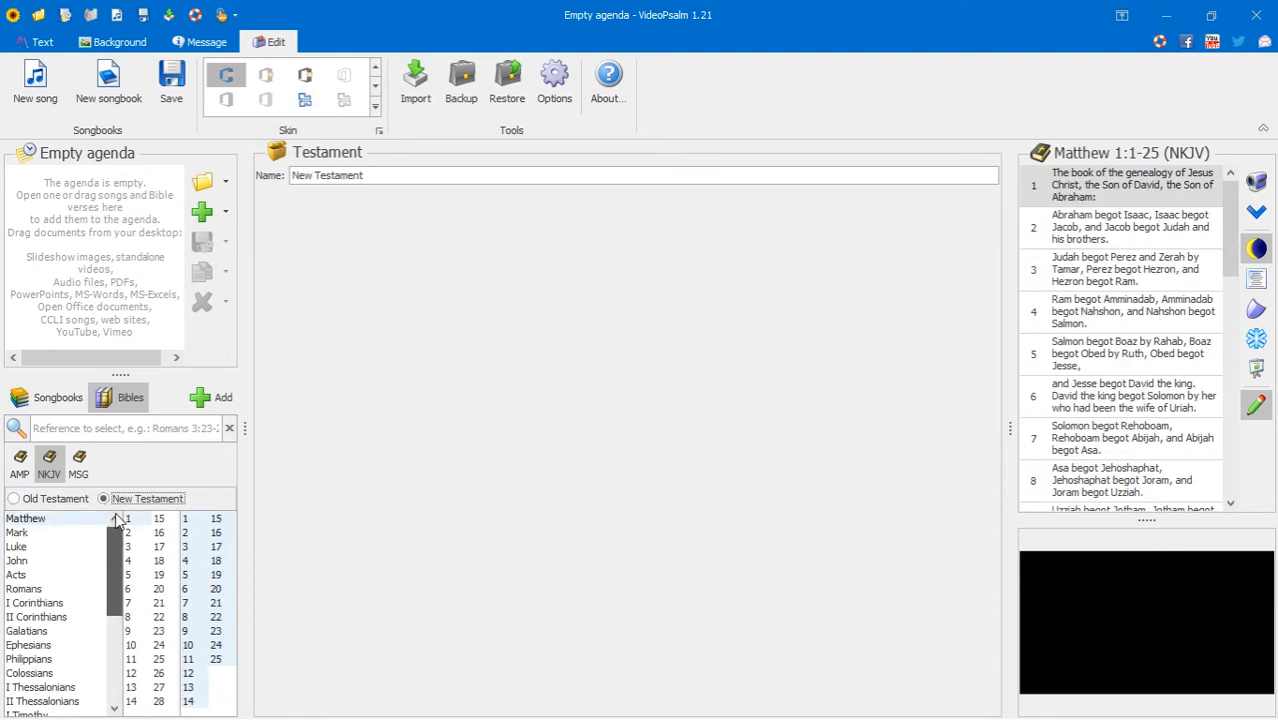
pyautogui.click(14, 498)
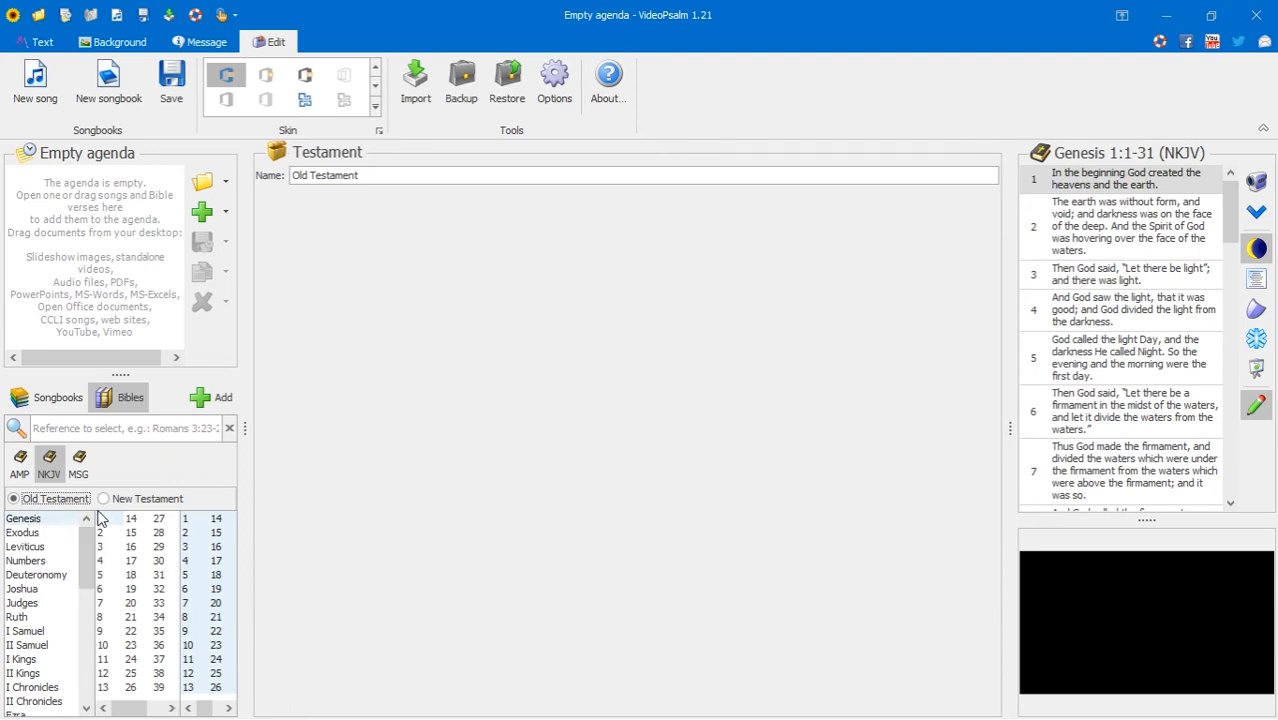
pyautogui.moveTo(148, 524)
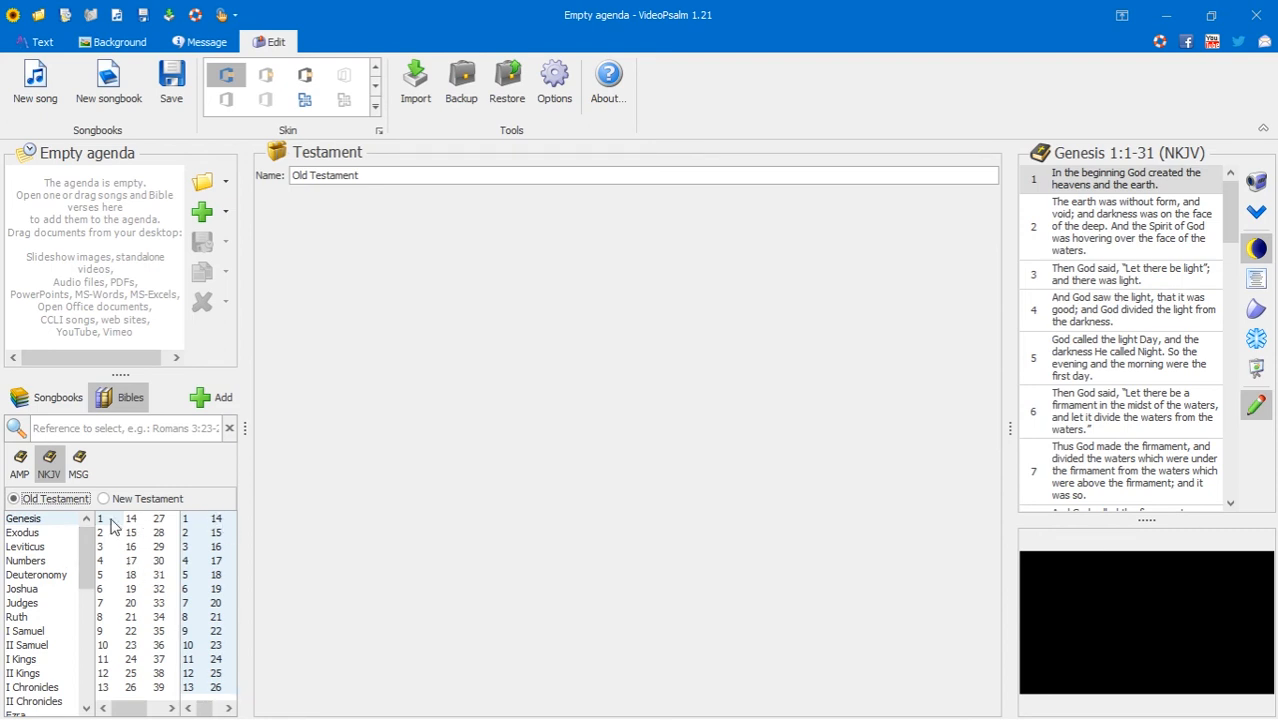
pyautogui.moveTo(50, 566)
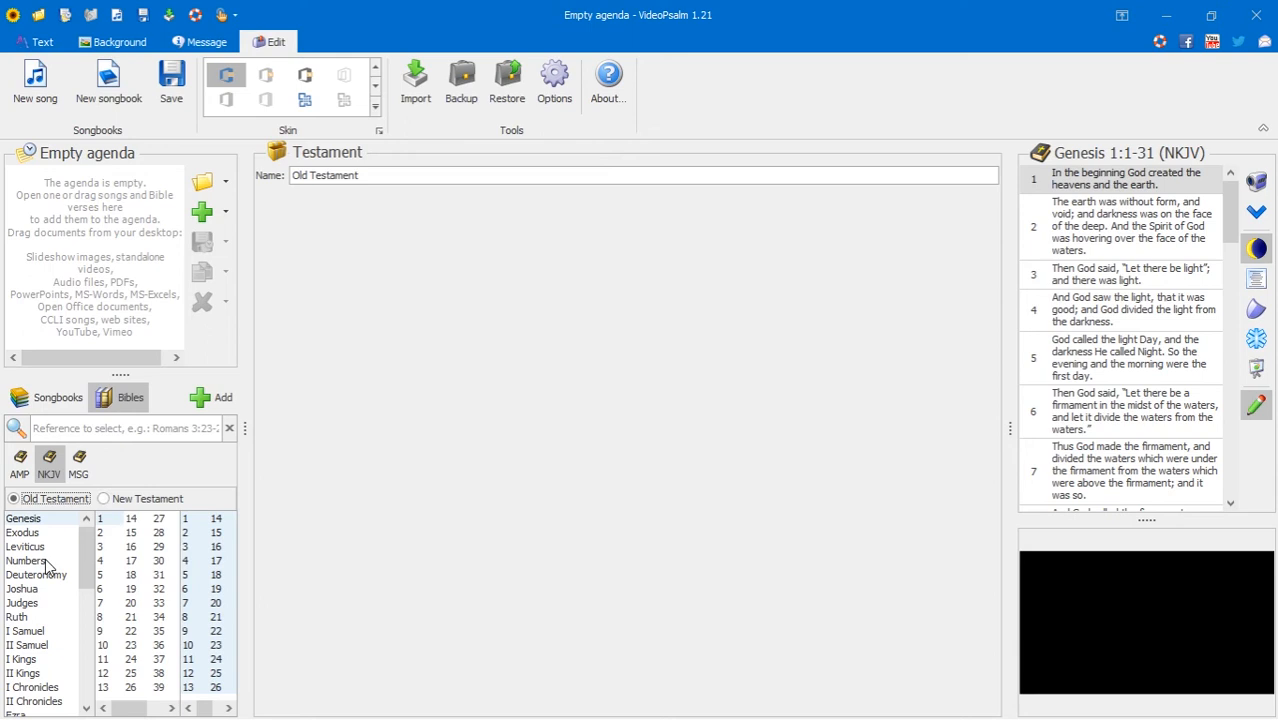
pyautogui.click(24, 518)
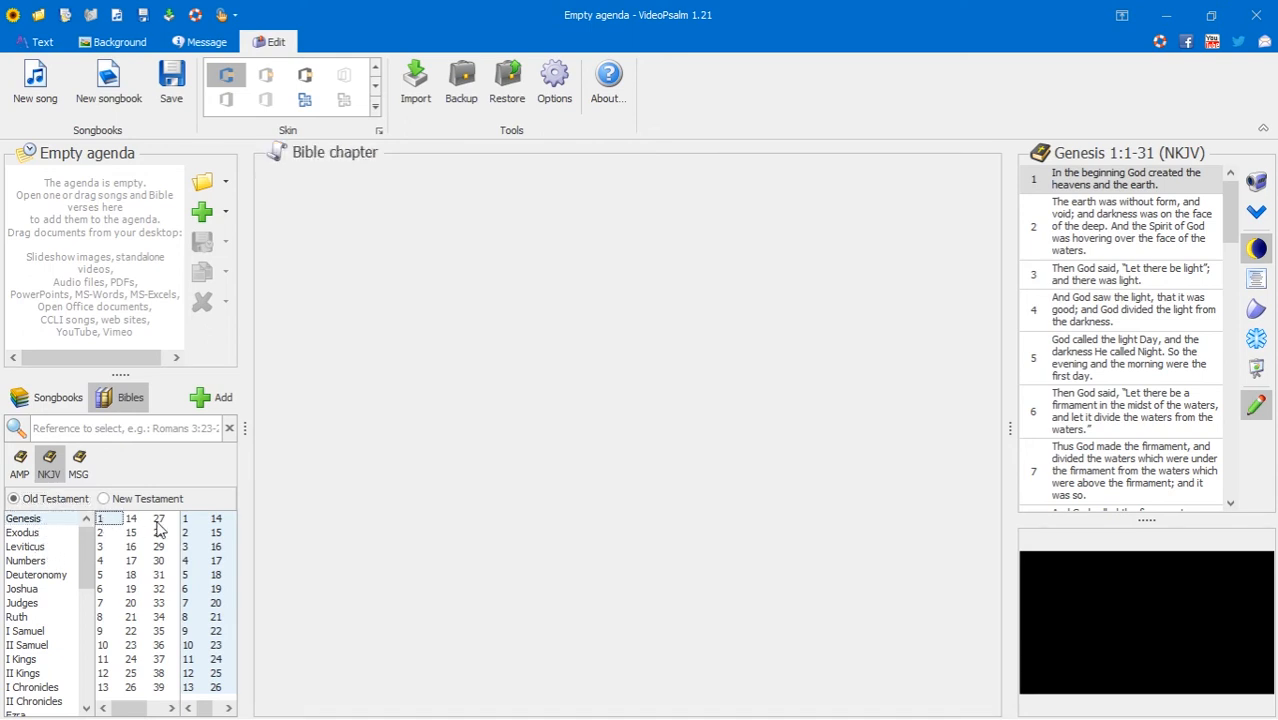
# - Select Genesis 1:1 and send the verse to the preview screen
pyautogui.click(184, 516)
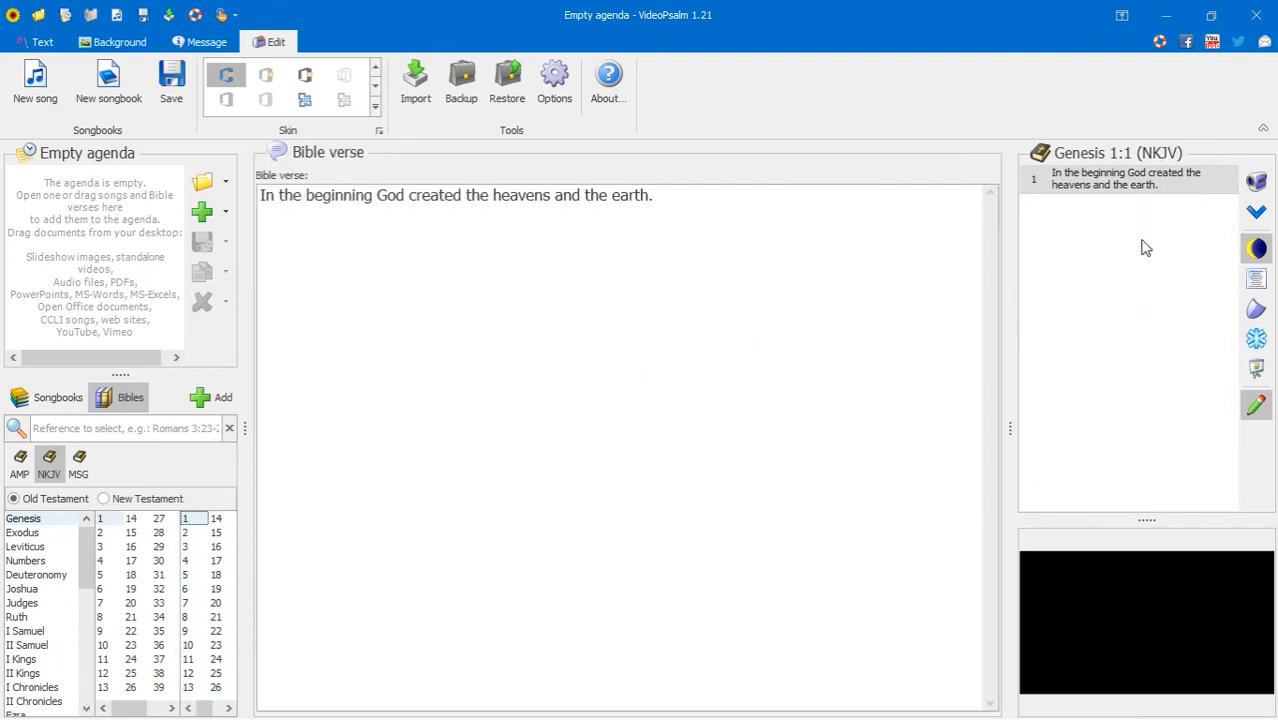
pyautogui.moveTo(1108, 404)
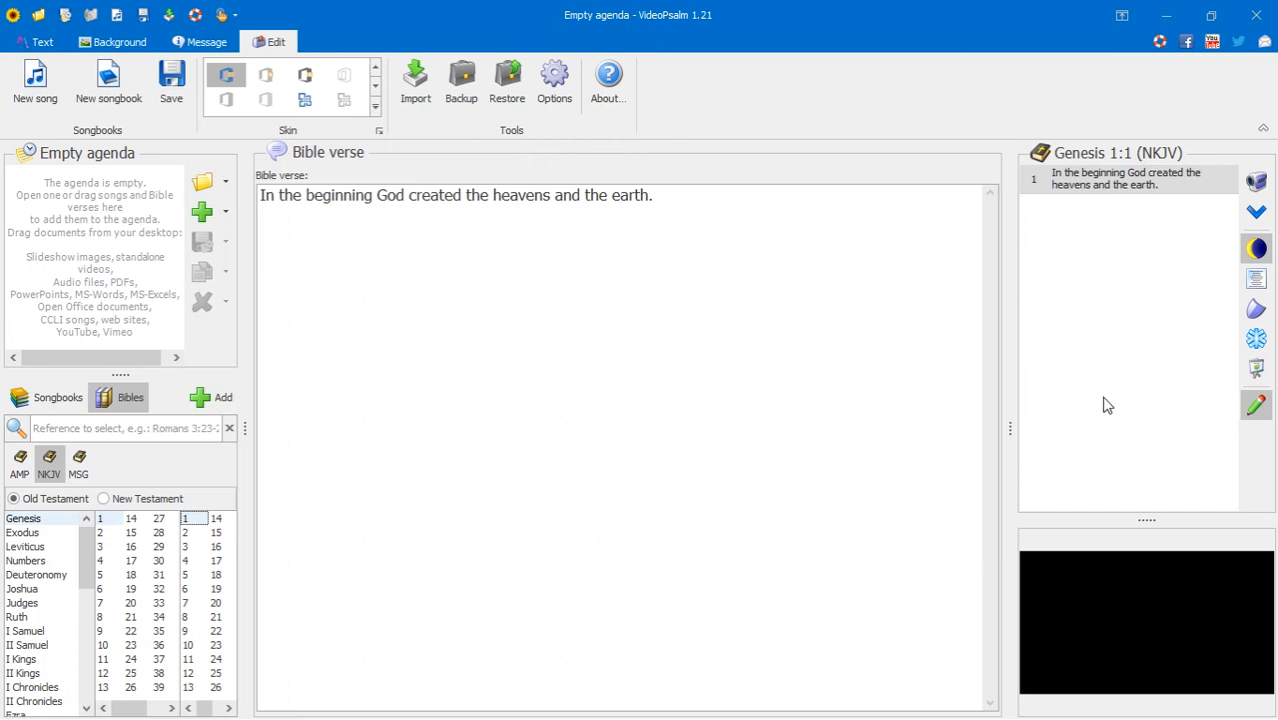
pyautogui.moveTo(1136, 624)
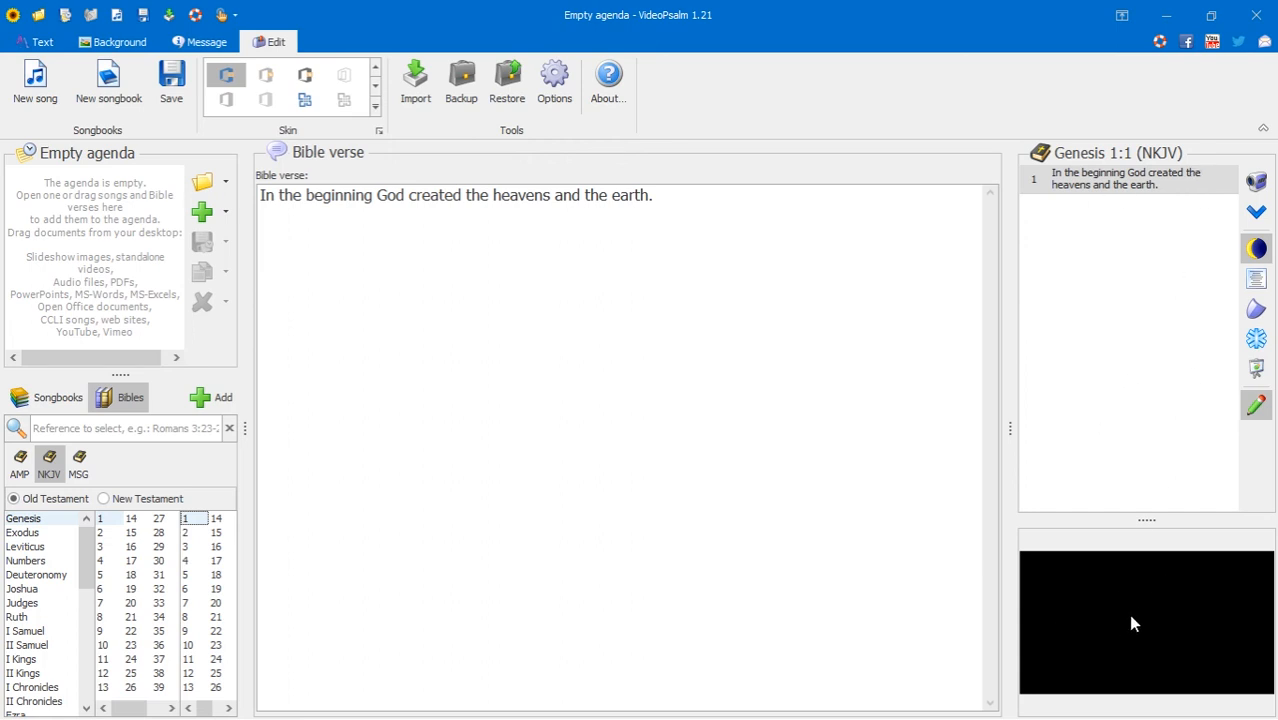
pyautogui.moveTo(1150, 214)
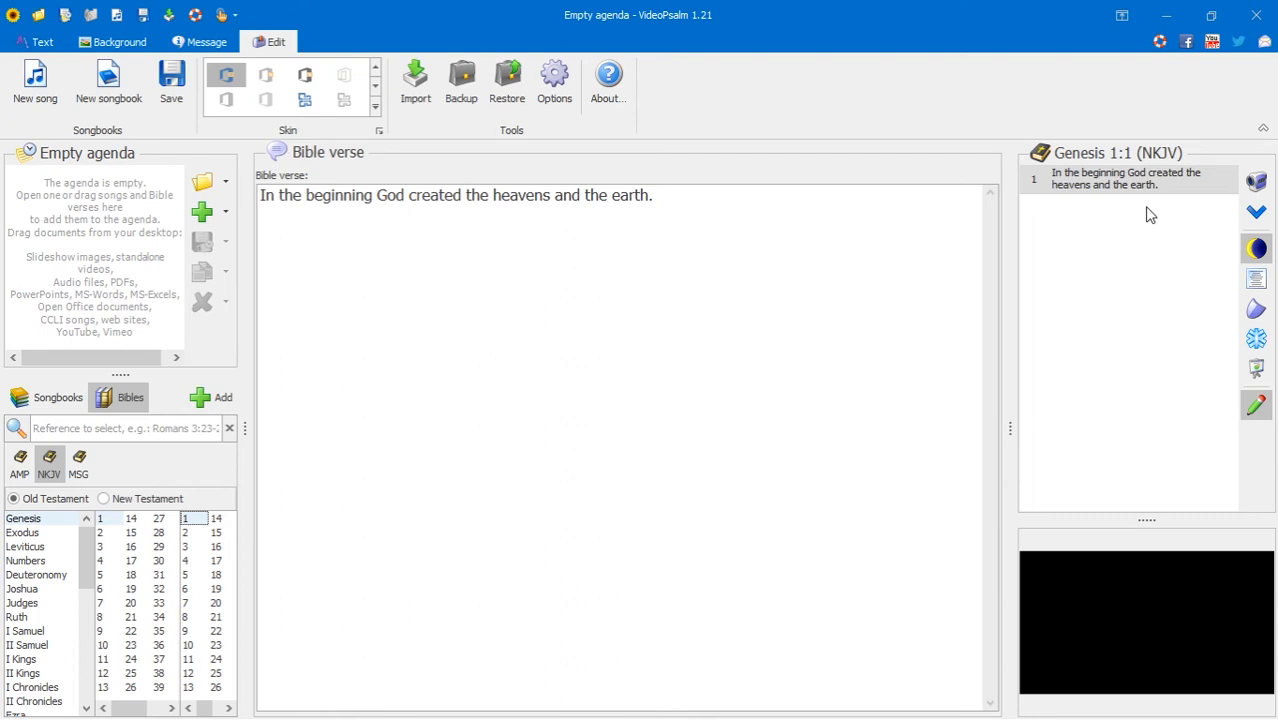
pyautogui.moveTo(1068, 184)
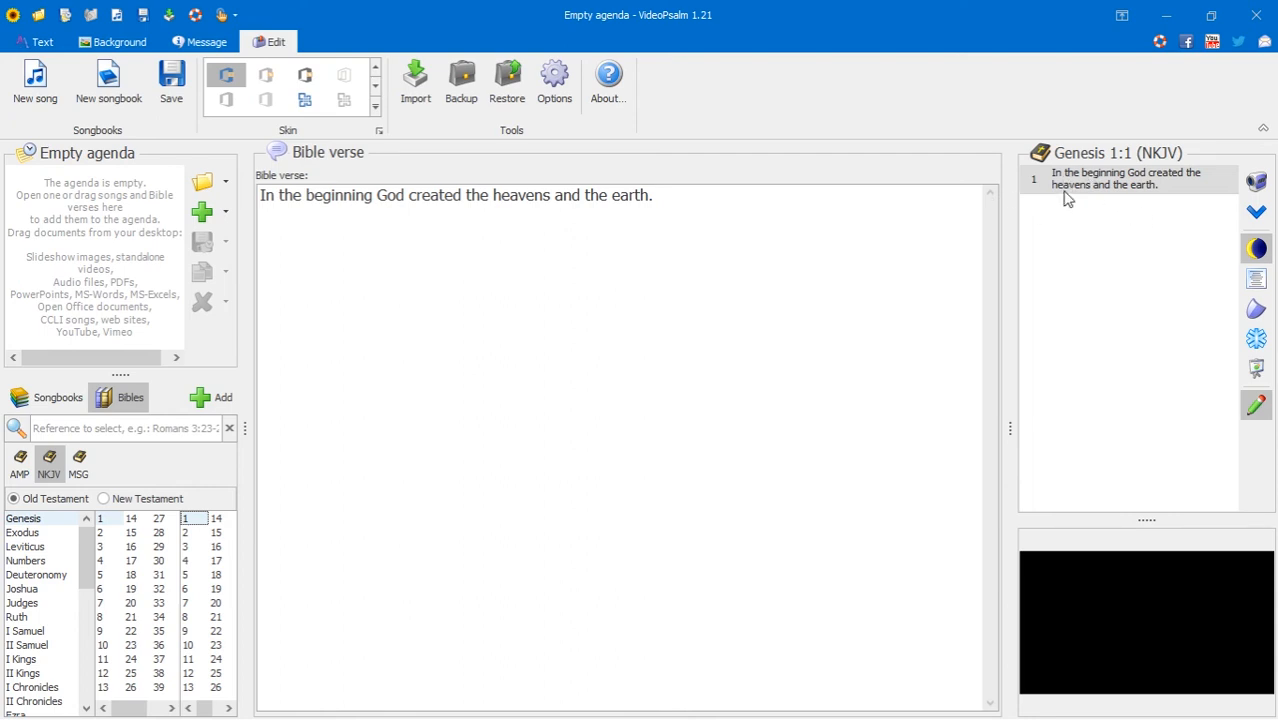
pyautogui.click(1128, 178)
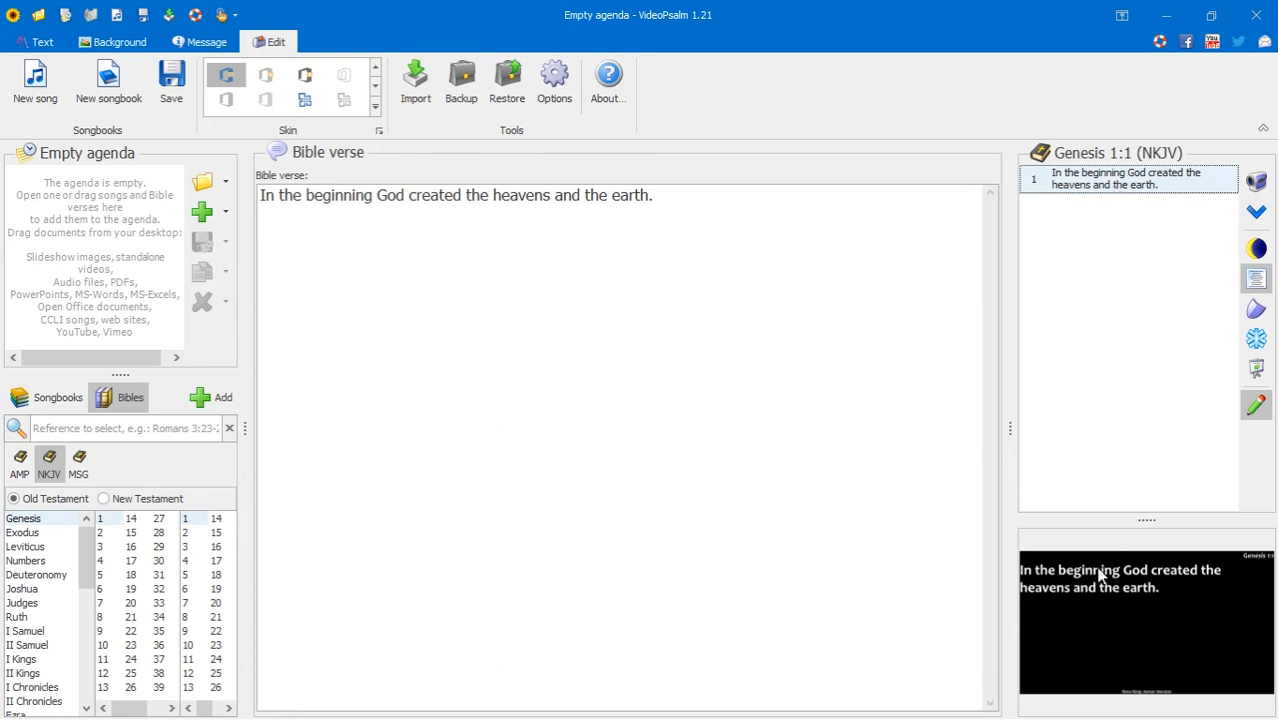
pyautogui.moveTo(1228, 588)
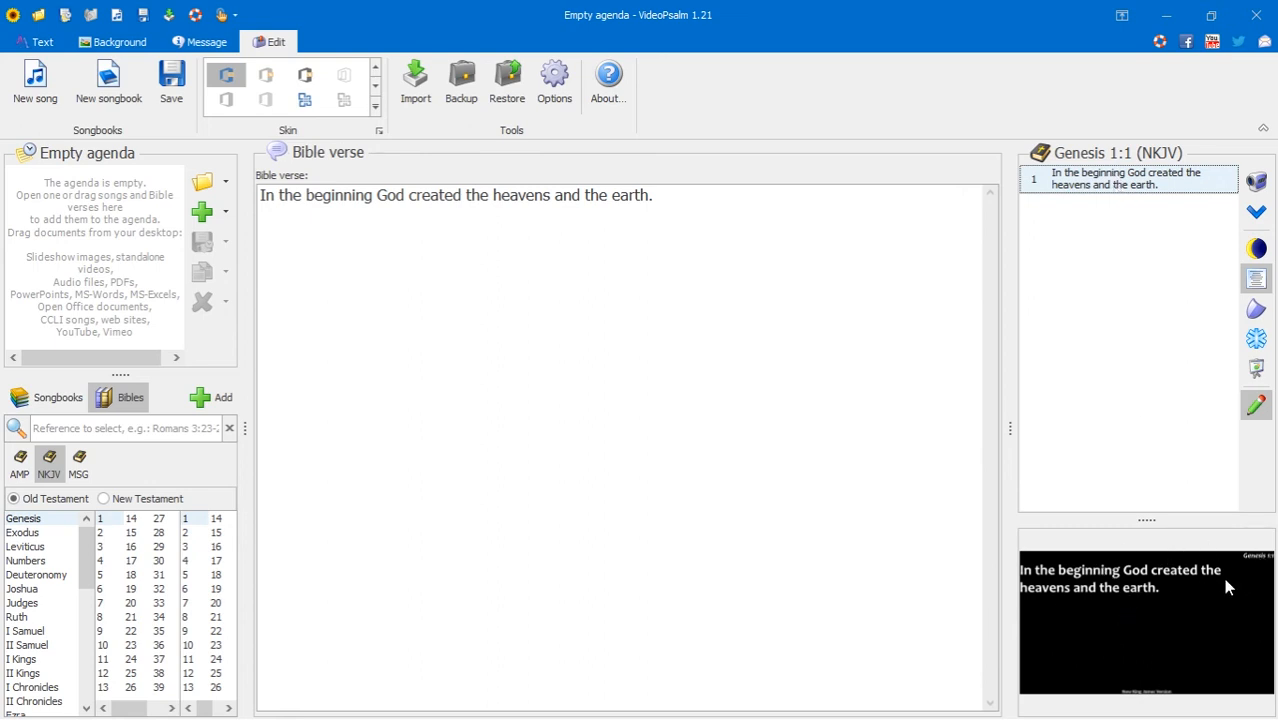
pyautogui.moveTo(1032, 604)
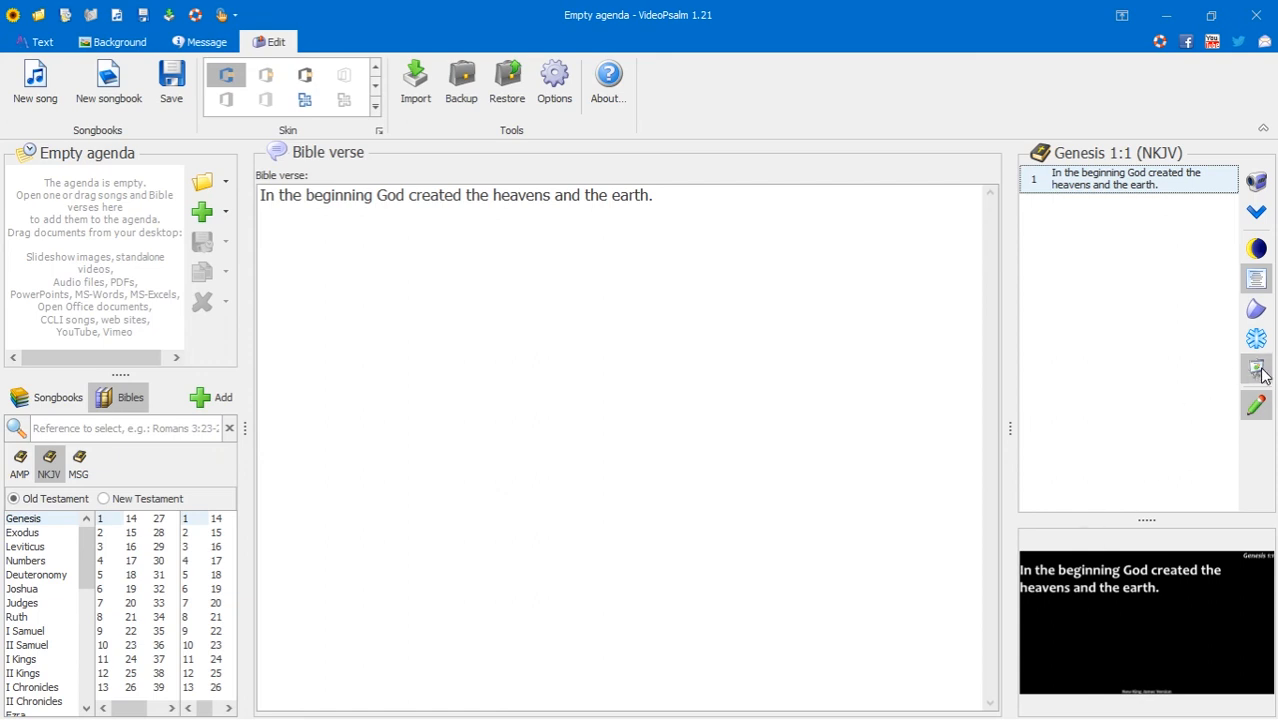
pyautogui.moveTo(1256, 368)
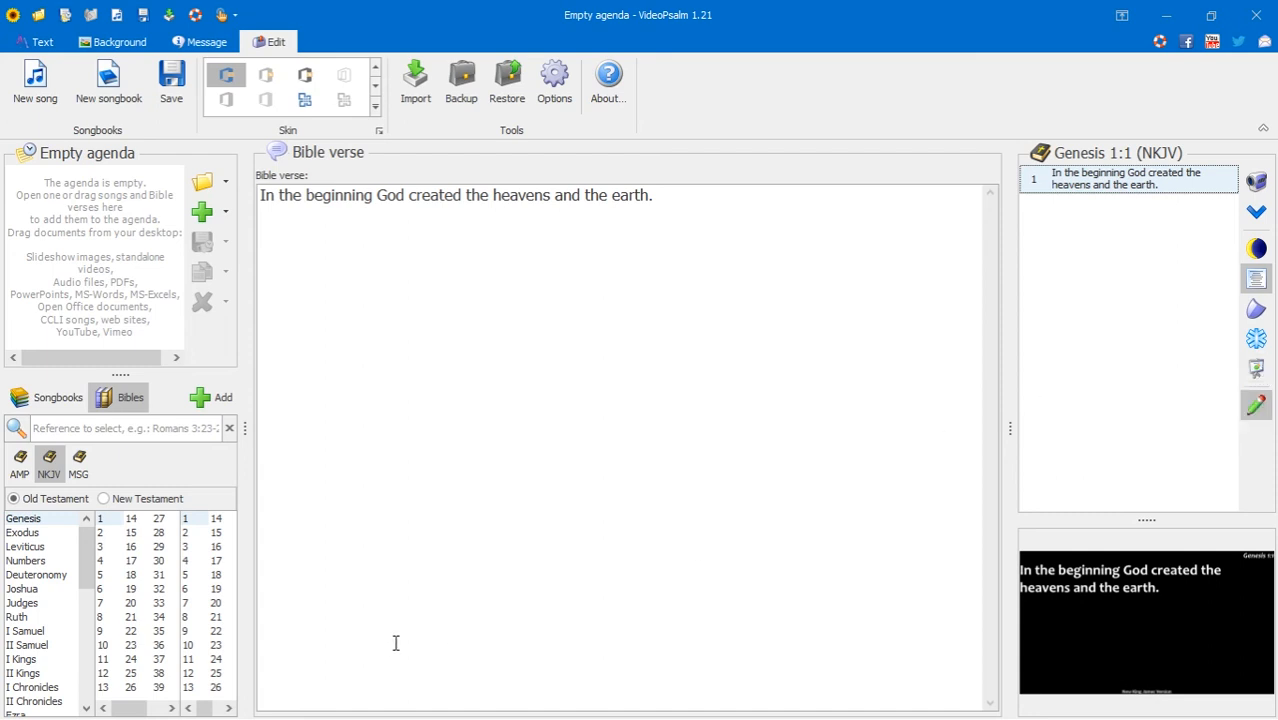
pyautogui.moveTo(390, 568)
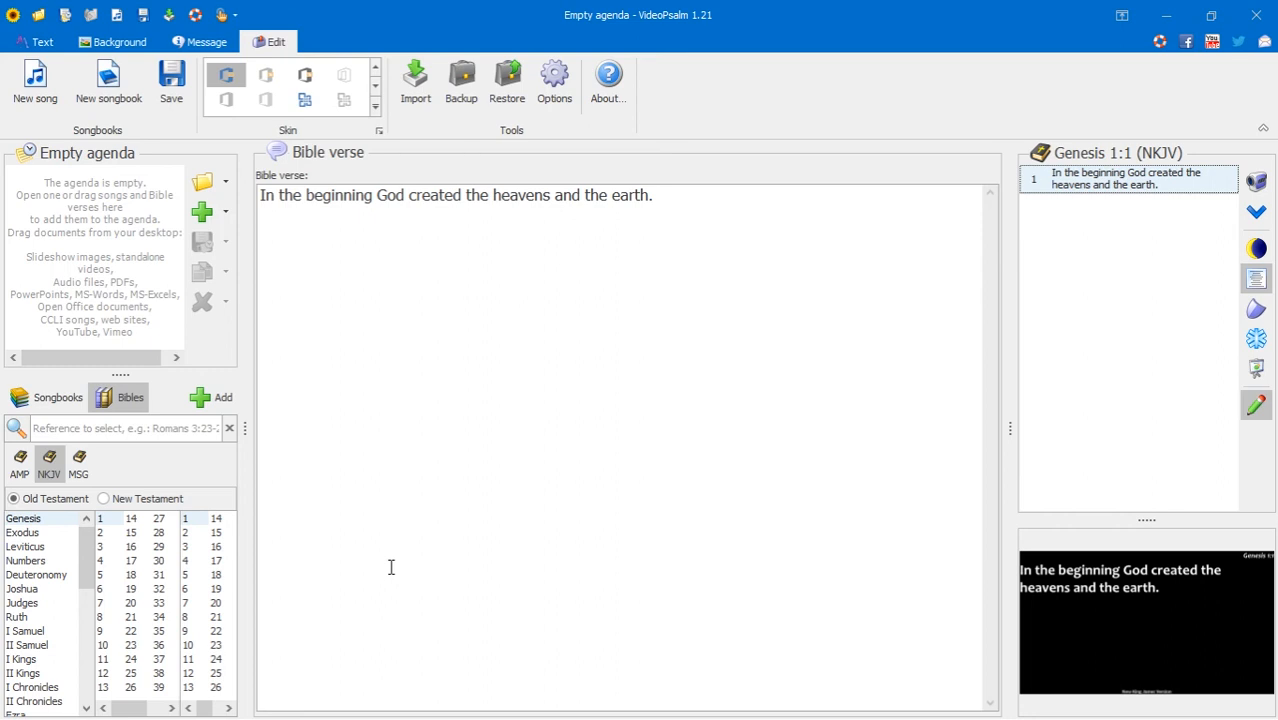
pyautogui.moveTo(130, 396)
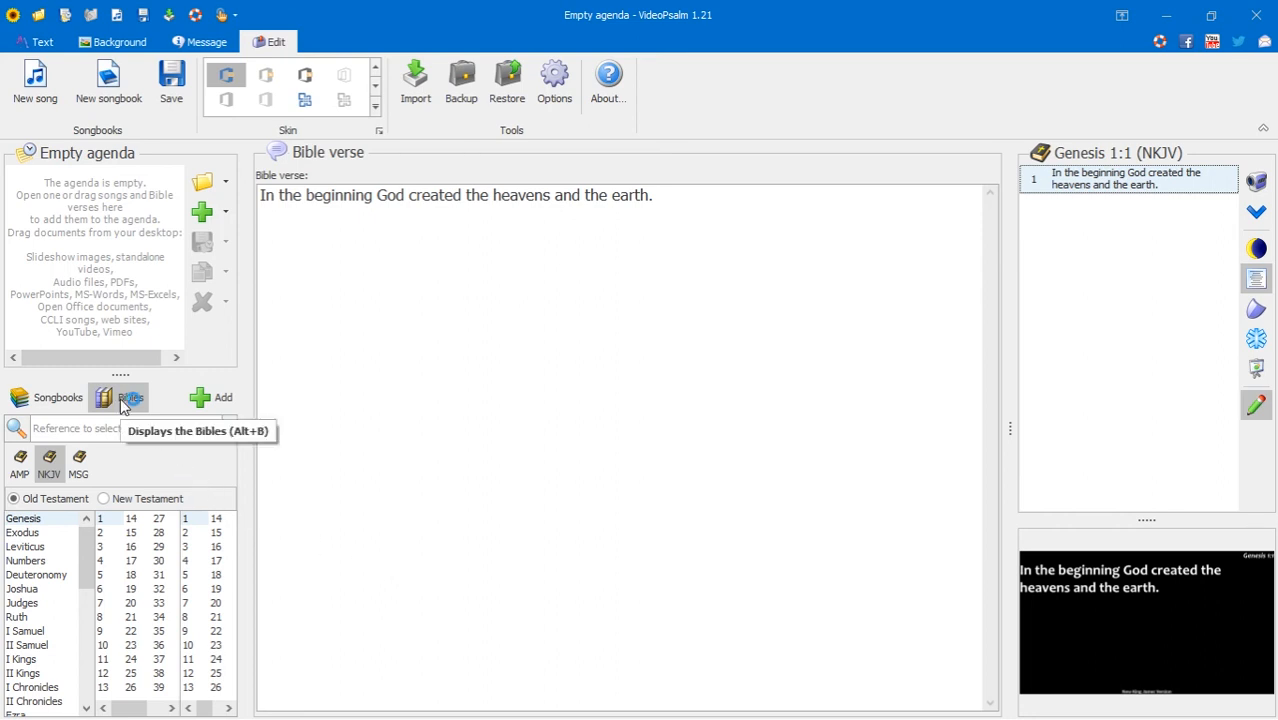
pyautogui.moveTo(58, 396)
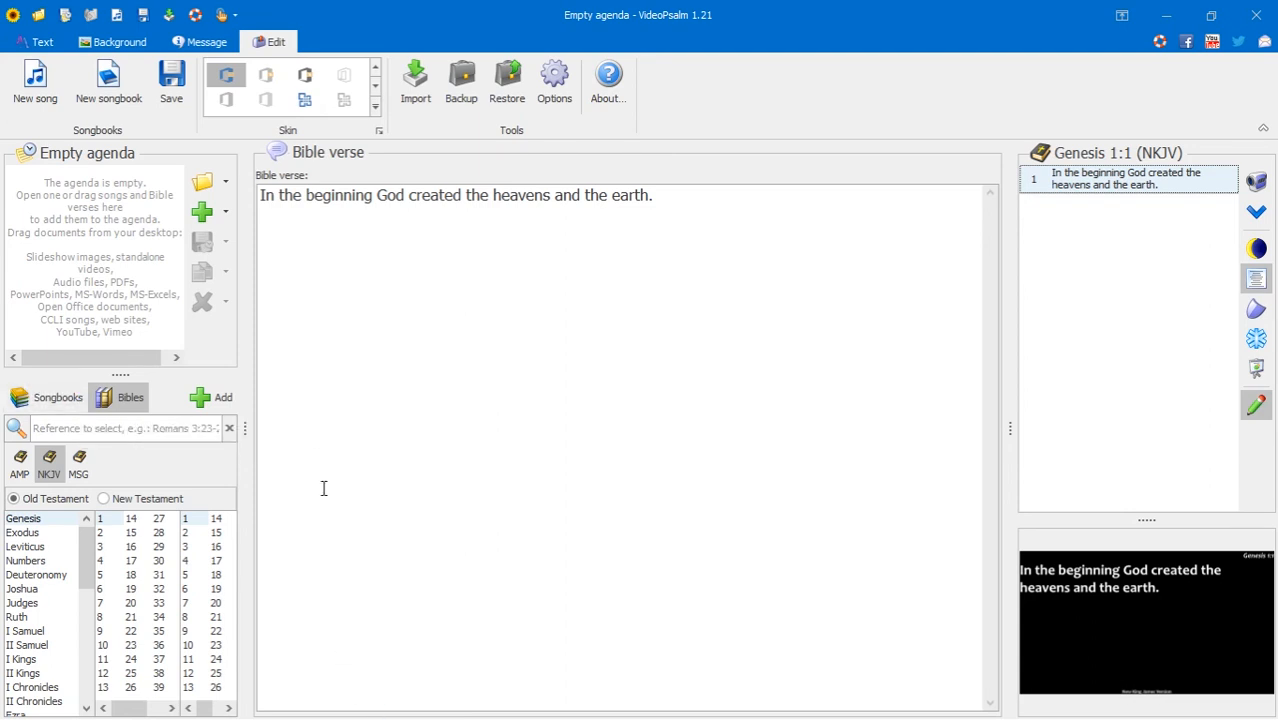
pyautogui.moveTo(56, 396)
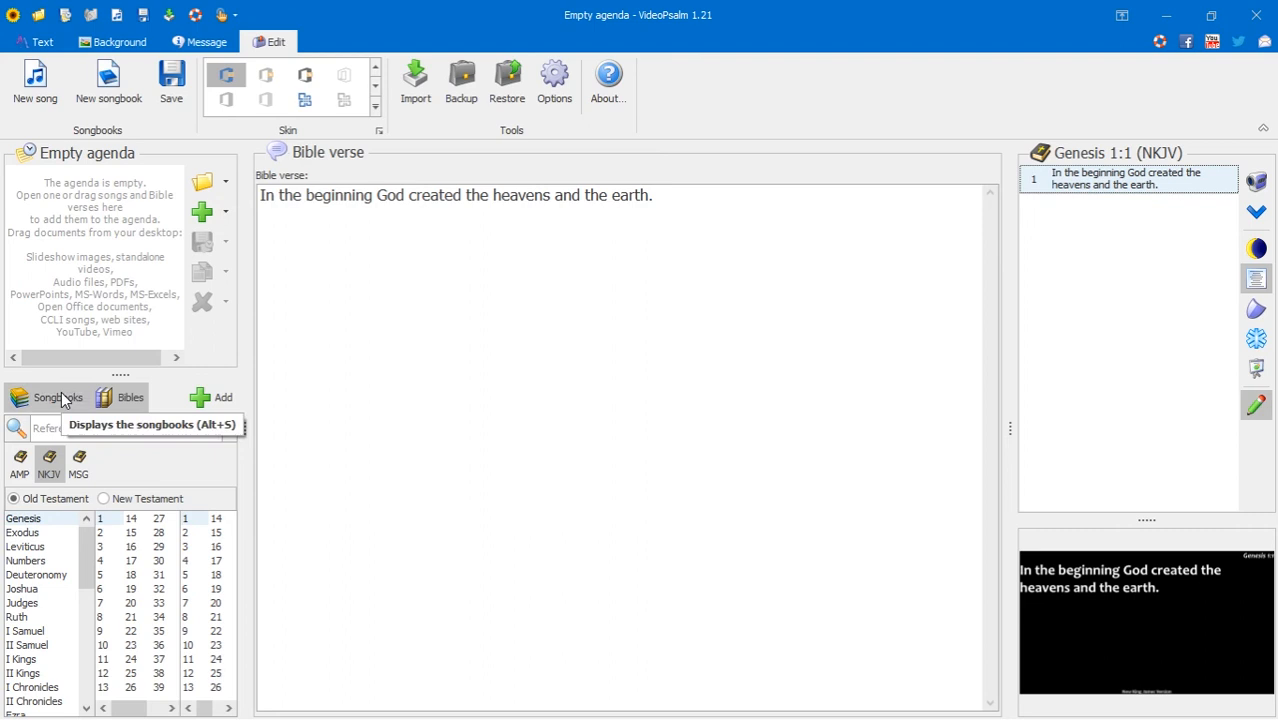
# - Switch to the Songbooks library and cancel the open Import Assistant
pyautogui.click(56, 396)
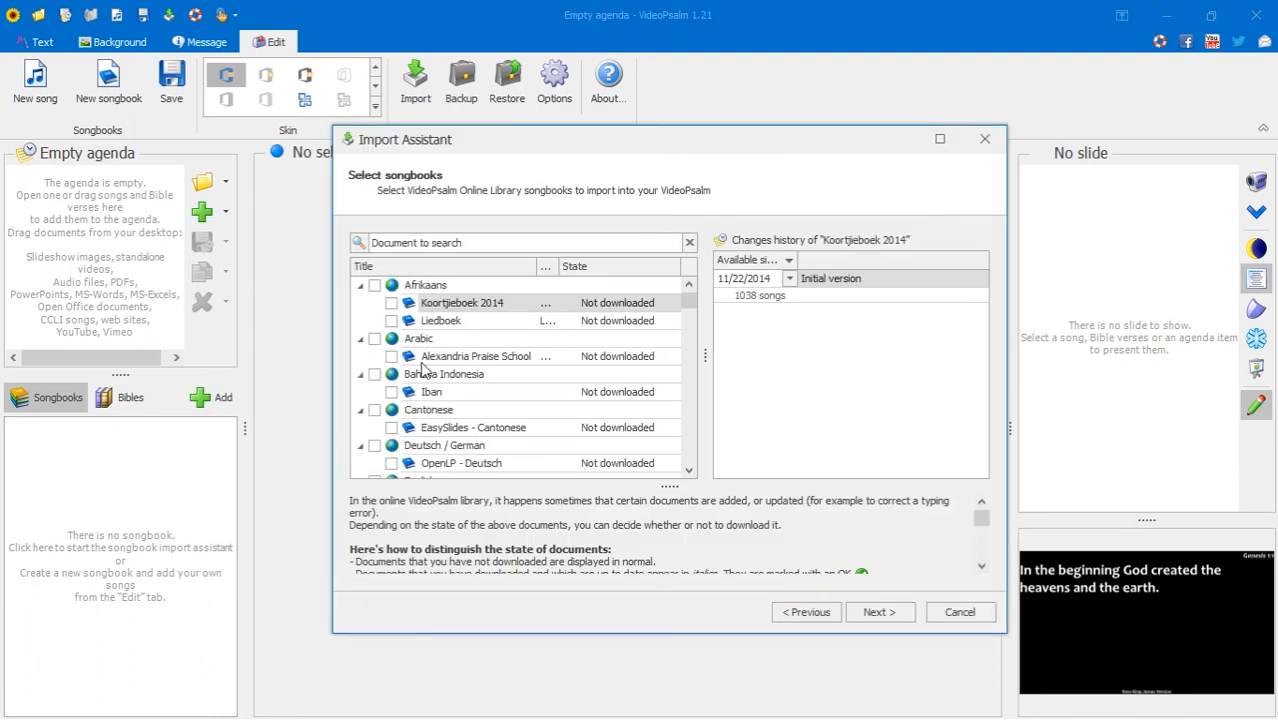
pyautogui.moveTo(790, 482)
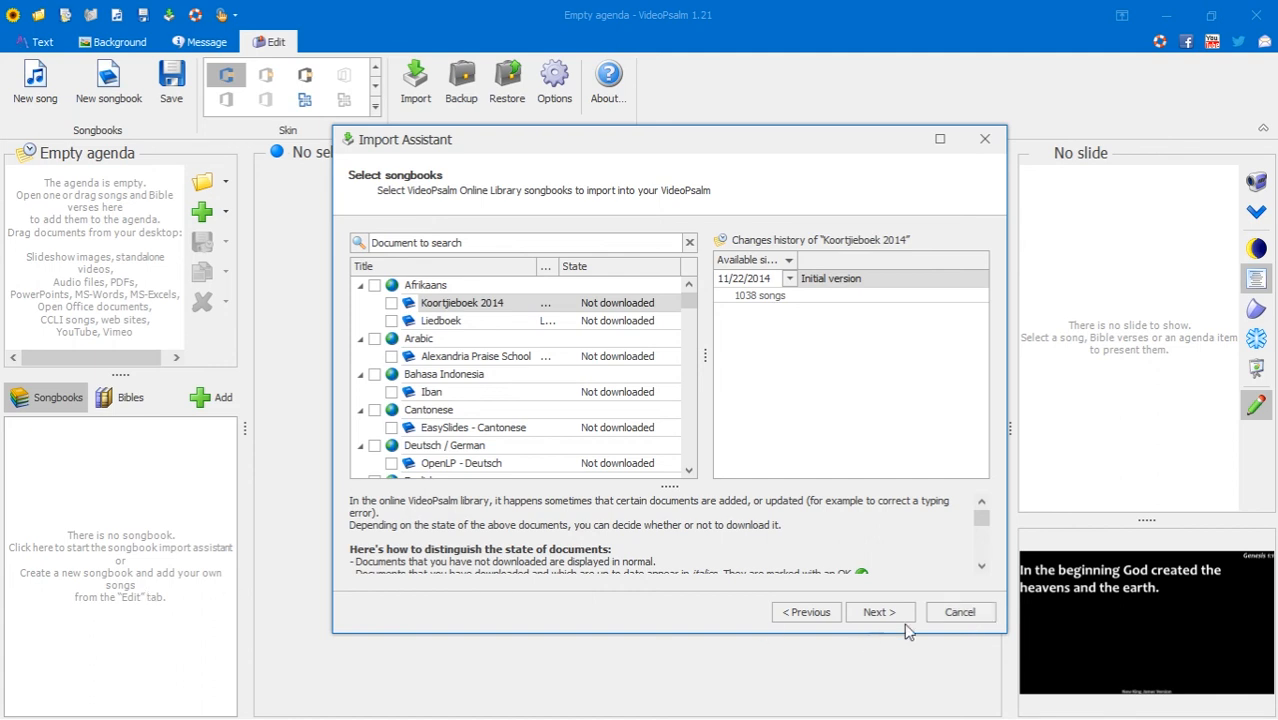
pyautogui.click(958, 612)
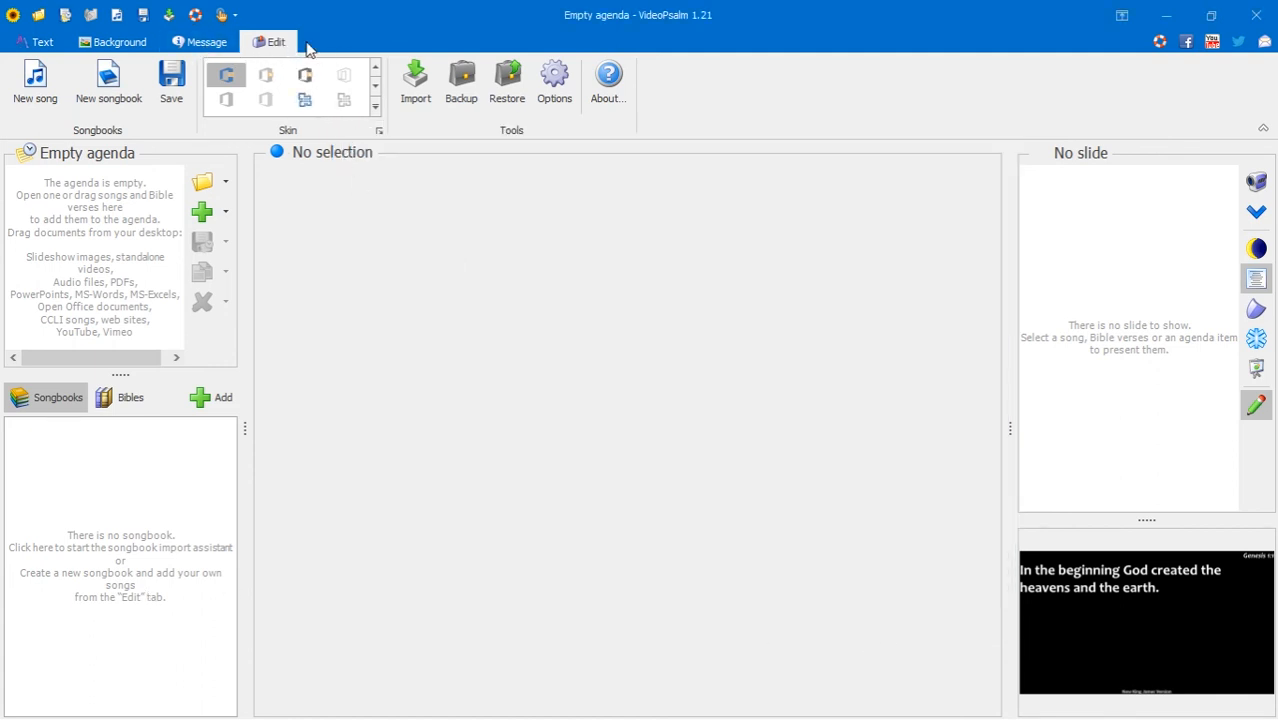
# - Restart the Import Assistant for a songbook from the hard drive, reaching the source-format list
pyautogui.click(416, 82)
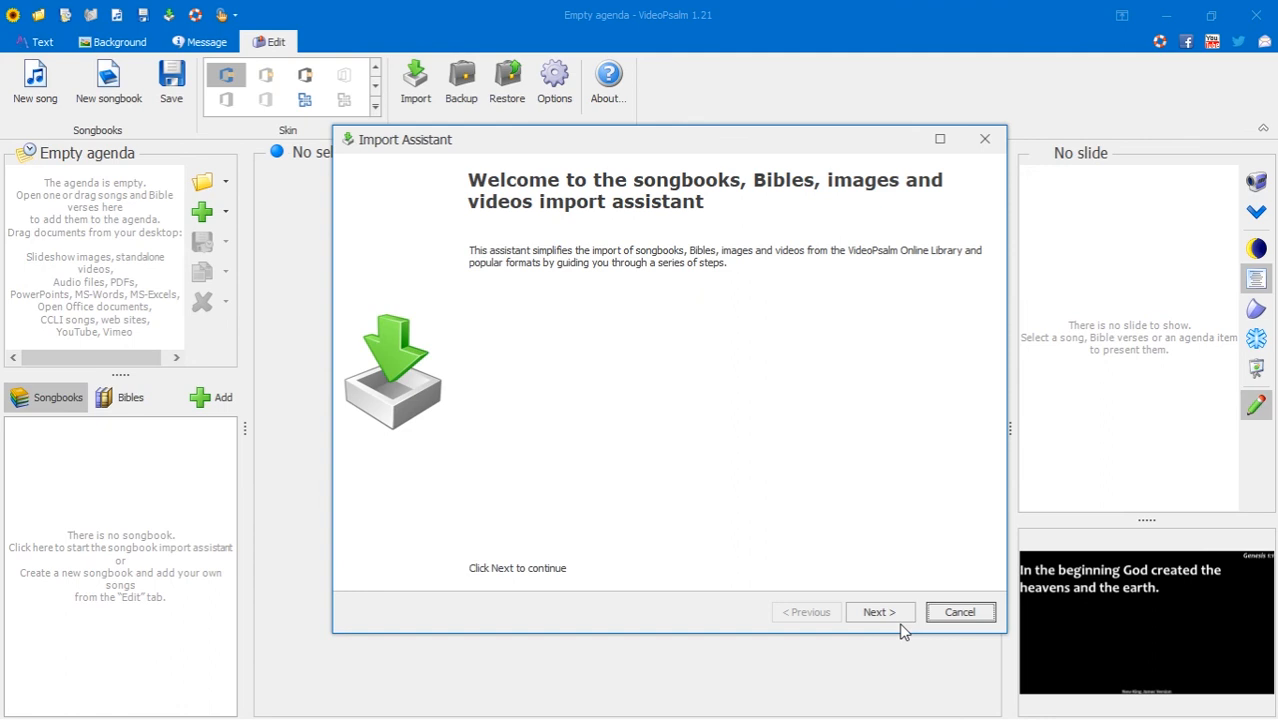
pyautogui.click(880, 612)
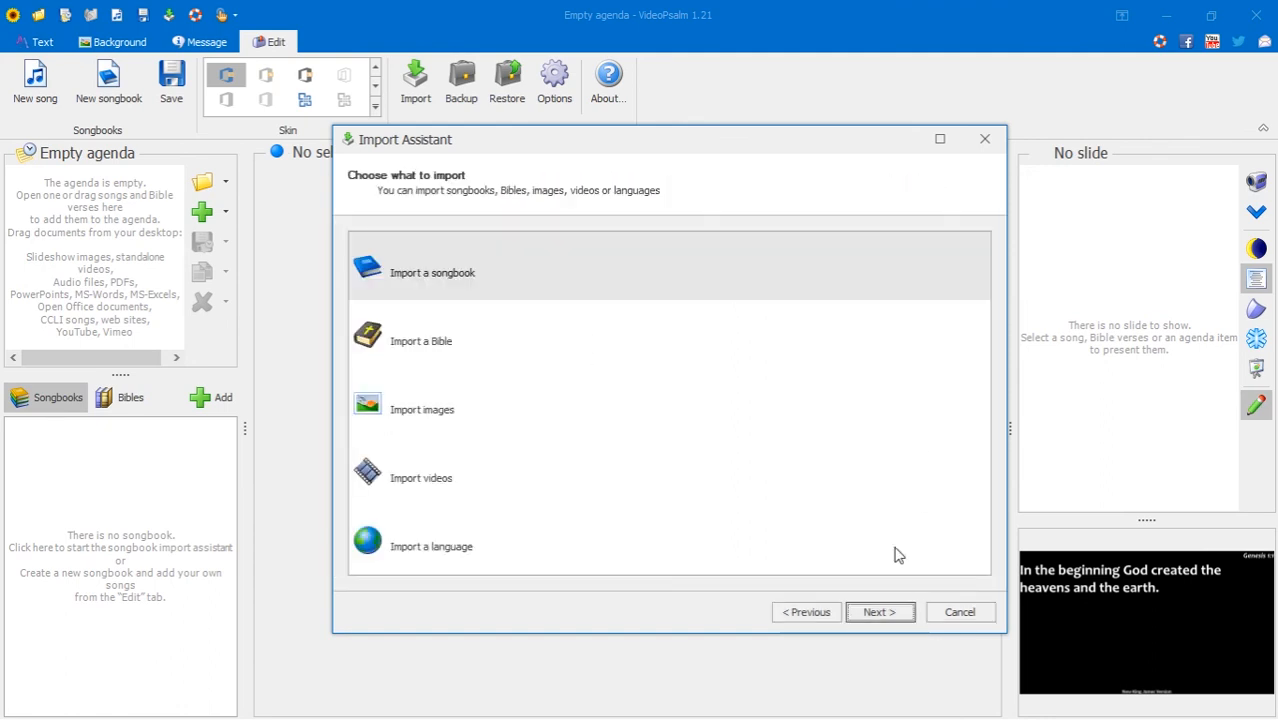
pyautogui.click(432, 272)
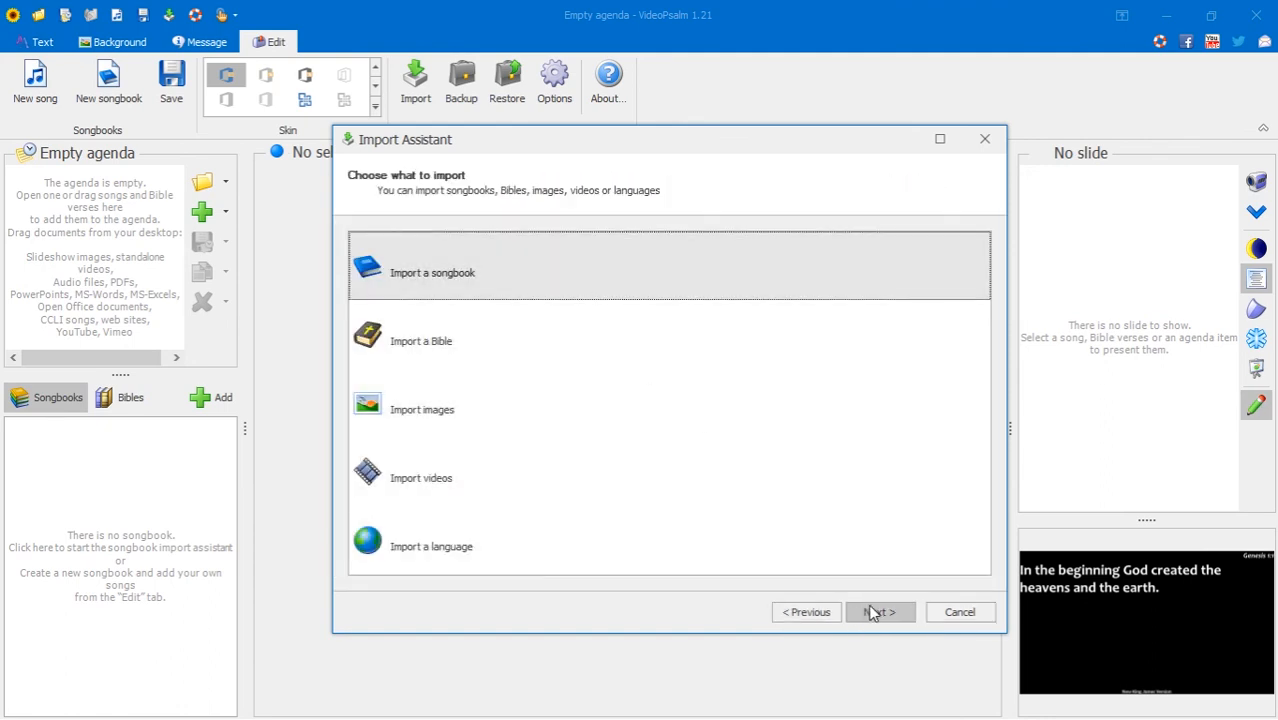
pyautogui.click(880, 612)
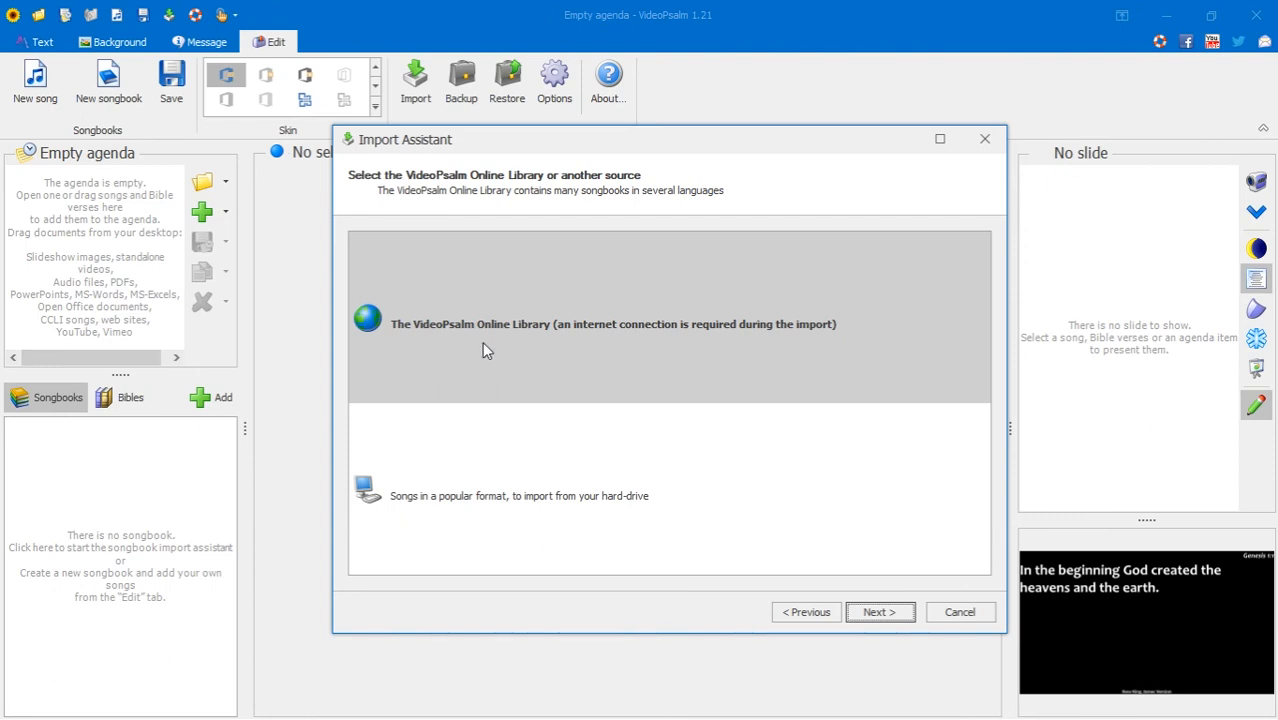
pyautogui.moveTo(680, 356)
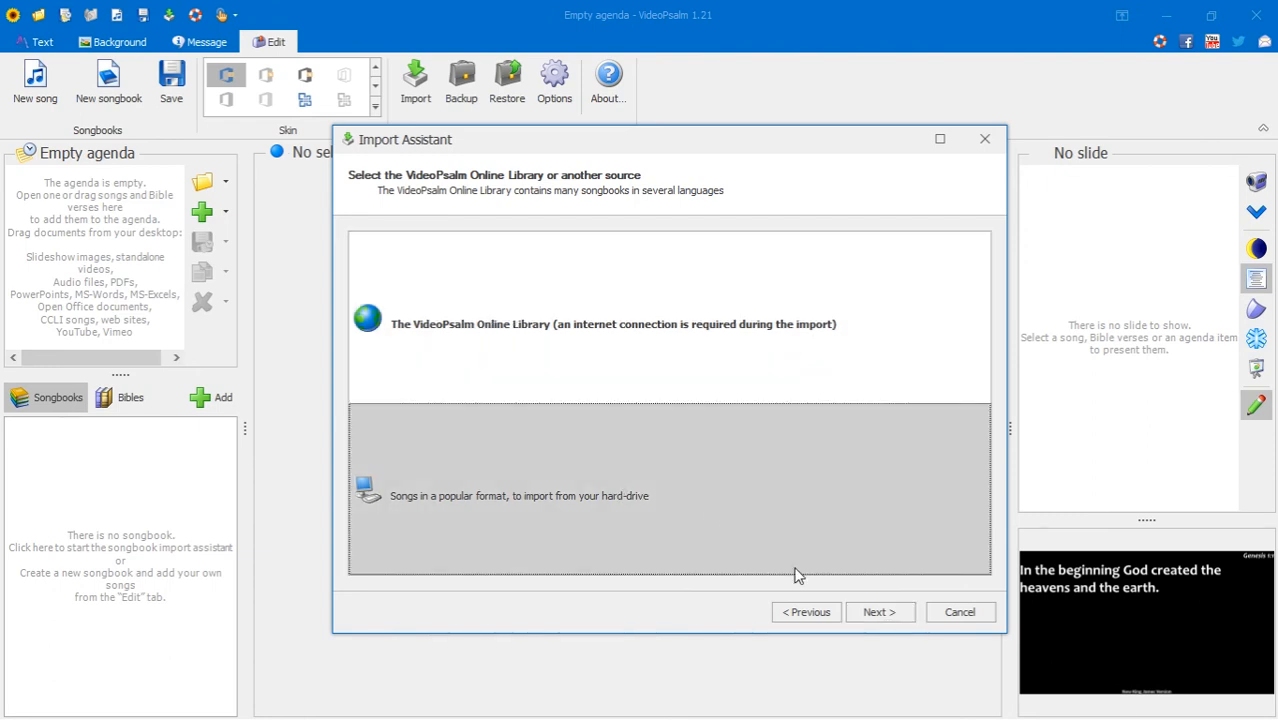
pyautogui.moveTo(856, 584)
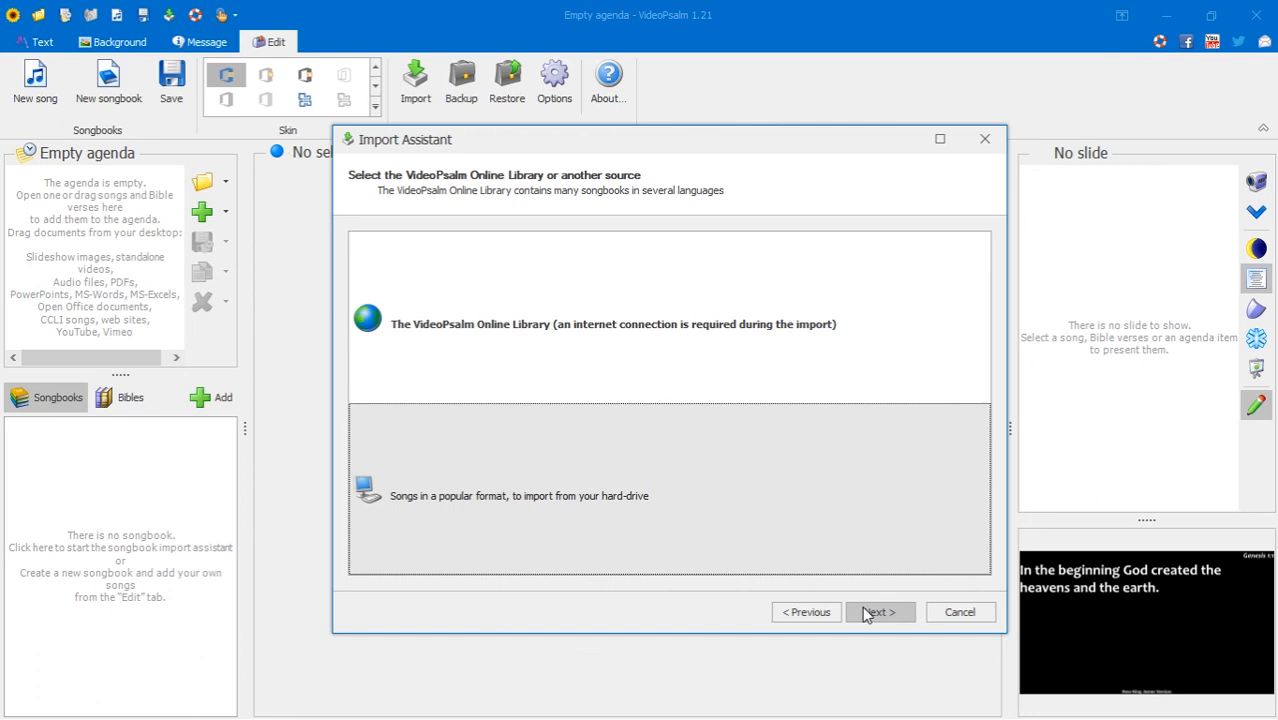
pyautogui.click(880, 612)
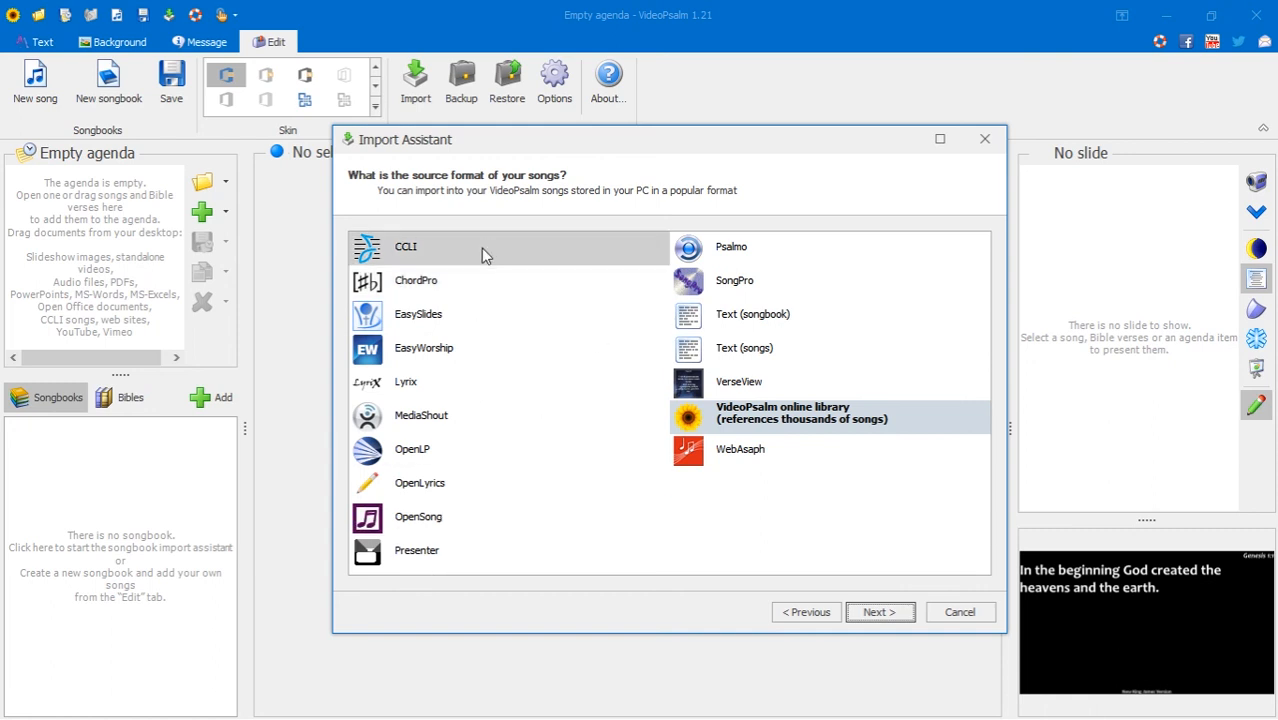
pyautogui.moveTo(450, 380)
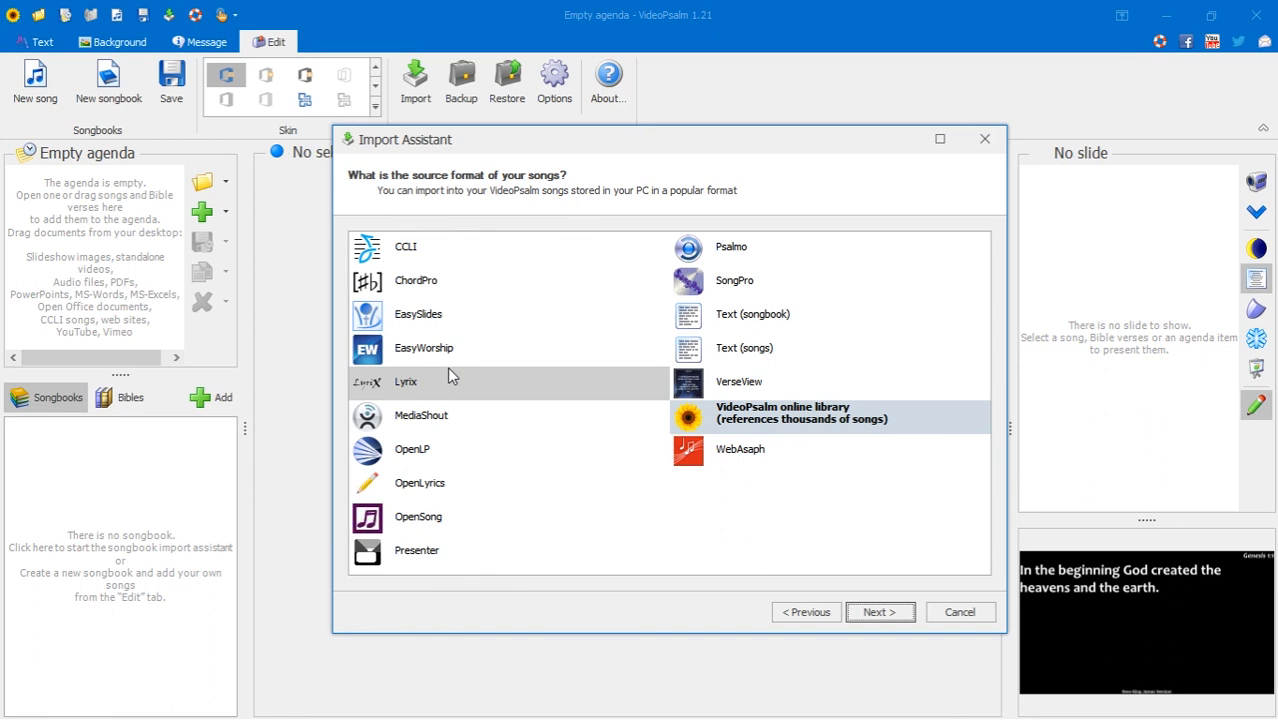
pyautogui.moveTo(448, 398)
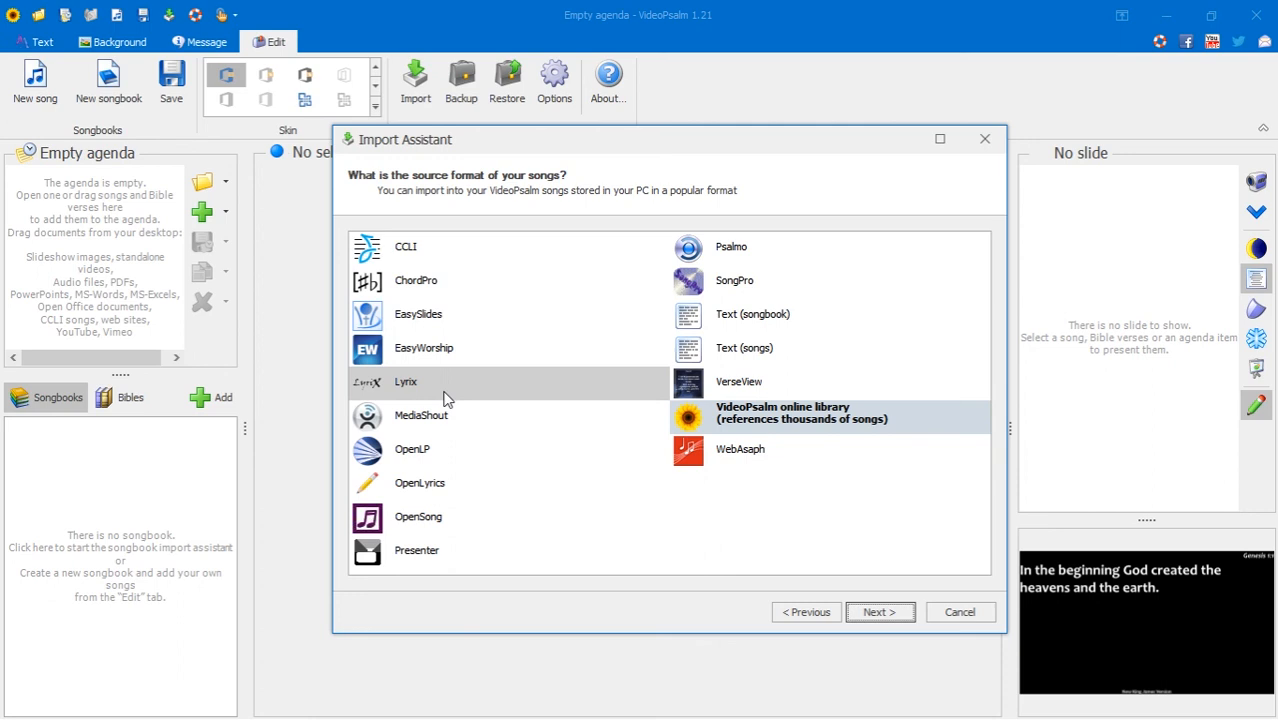
pyautogui.moveTo(588, 348)
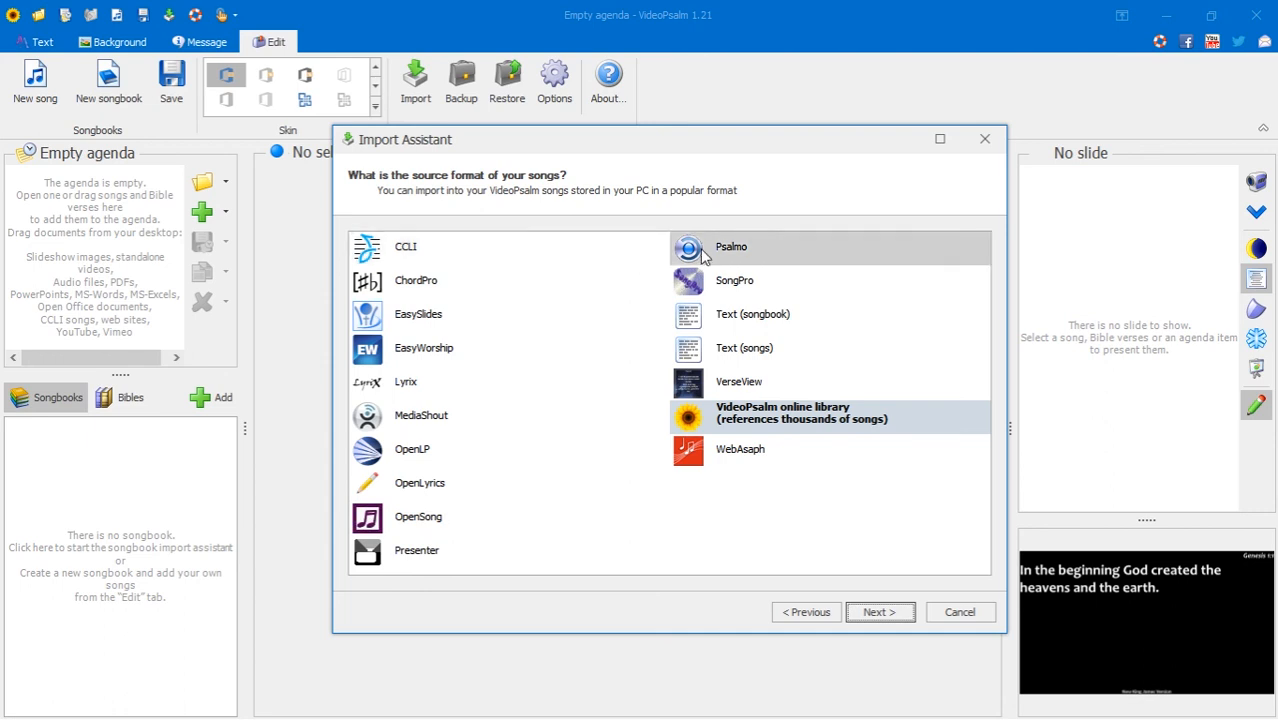
pyautogui.moveTo(444, 552)
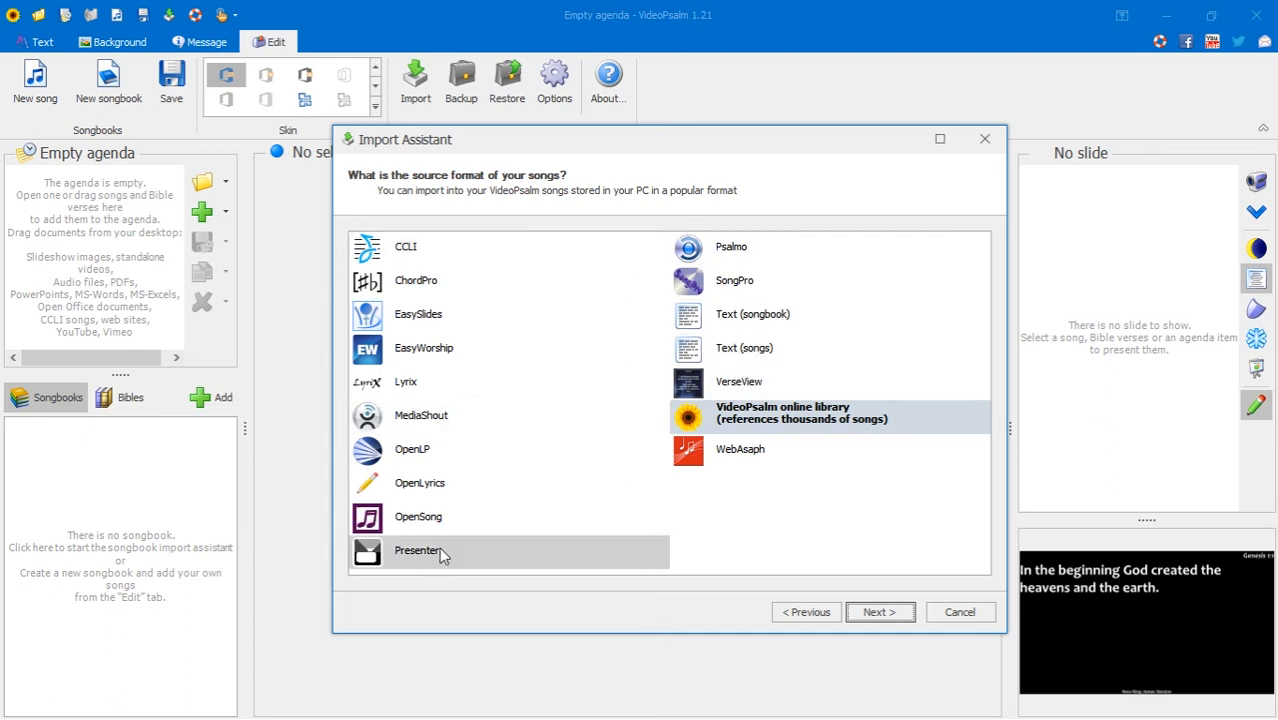
pyautogui.moveTo(472, 390)
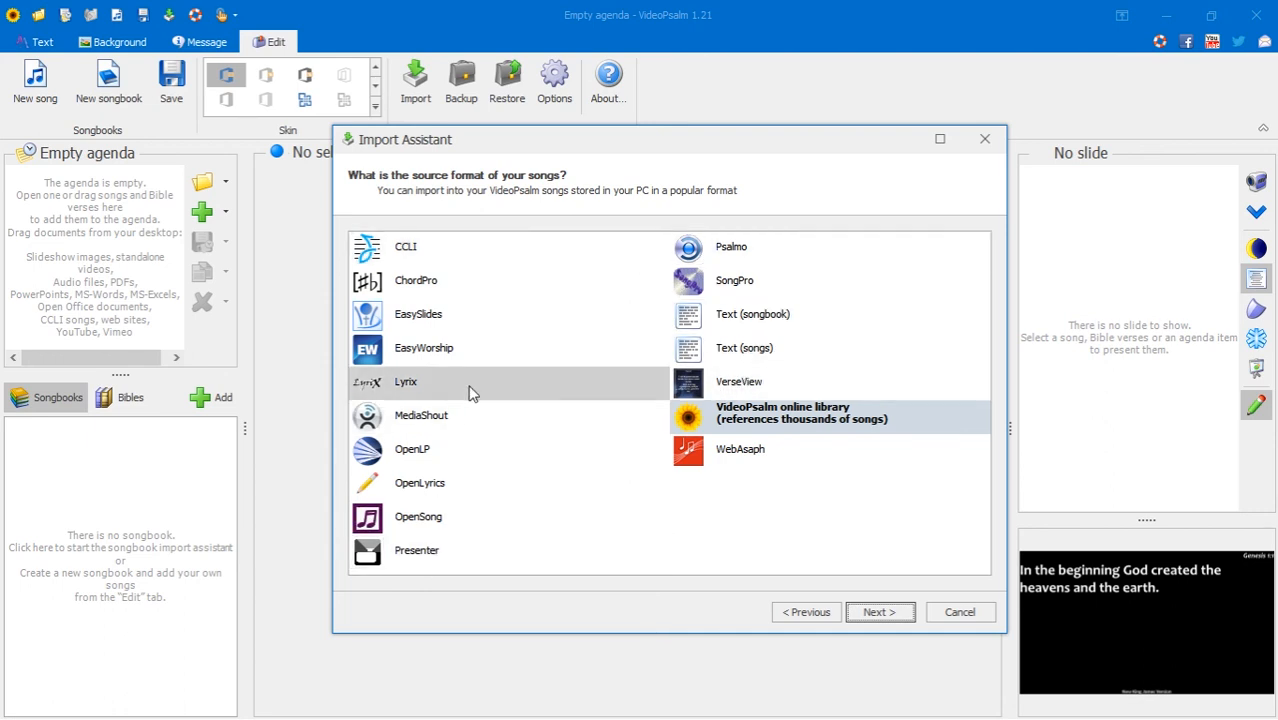
pyautogui.moveTo(418, 314)
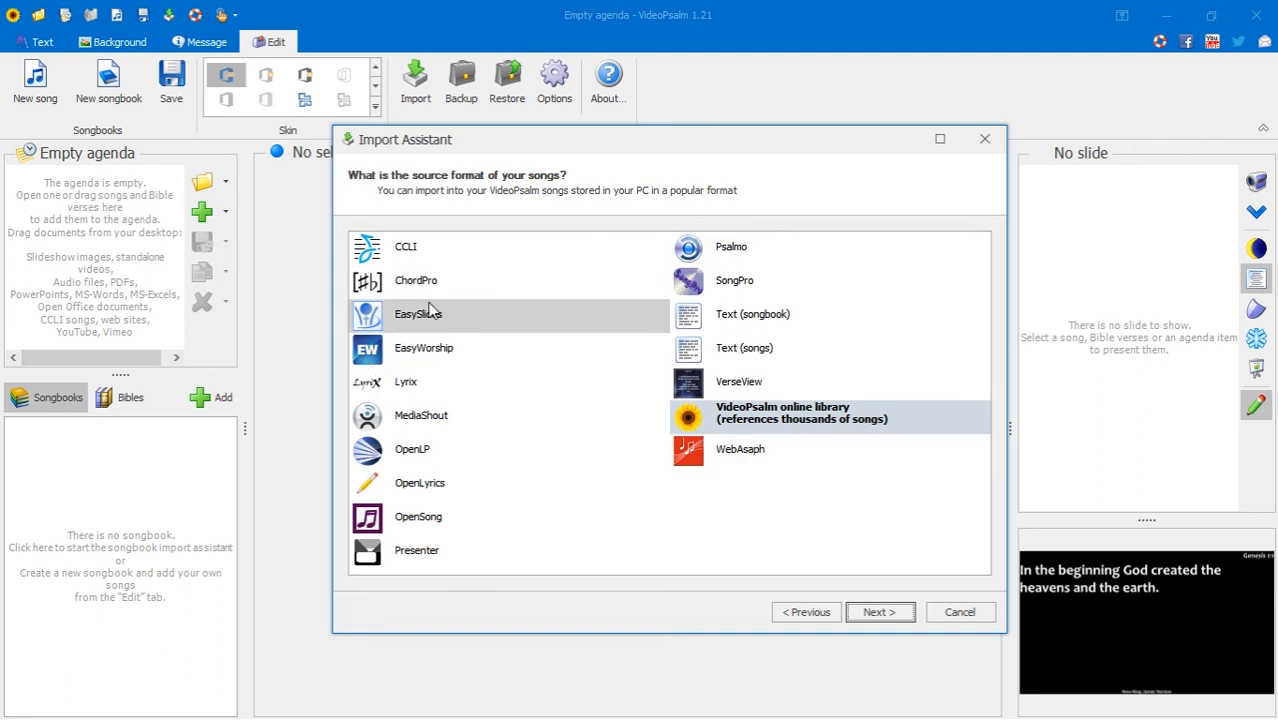
pyautogui.moveTo(424, 348)
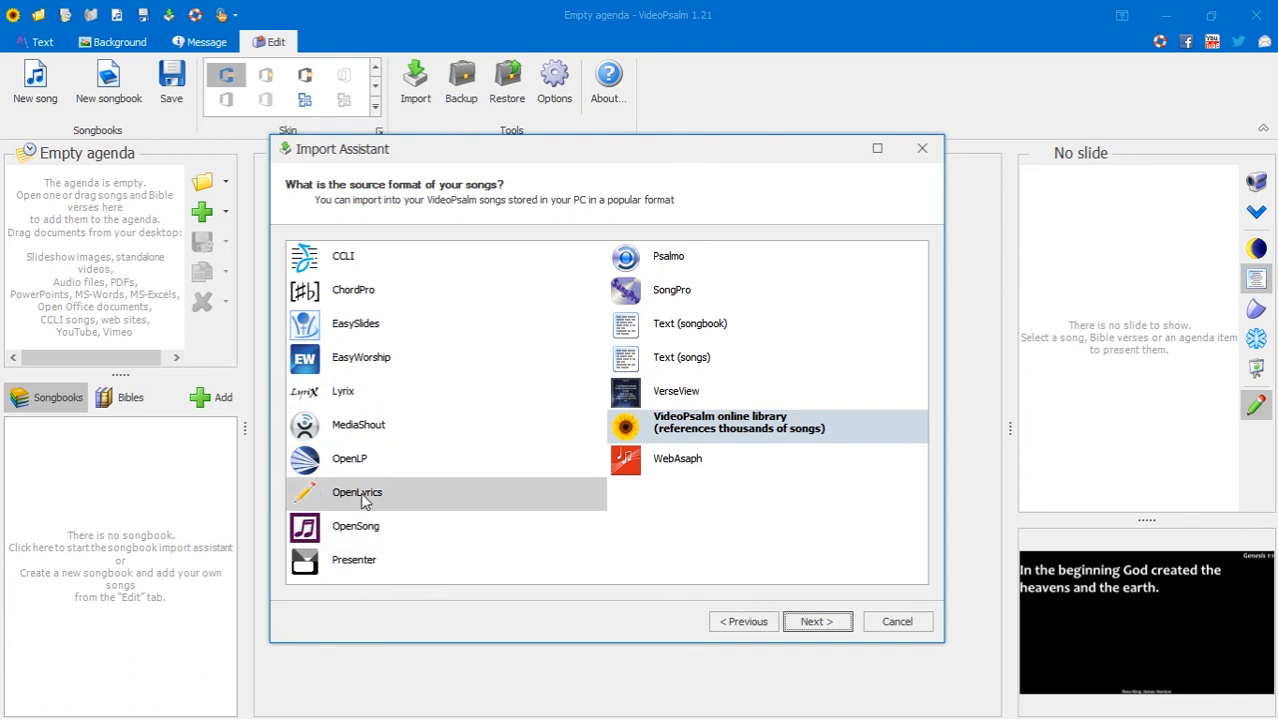
pyautogui.moveTo(880, 390)
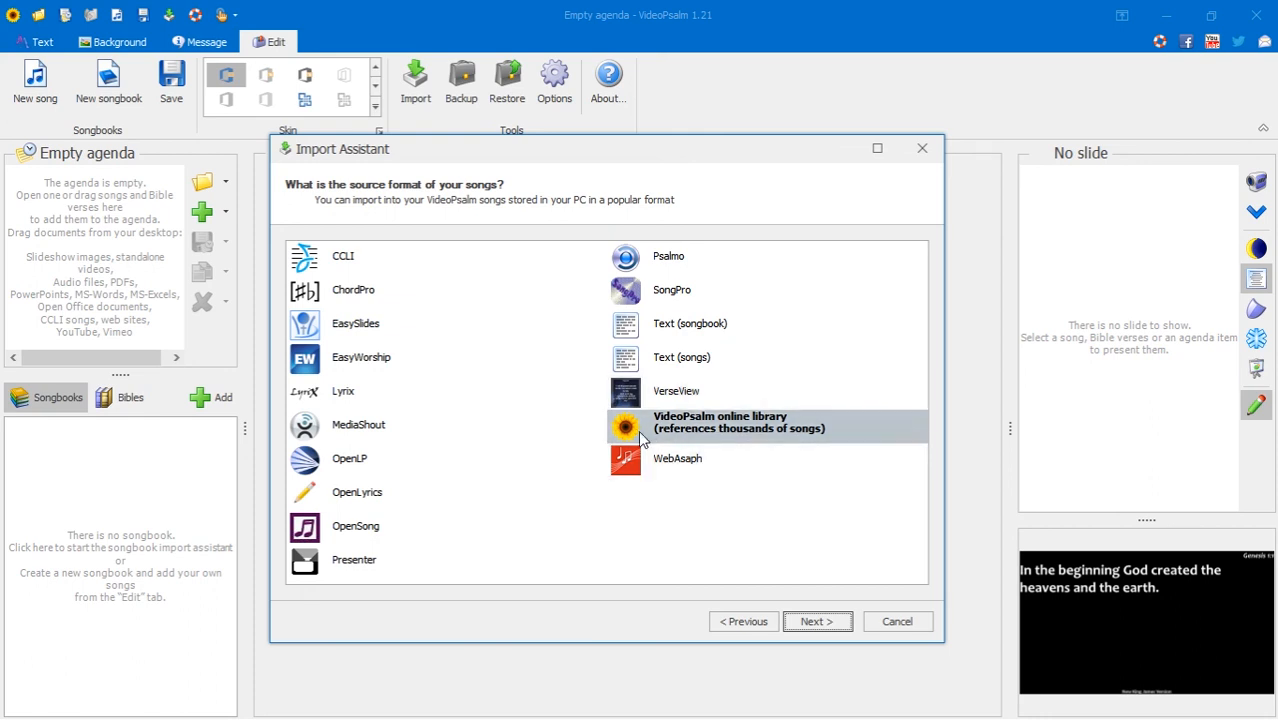
# - Choose 'VideoPsalm online library' as the source format for song import
pyautogui.click(676, 458)
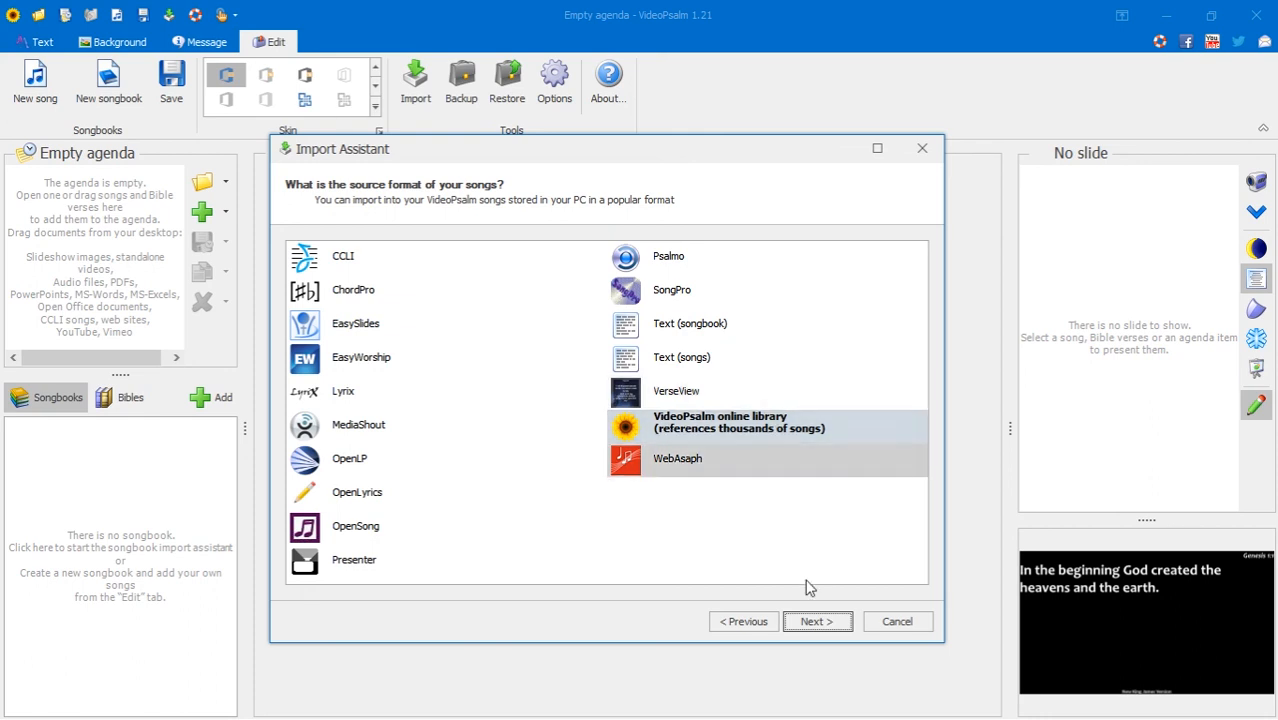
# - Continue to the Select songbooks page and browse the online library list by language
pyautogui.click(816, 620)
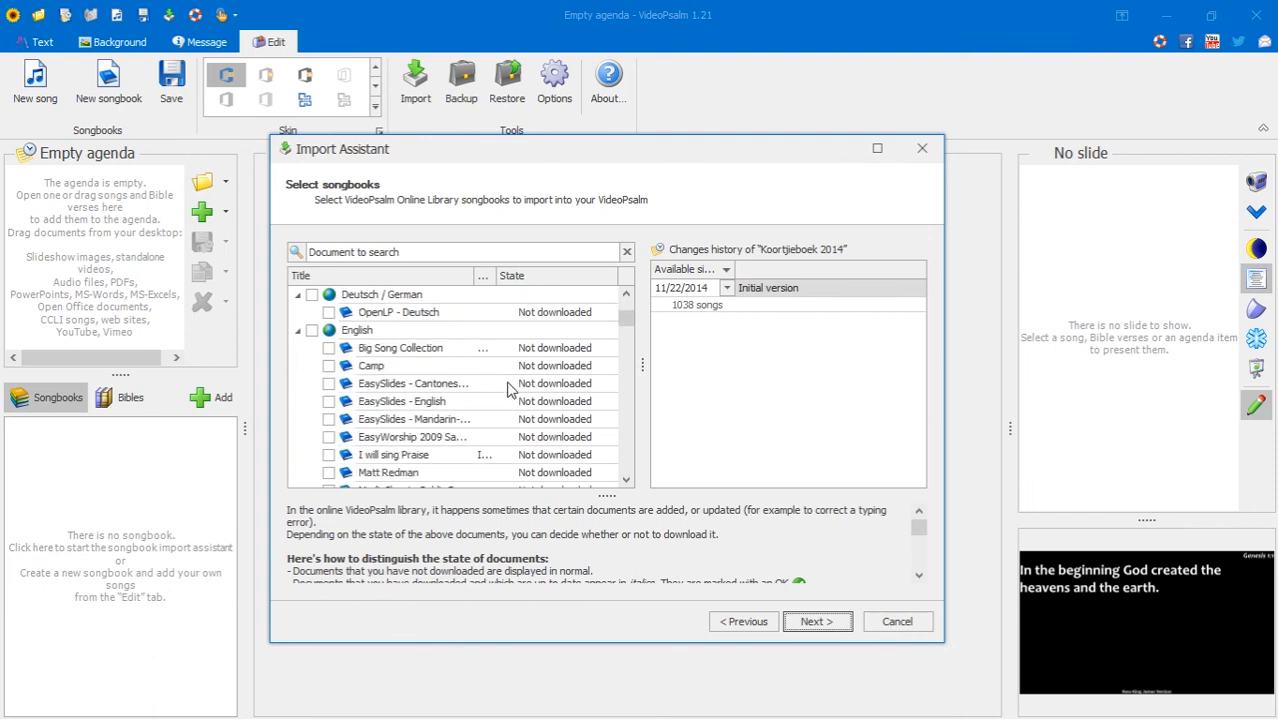
pyautogui.scroll(-3)
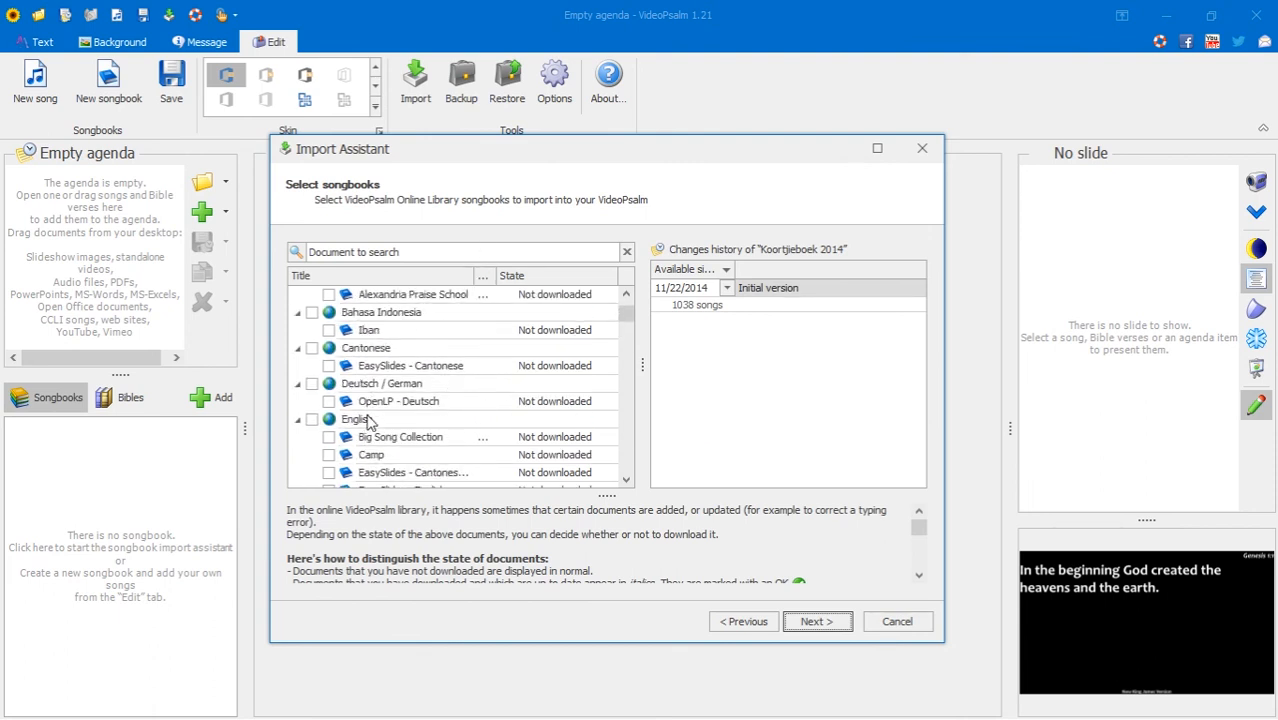
pyautogui.scroll(-3)
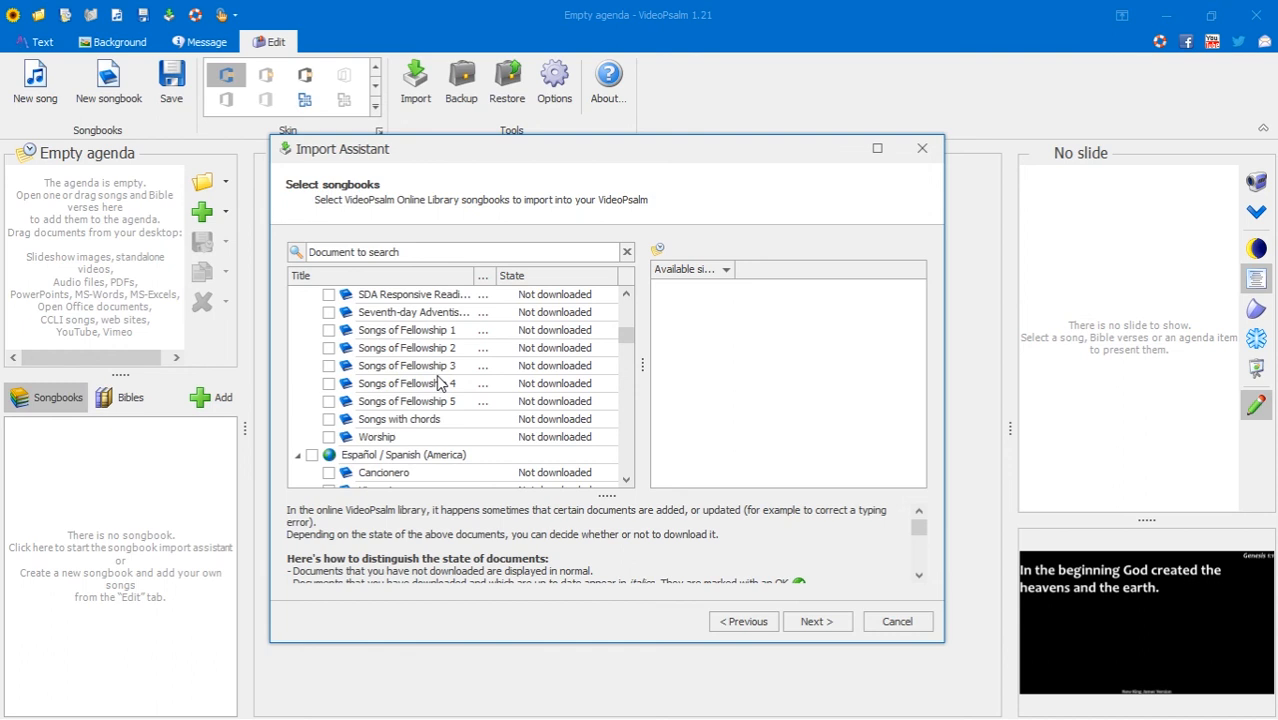
pyautogui.scroll(-3)
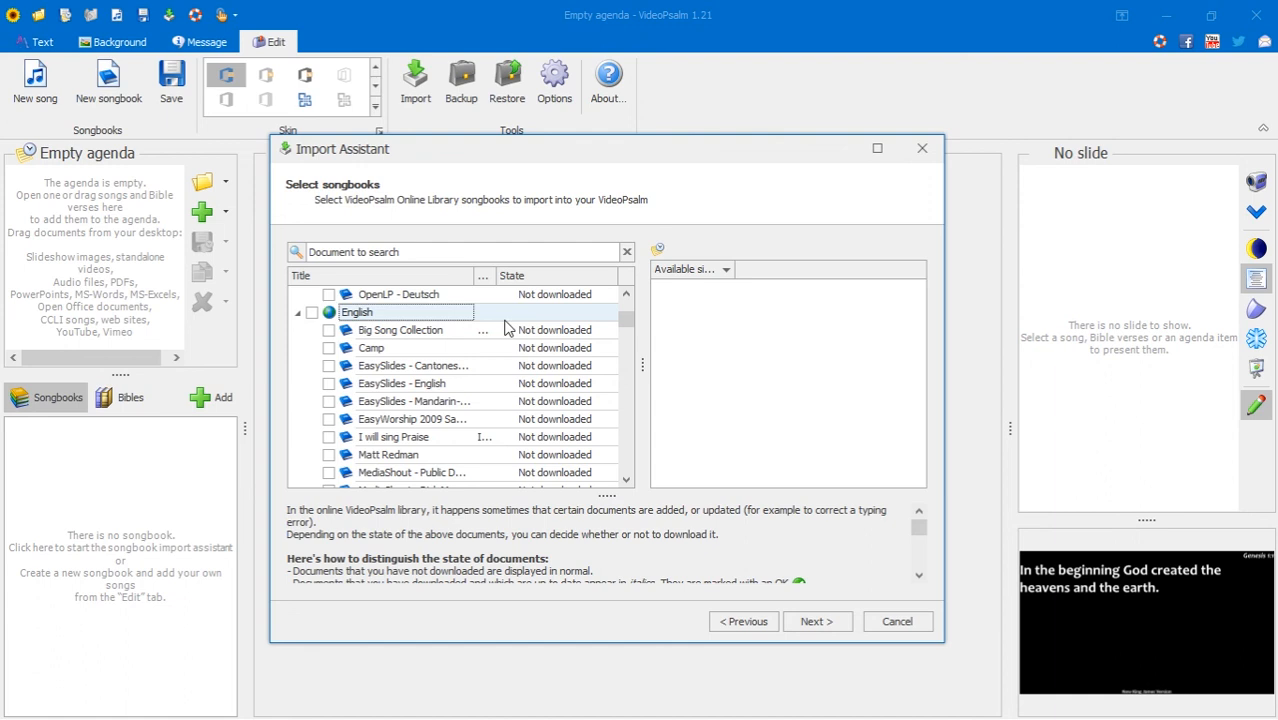
pyautogui.moveTo(532, 414)
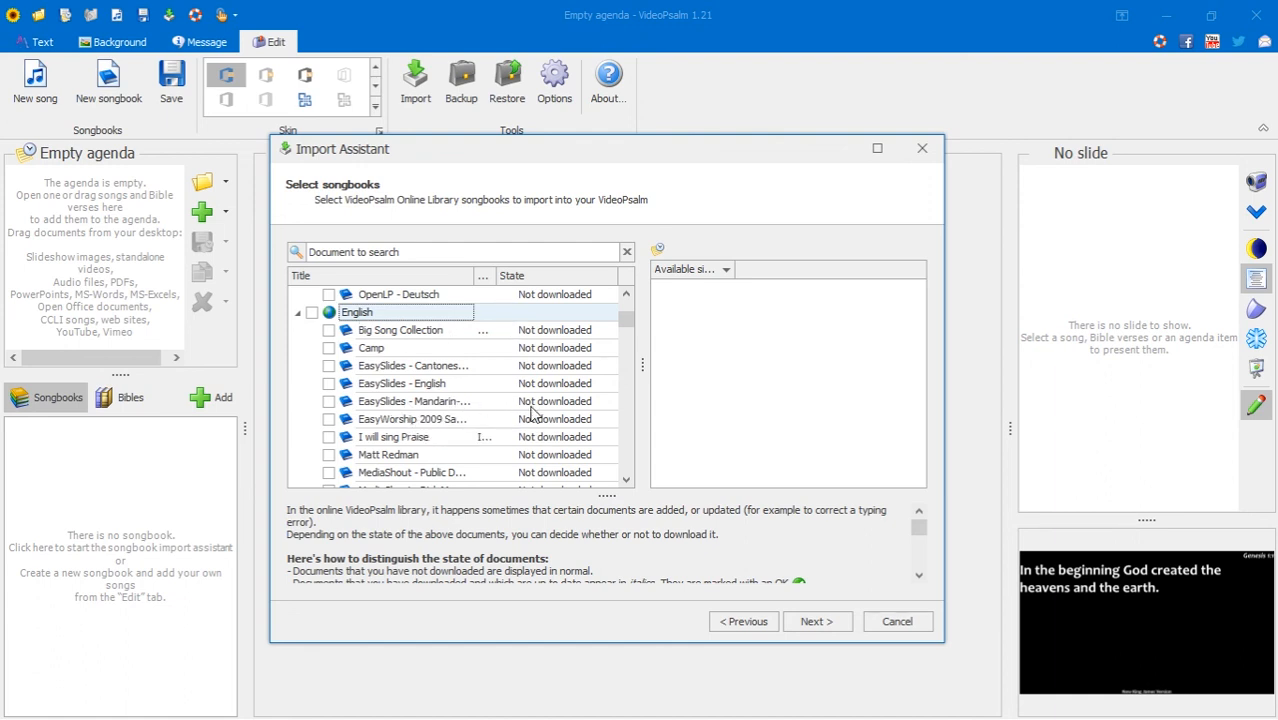